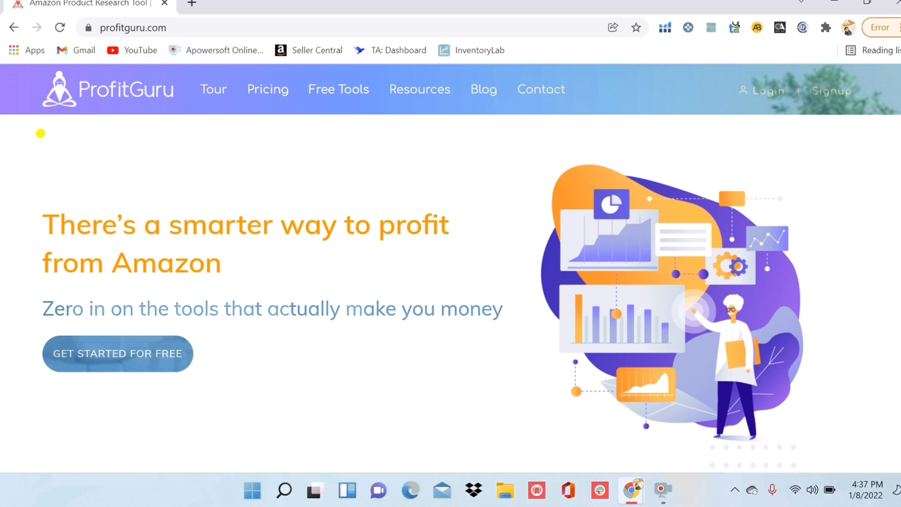
mouse_move(258, 225)
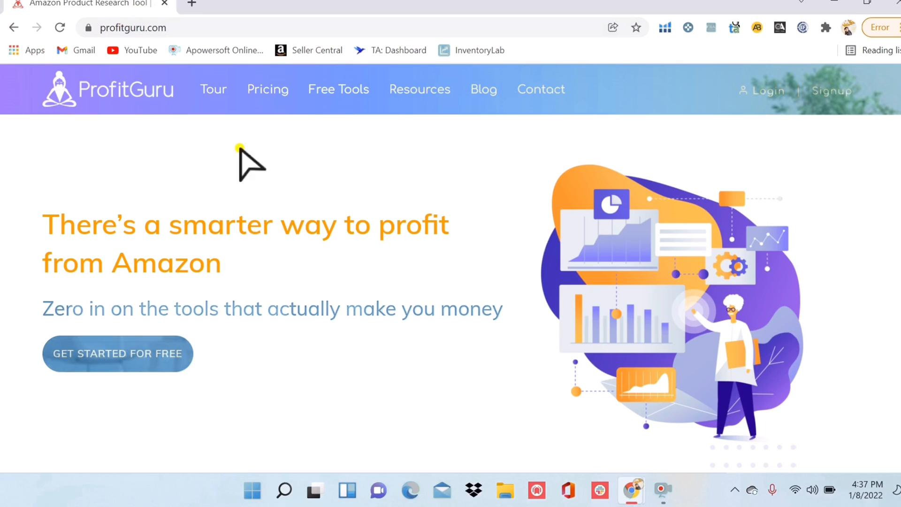
mouse_move(224, 235)
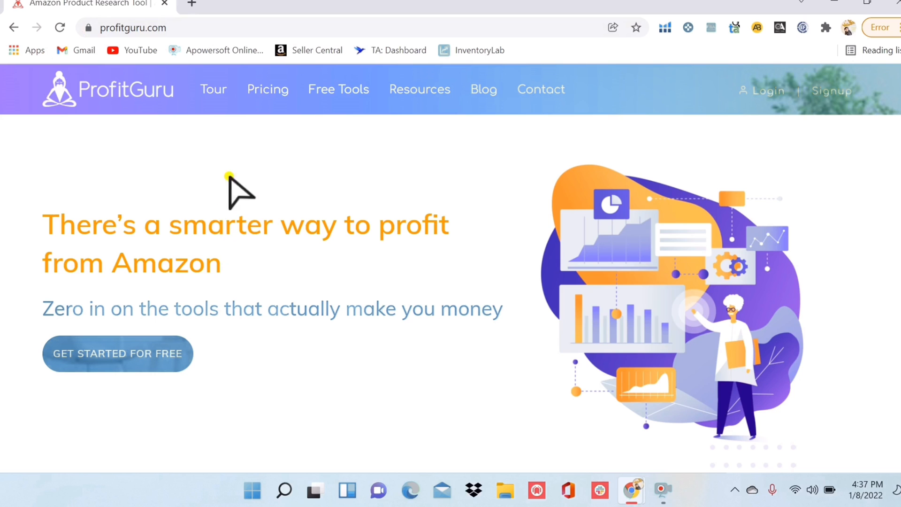
View the pricing plans: Free at $0, Monthly at $39 and Annually at $29 per month.
left_click(268, 89)
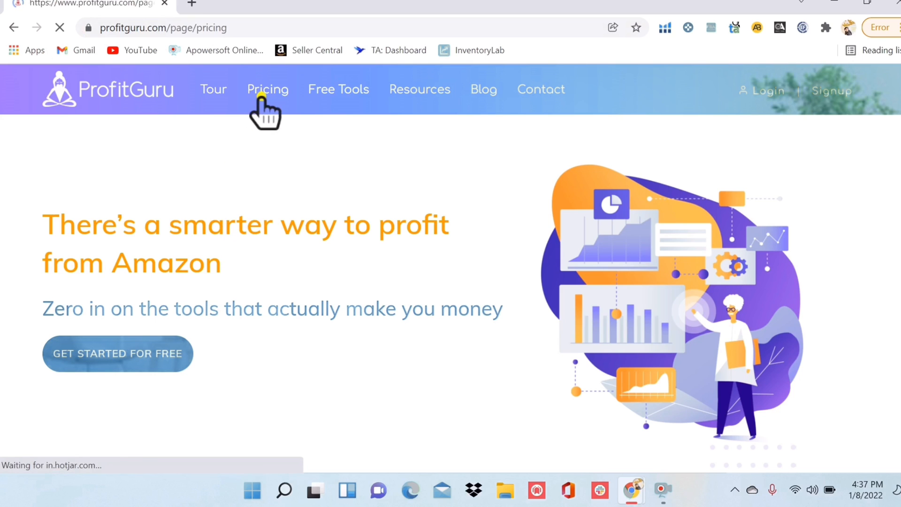
left_click(268, 89)
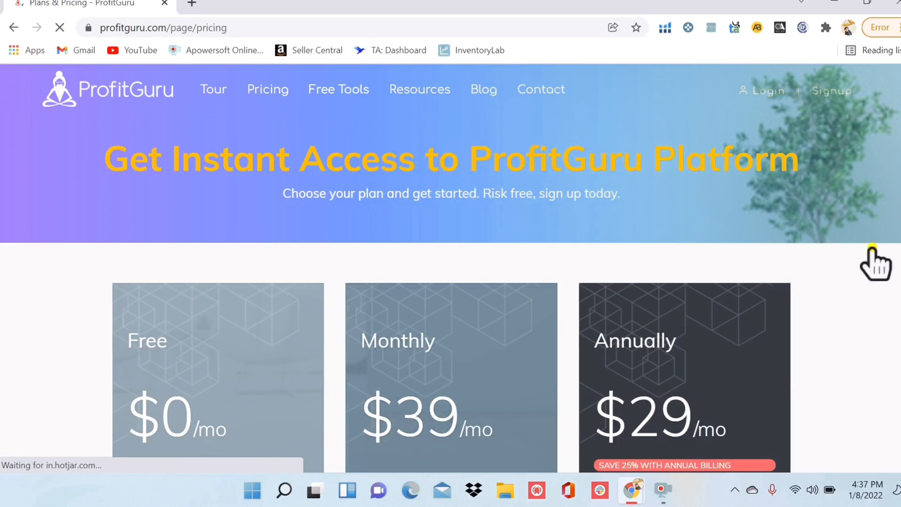
scroll("down", 3)
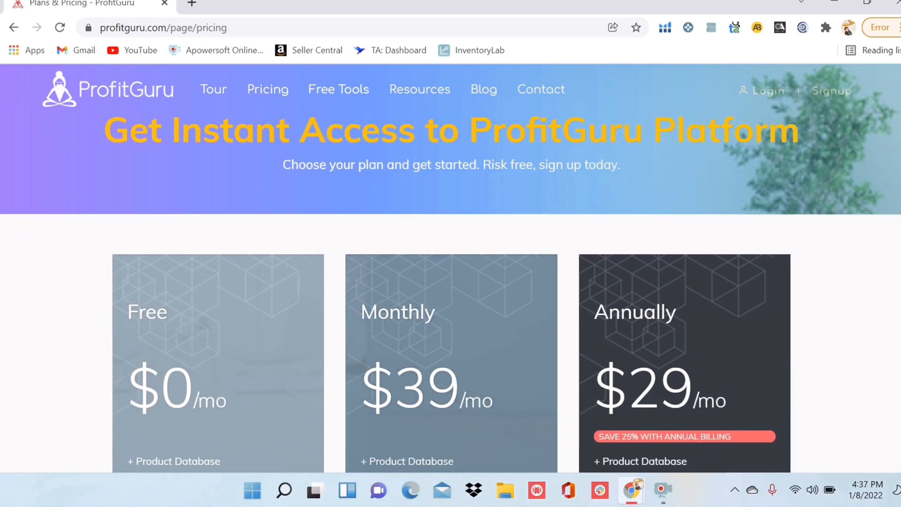
scroll("down", 3)
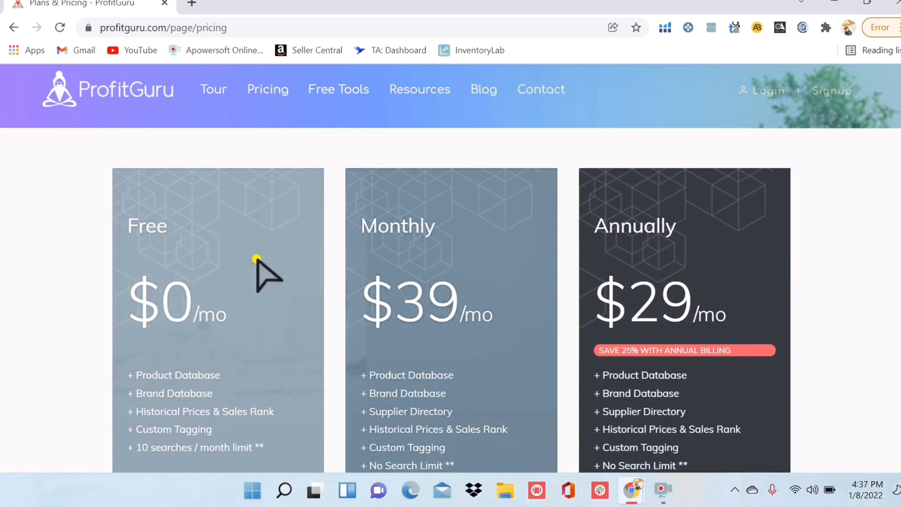
mouse_move(408, 247)
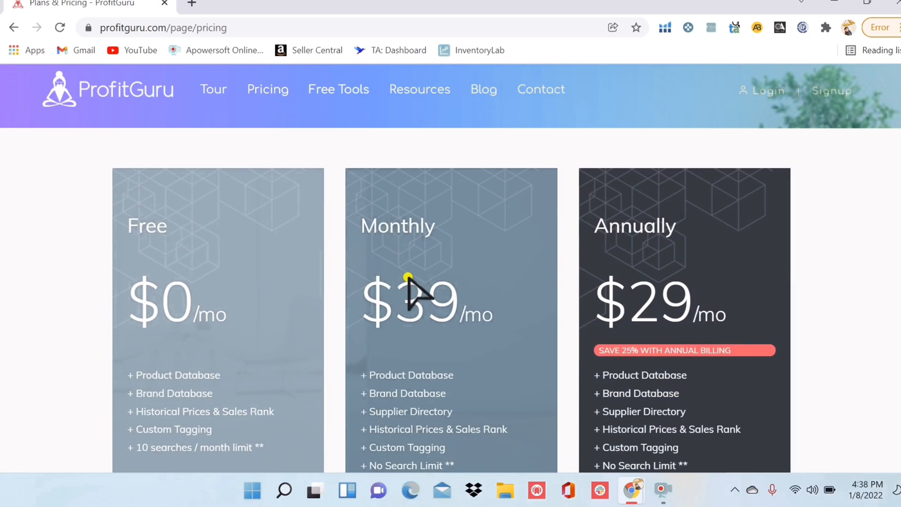
mouse_move(321, 376)
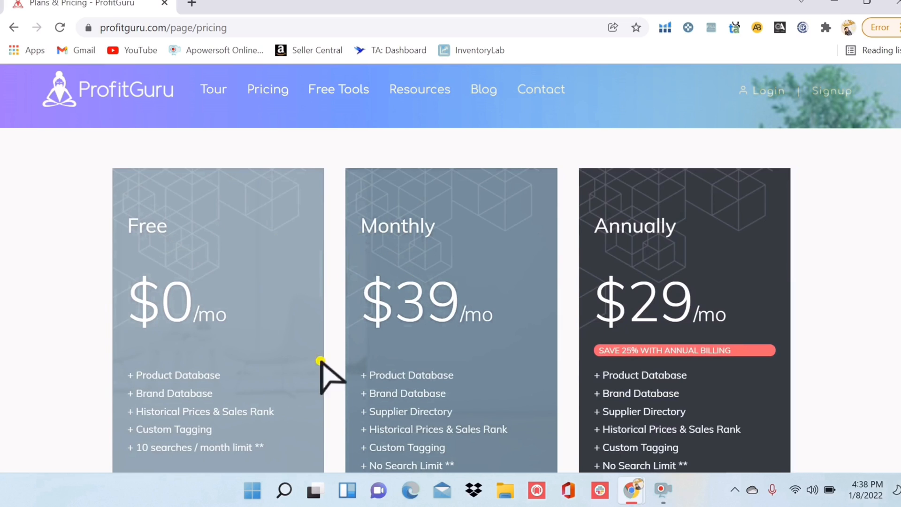
mouse_move(394, 252)
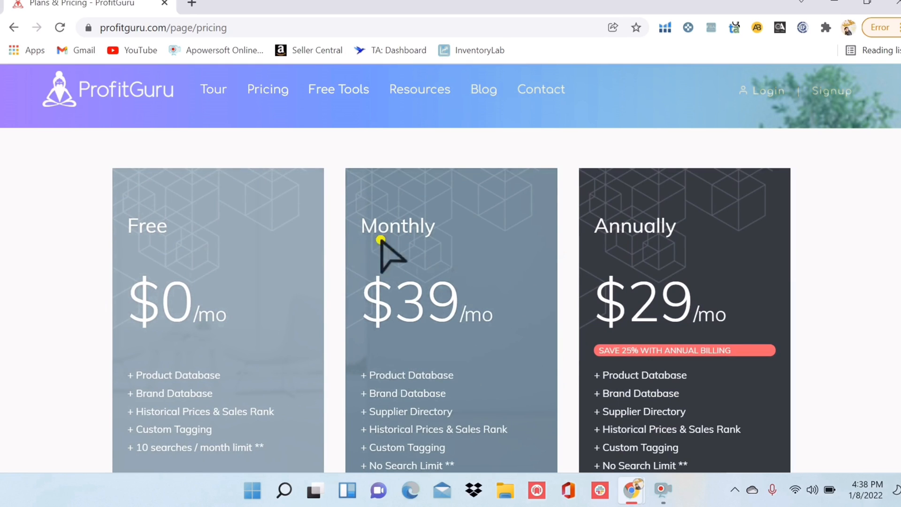
mouse_move(352, 332)
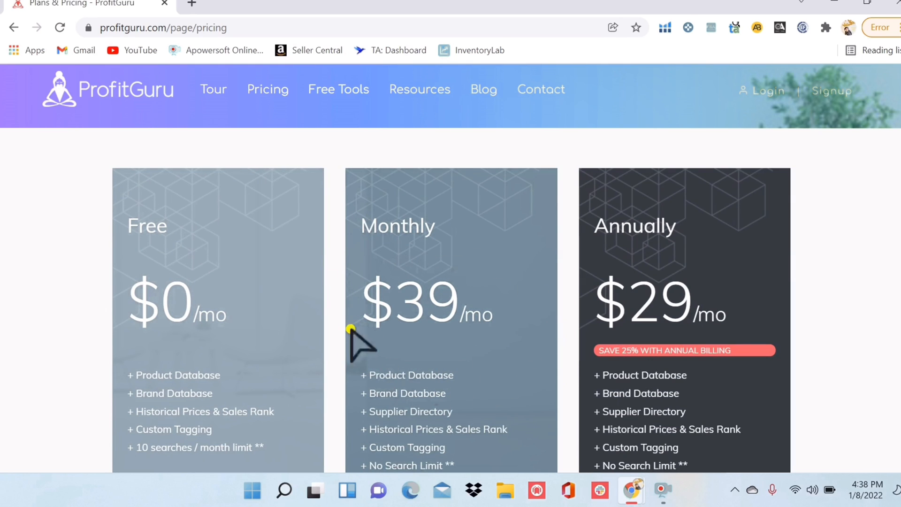
Log in to the ProfitGuru account and reach the dashboard.
left_click(760, 90)
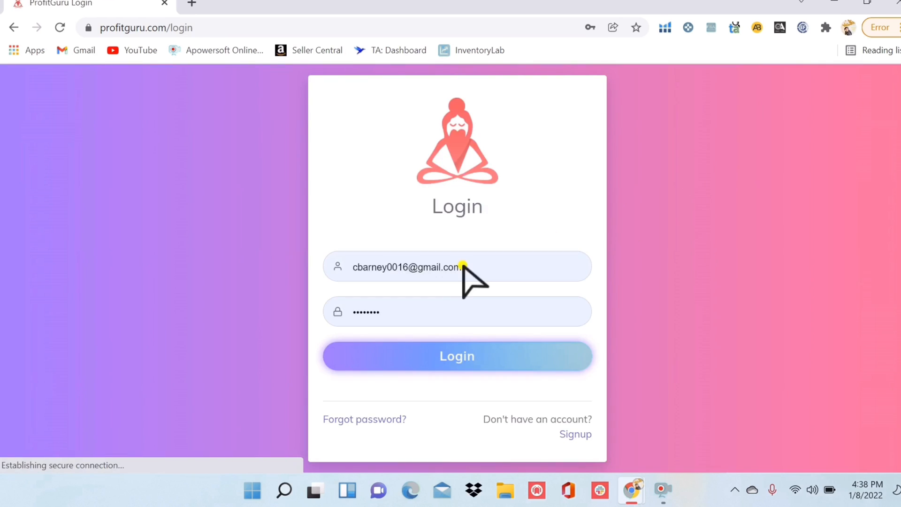
left_click(456, 356)
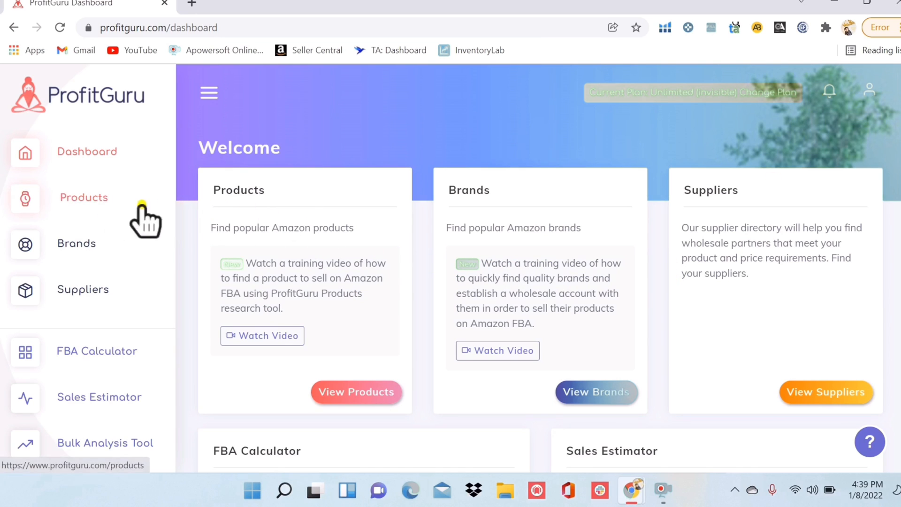
mouse_move(229, 290)
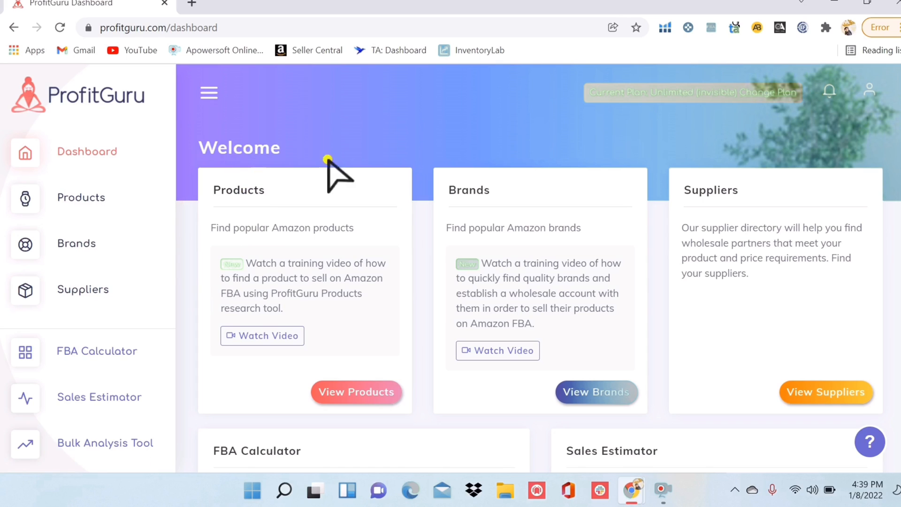
mouse_move(710, 191)
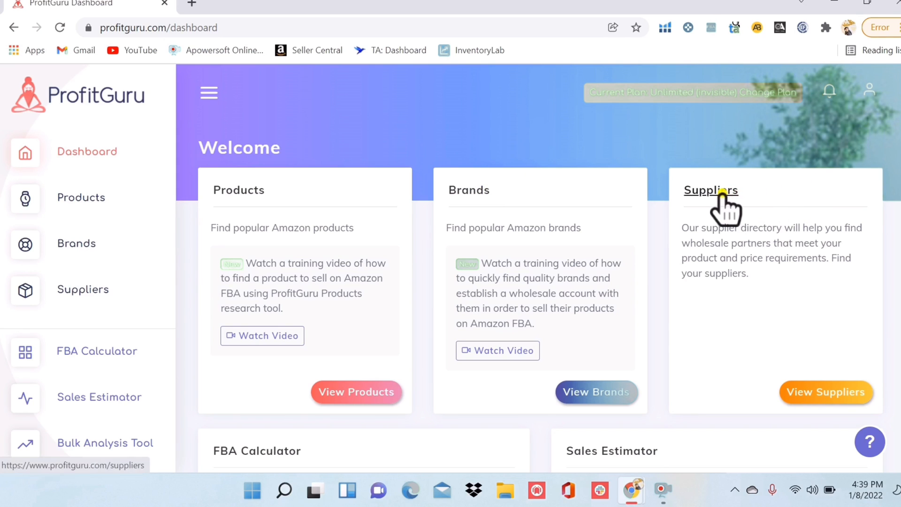
scroll("down", 3)
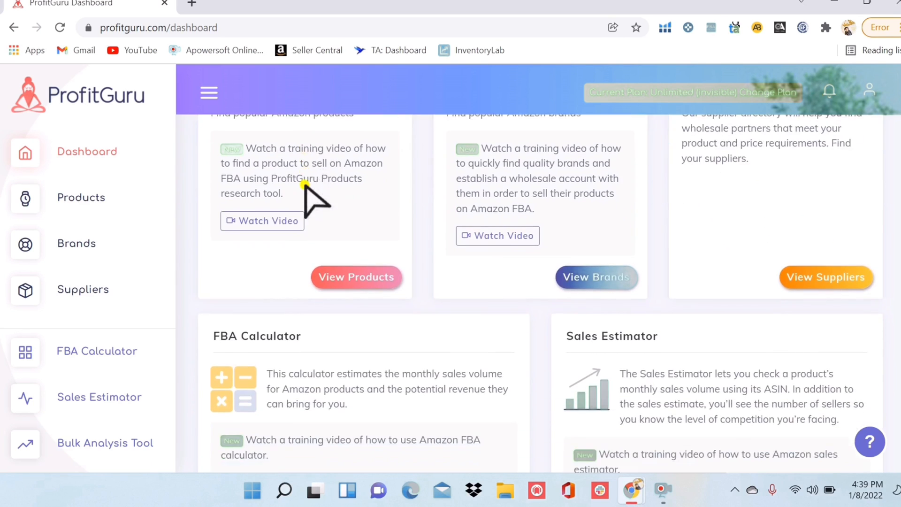
scroll("down", 3)
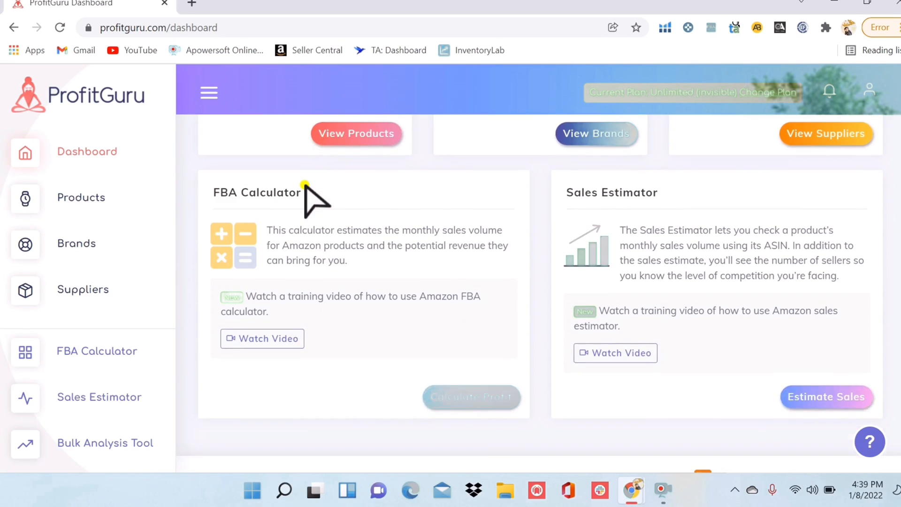
mouse_move(625, 224)
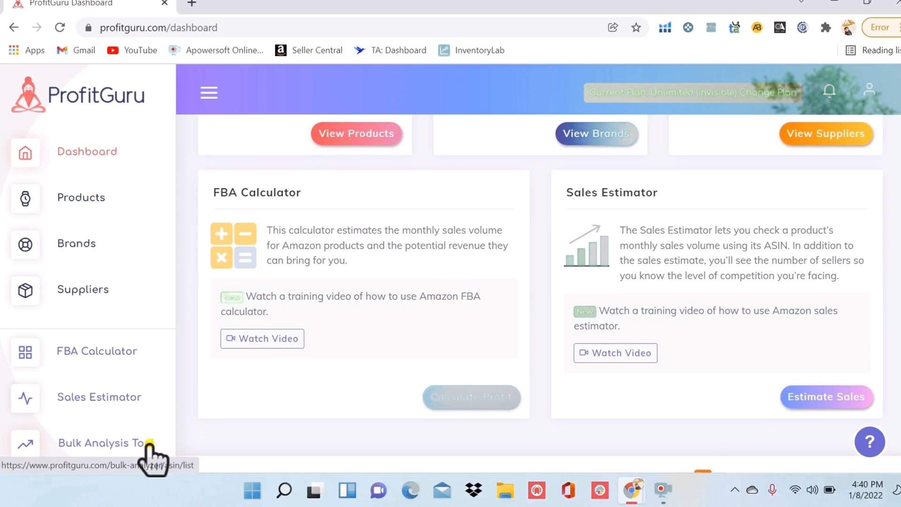
mouse_move(161, 460)
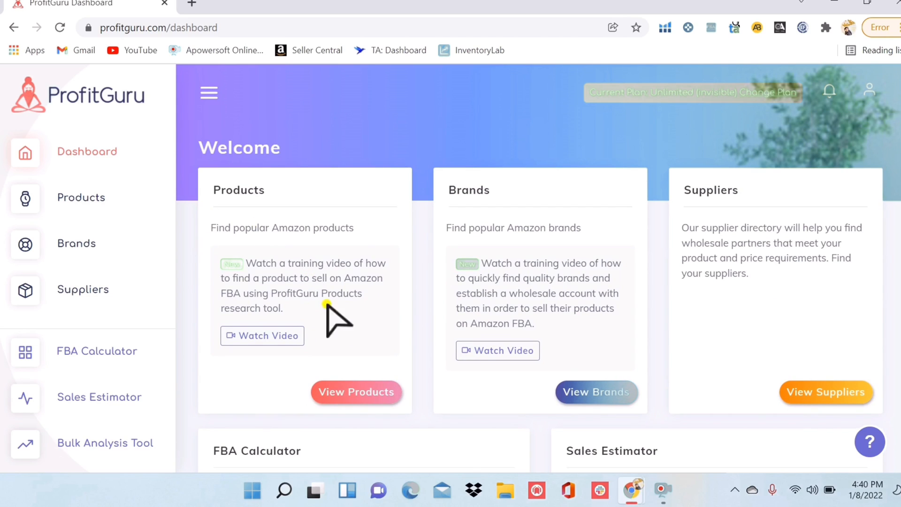
mouse_move(354, 230)
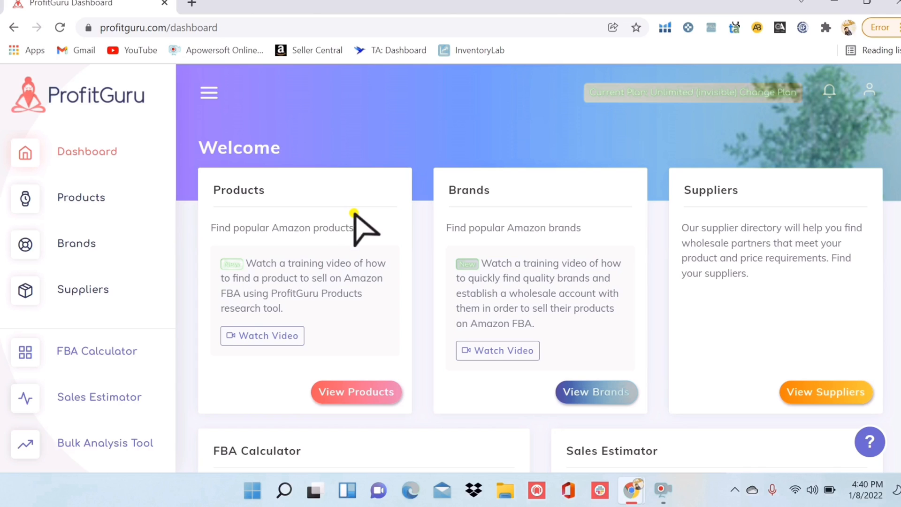
mouse_move(293, 236)
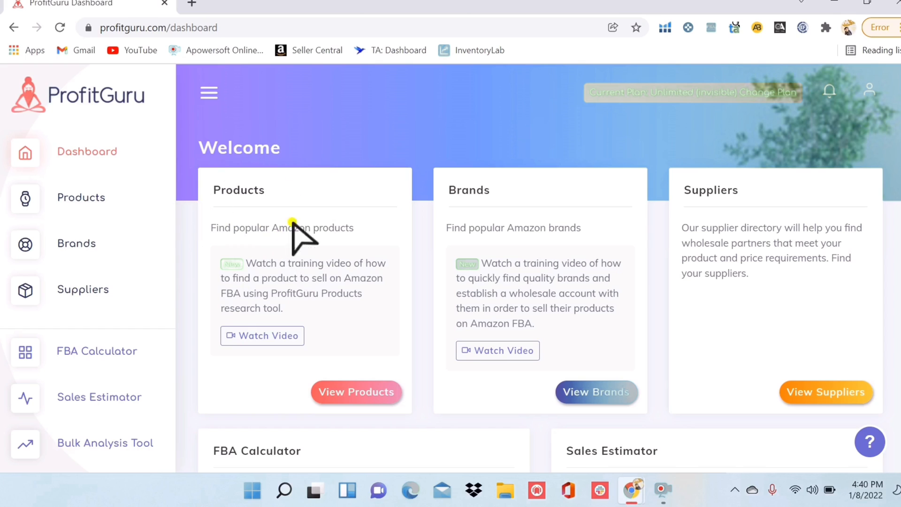
mouse_move(294, 270)
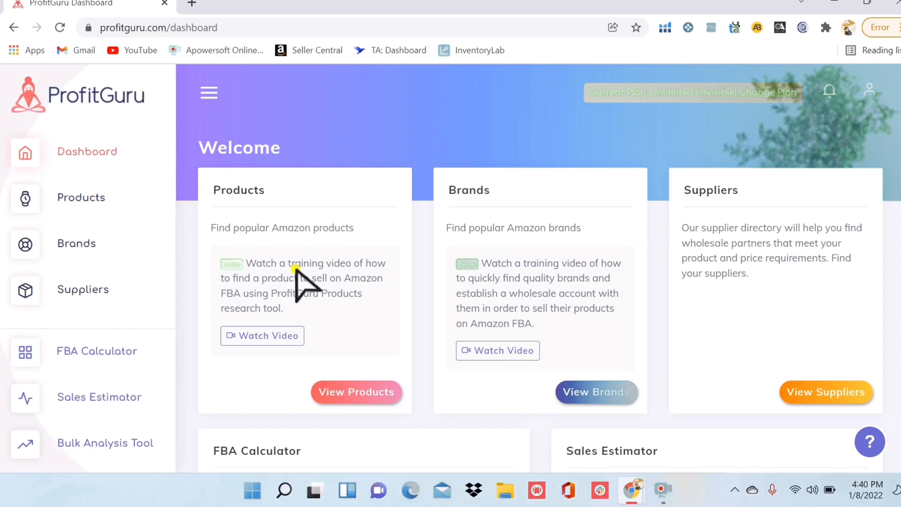
mouse_move(354, 224)
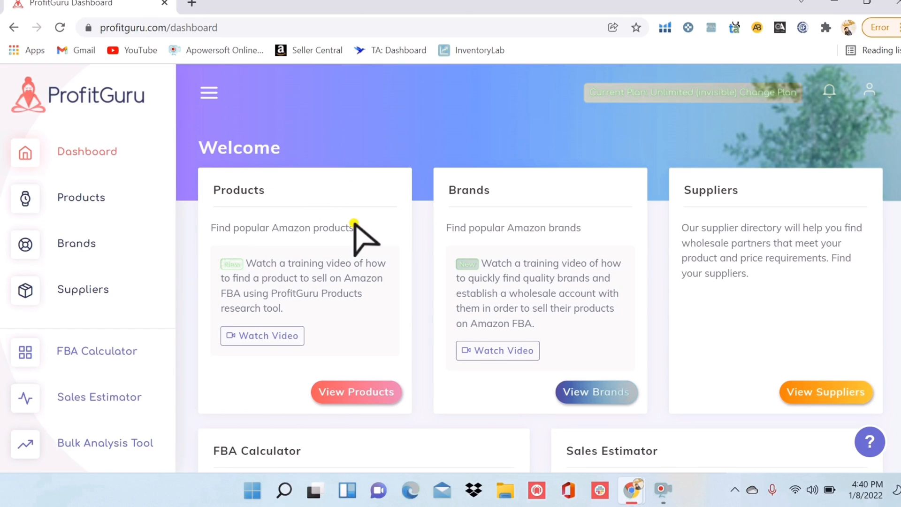
mouse_move(349, 313)
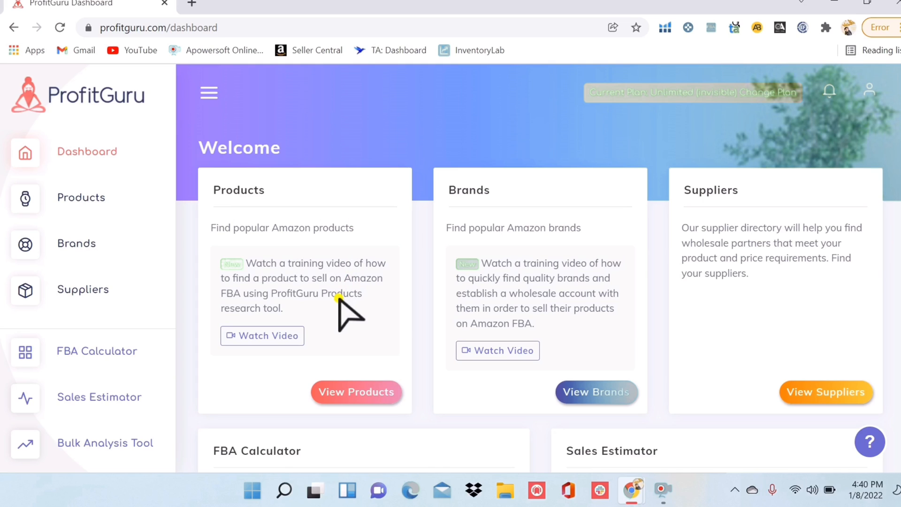
mouse_move(351, 328)
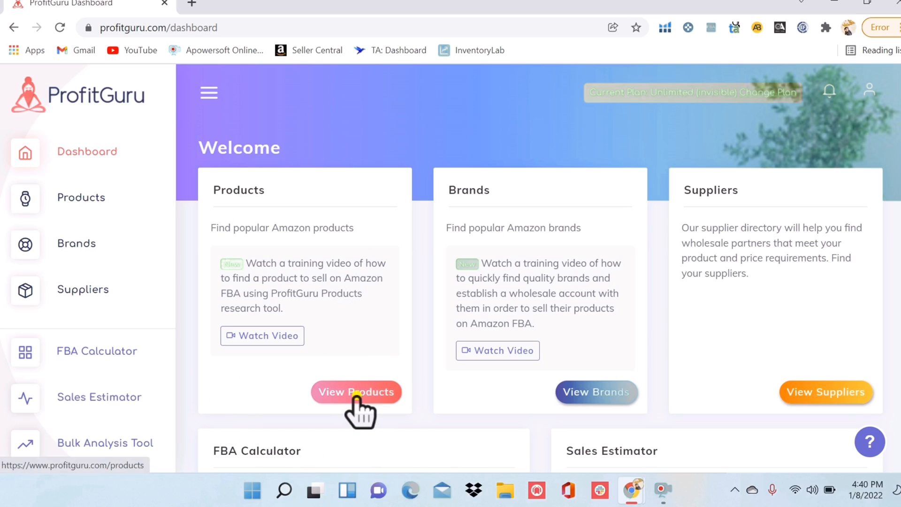
Open the Products database listing popular Amazon products like Amazon Basics items.
left_click(357, 392)
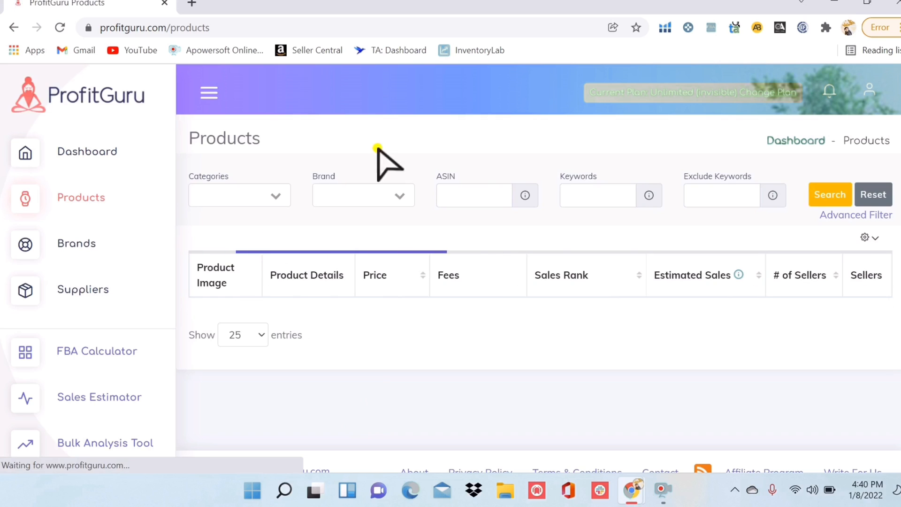
left_click(829, 195)
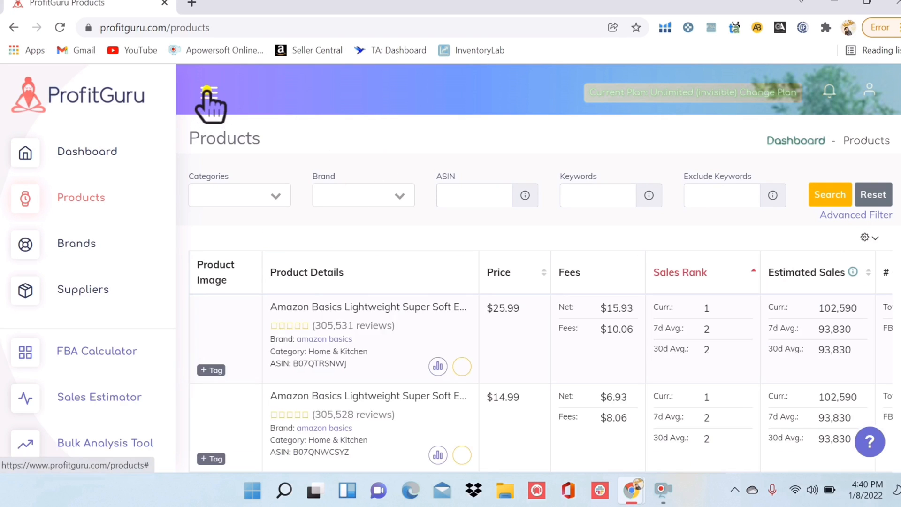
Filter products to not sold by Amazon, weight up to 2.5 and price from 15.
left_click(209, 95)
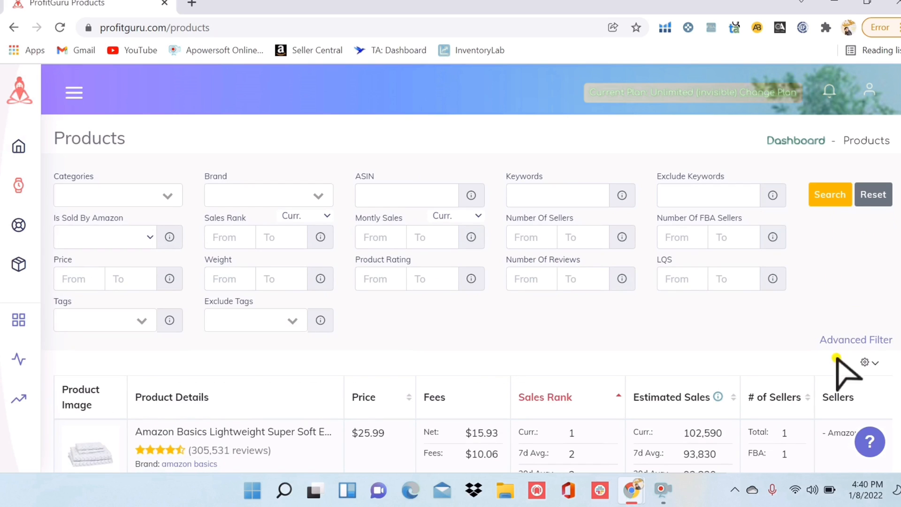
mouse_move(730, 360)
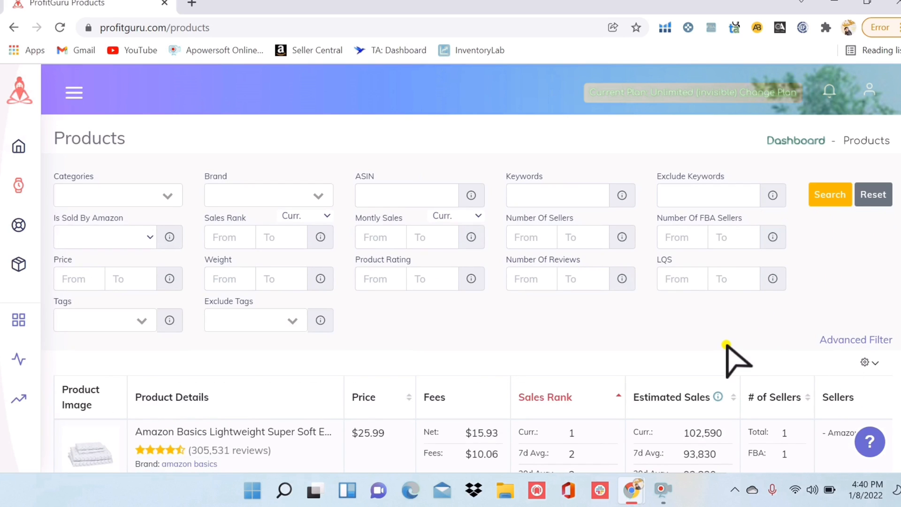
mouse_move(425, 350)
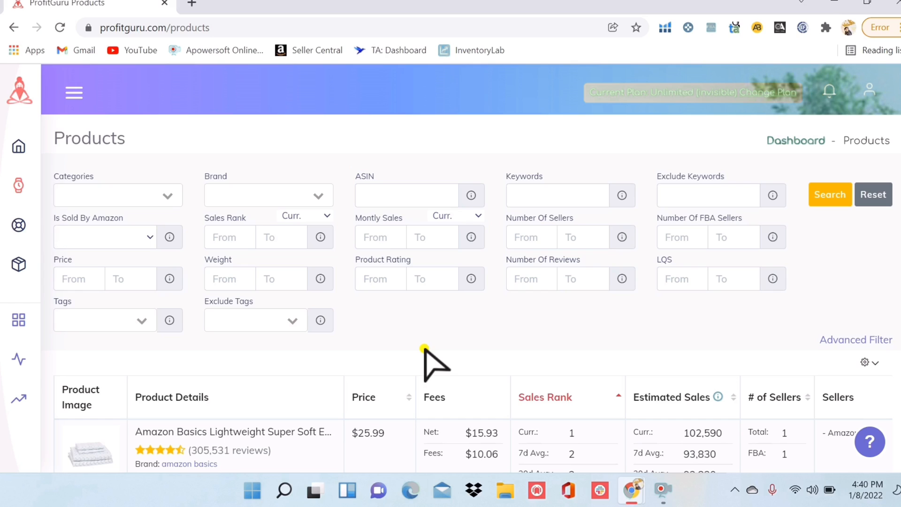
mouse_move(639, 328)
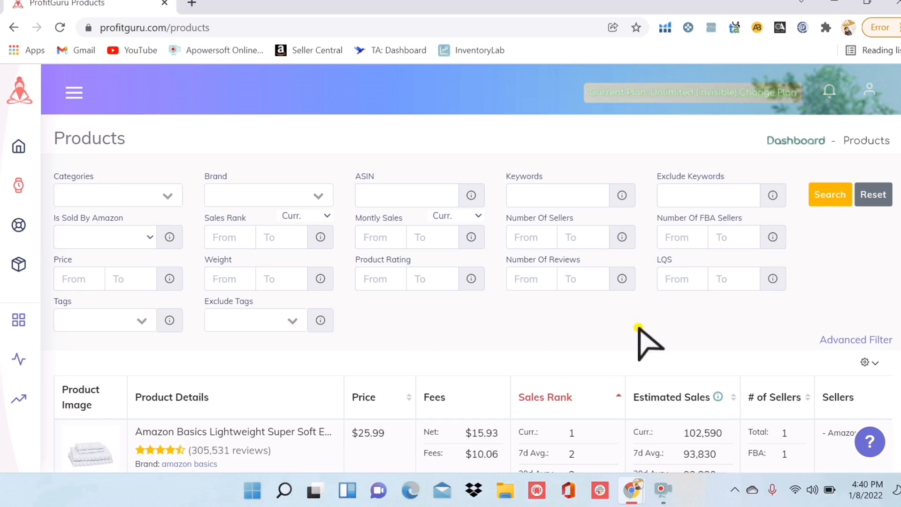
mouse_move(383, 403)
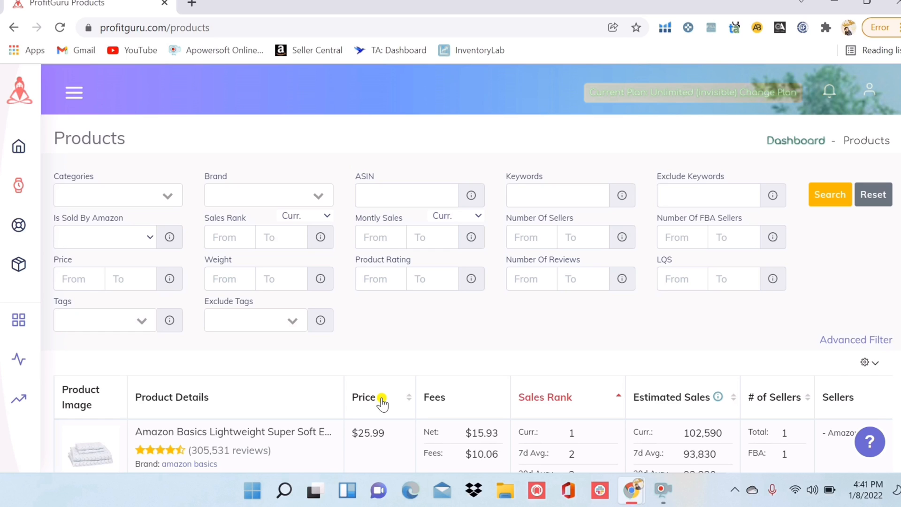
mouse_move(102, 410)
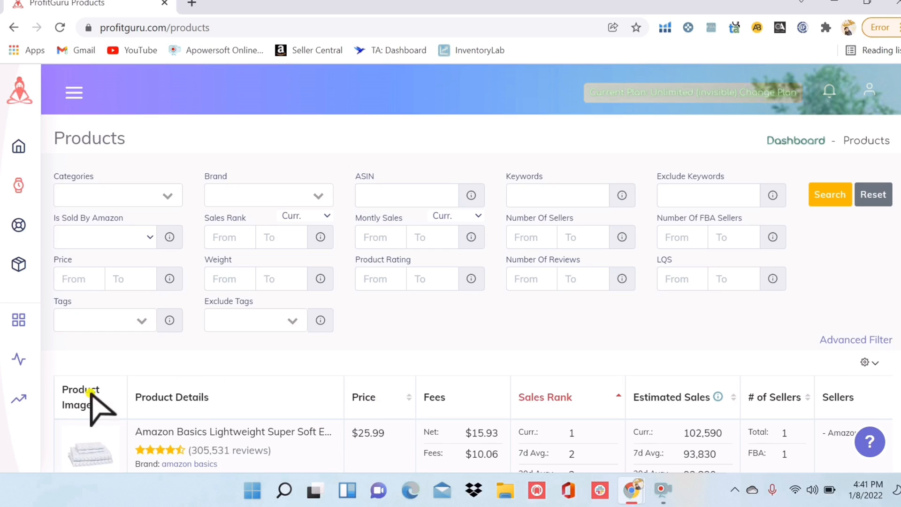
mouse_move(338, 284)
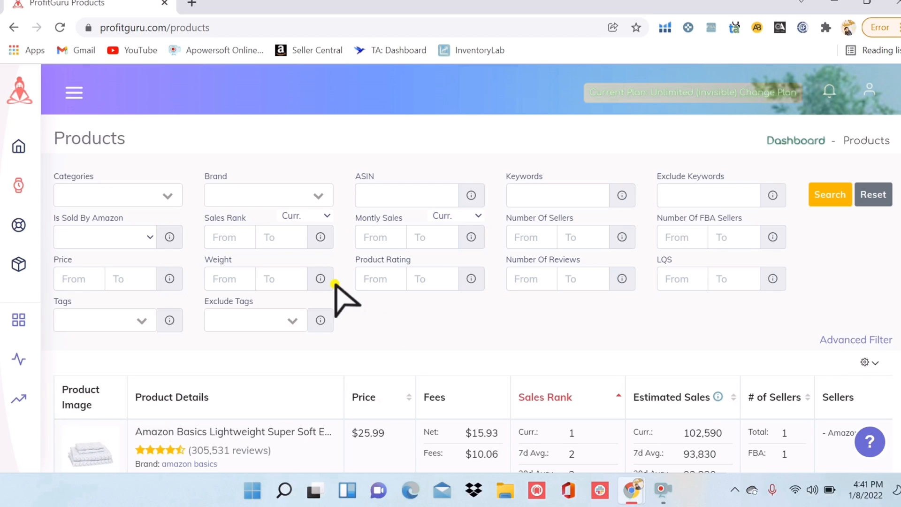
mouse_move(86, 195)
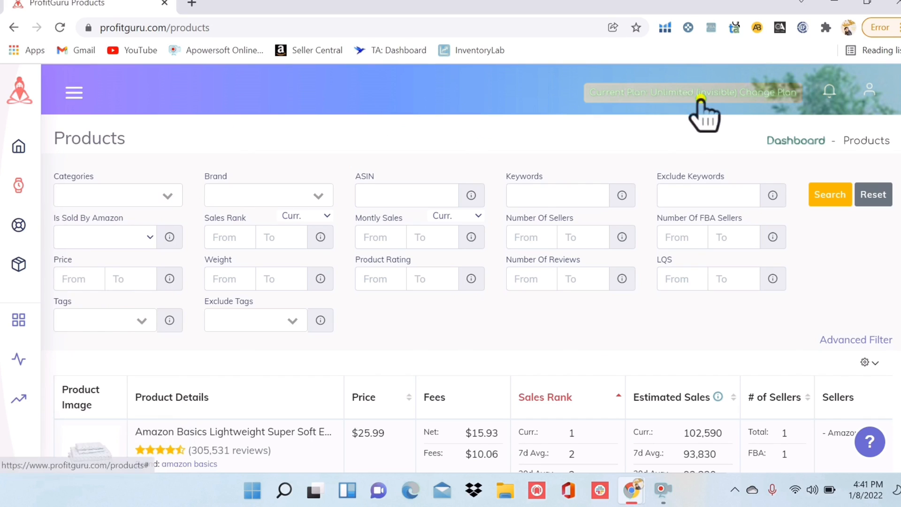
left_click(104, 237)
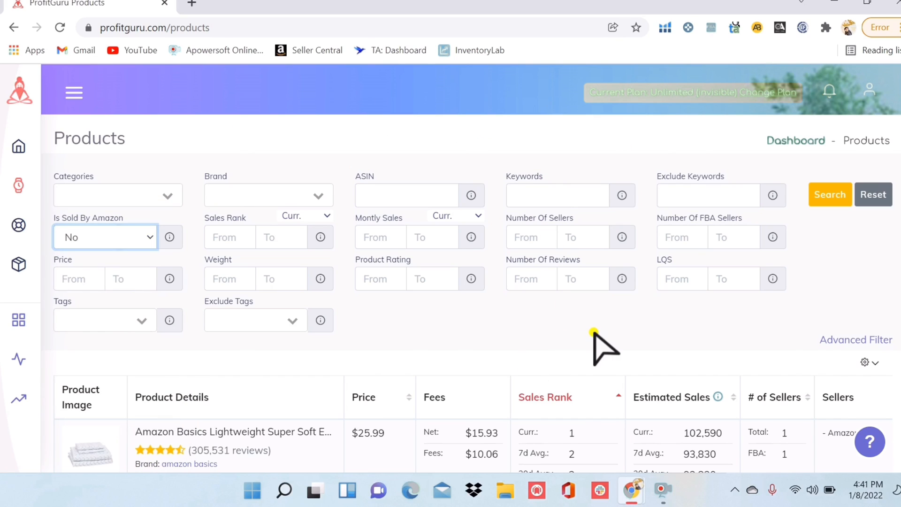
mouse_move(224, 275)
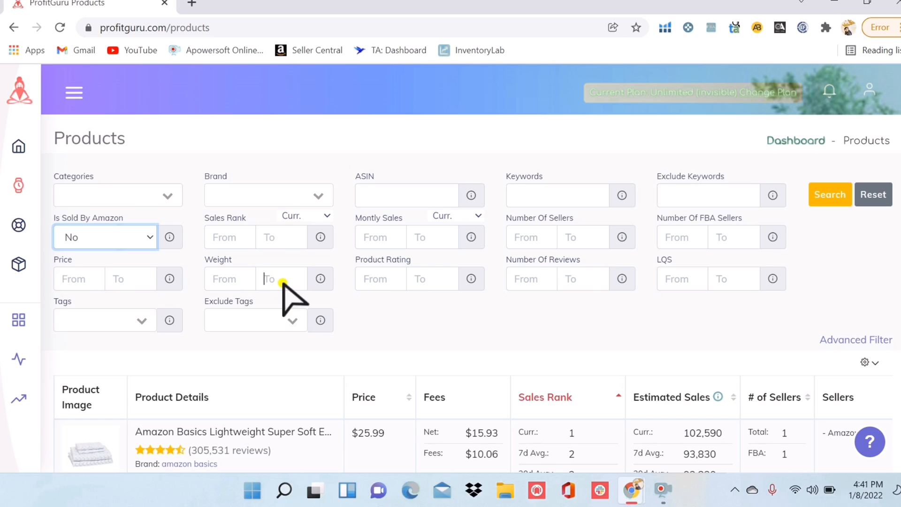
type("2")
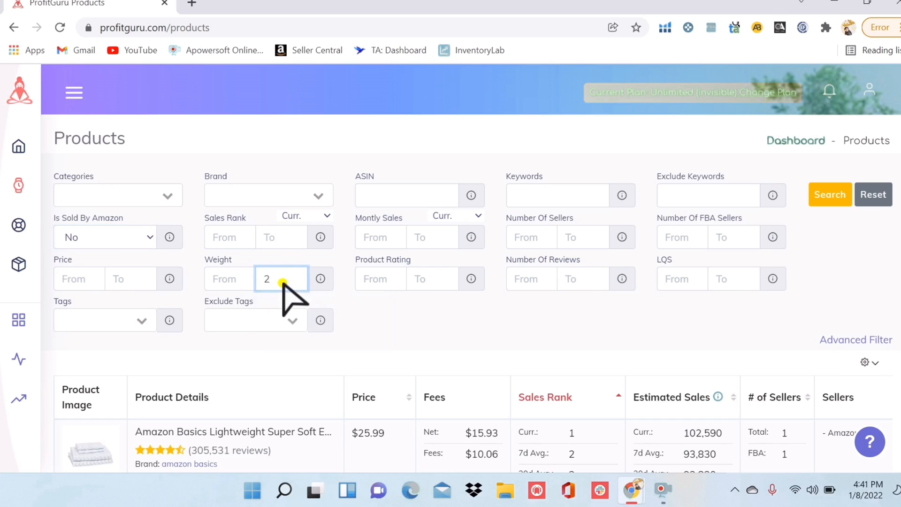
type(".5")
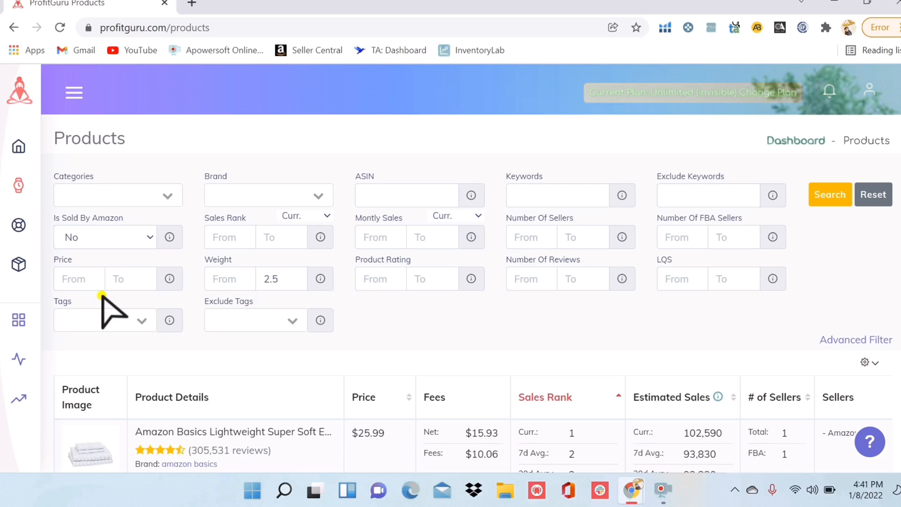
mouse_move(76, 279)
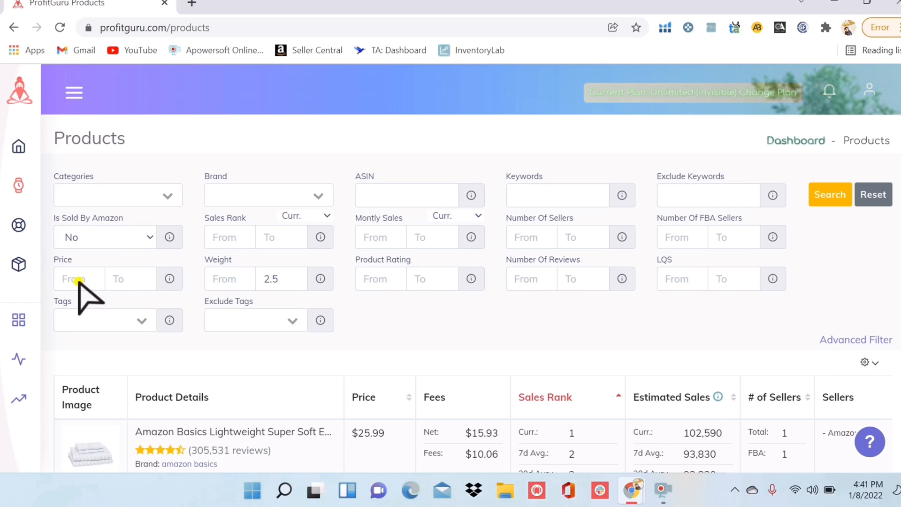
type("15")
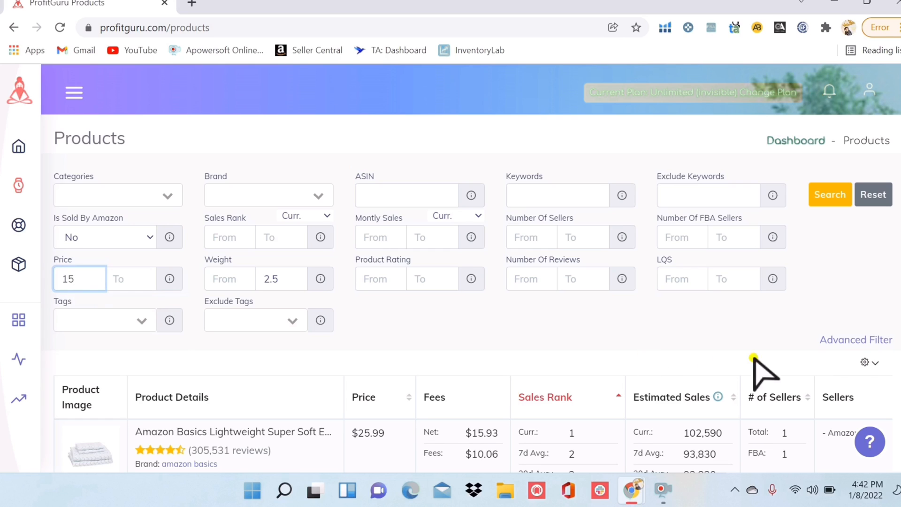
mouse_move(567, 276)
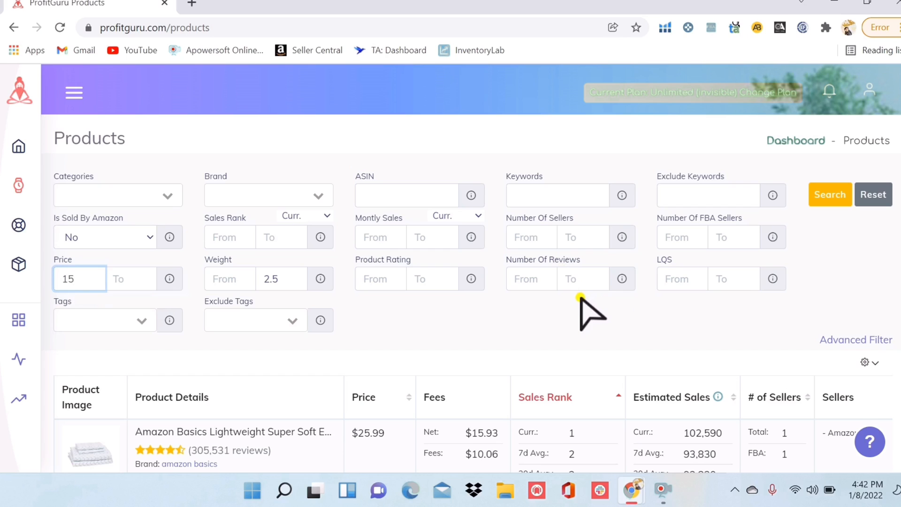
Limit results to at most 50 reviews and an LQS score up to 5.
left_click(582, 279)
type("50")
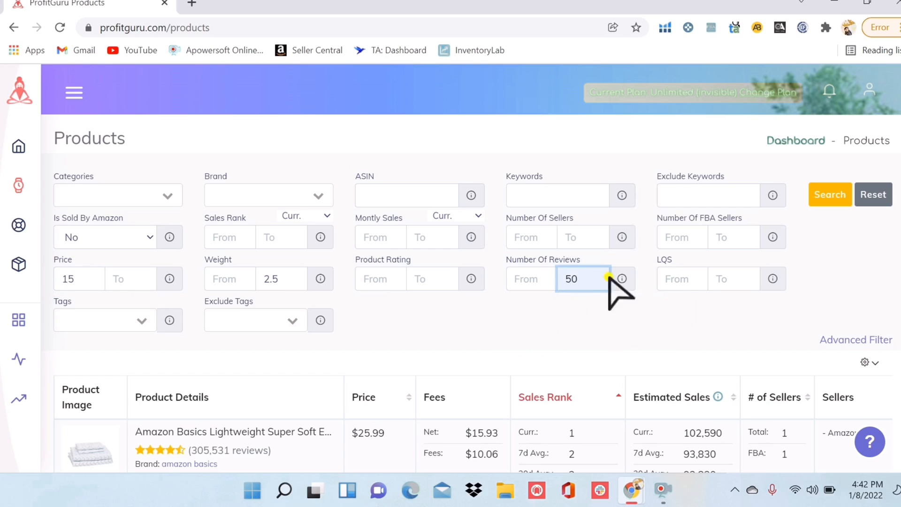
mouse_move(583, 354)
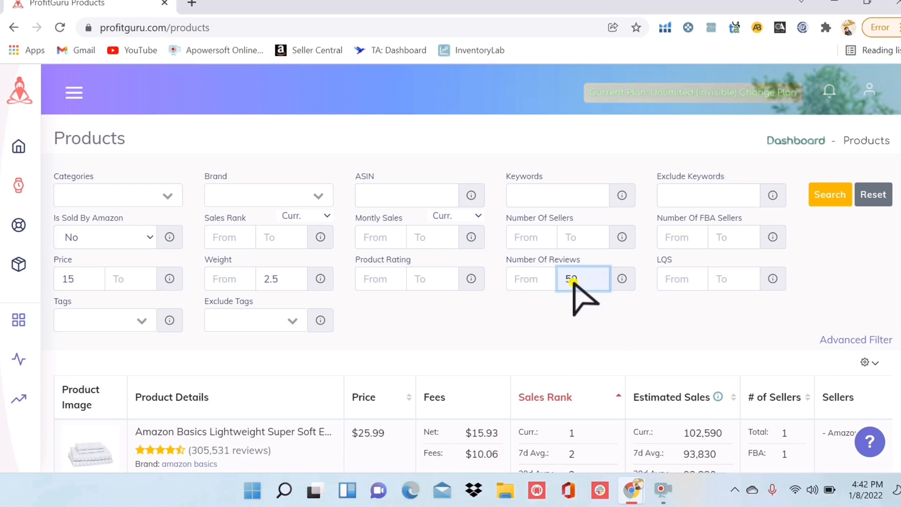
type("50")
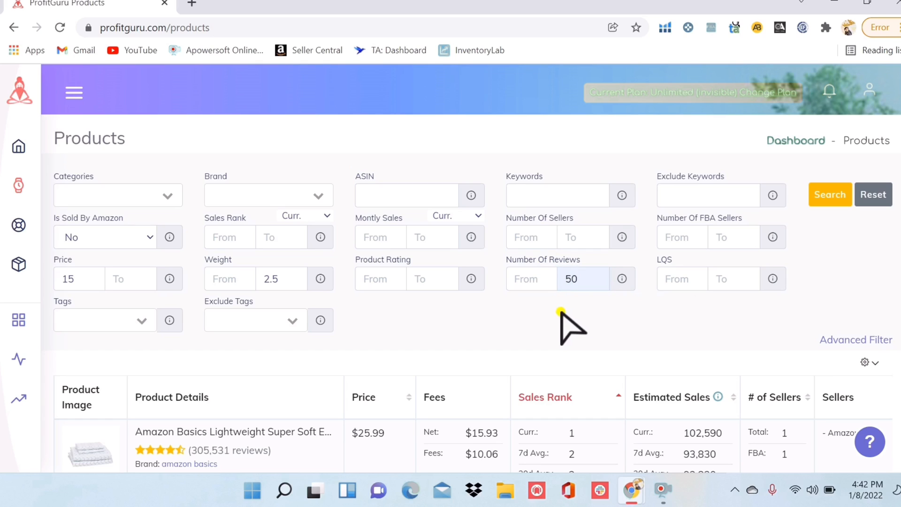
mouse_move(686, 263)
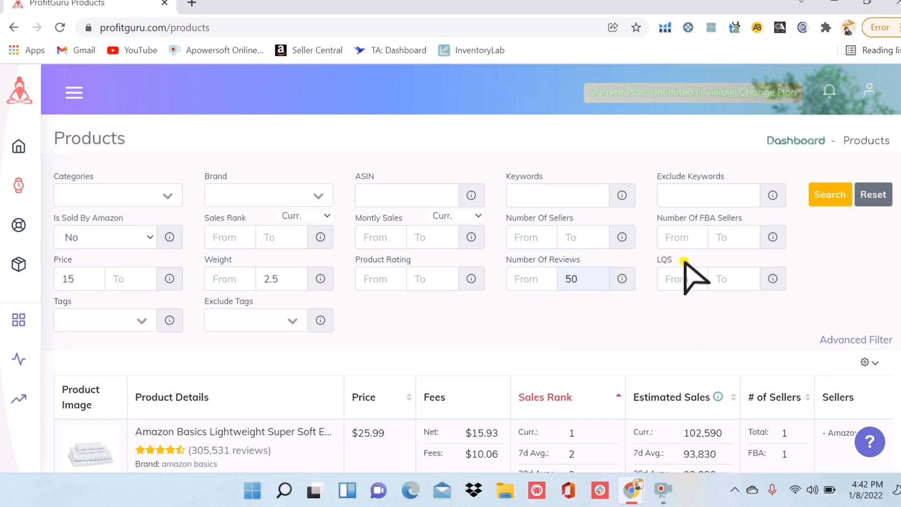
mouse_move(675, 288)
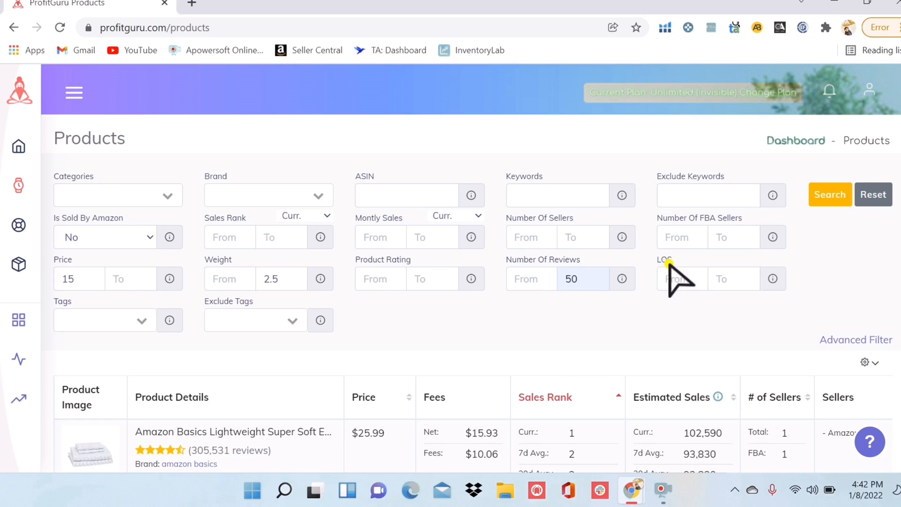
mouse_move(677, 311)
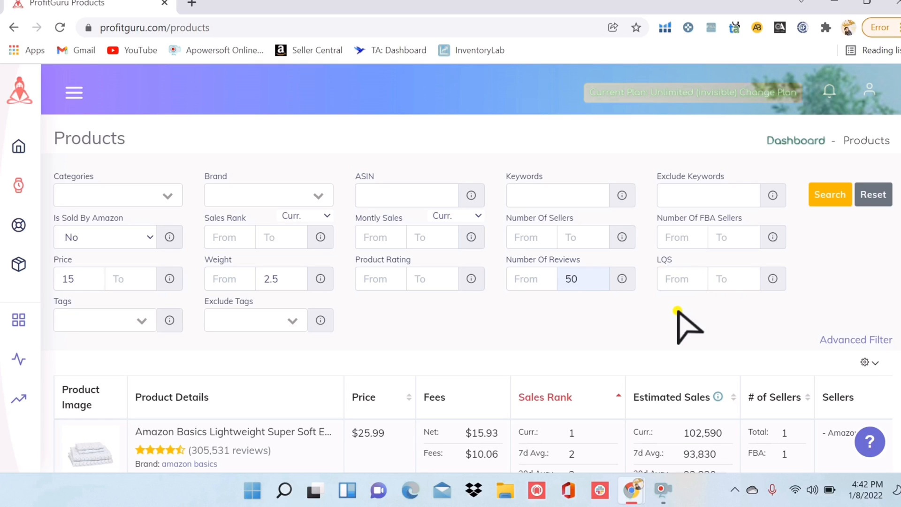
left_click(730, 279)
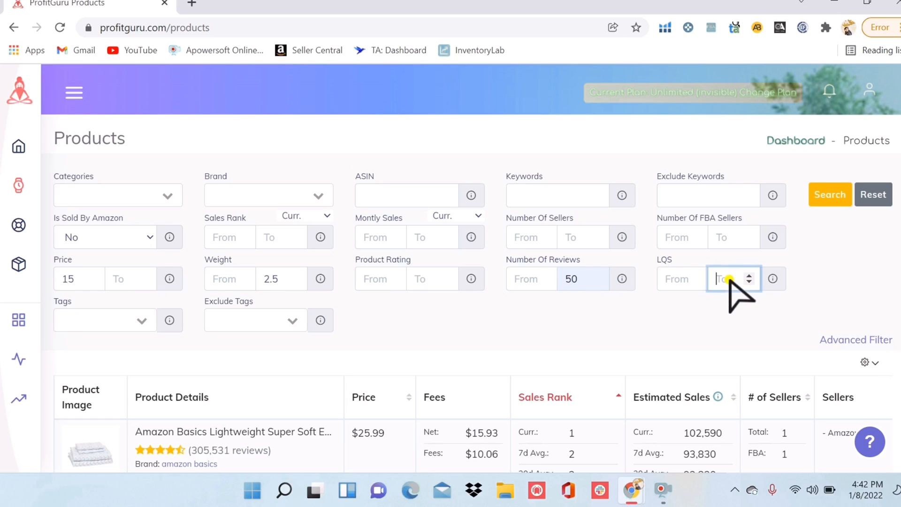
type("5")
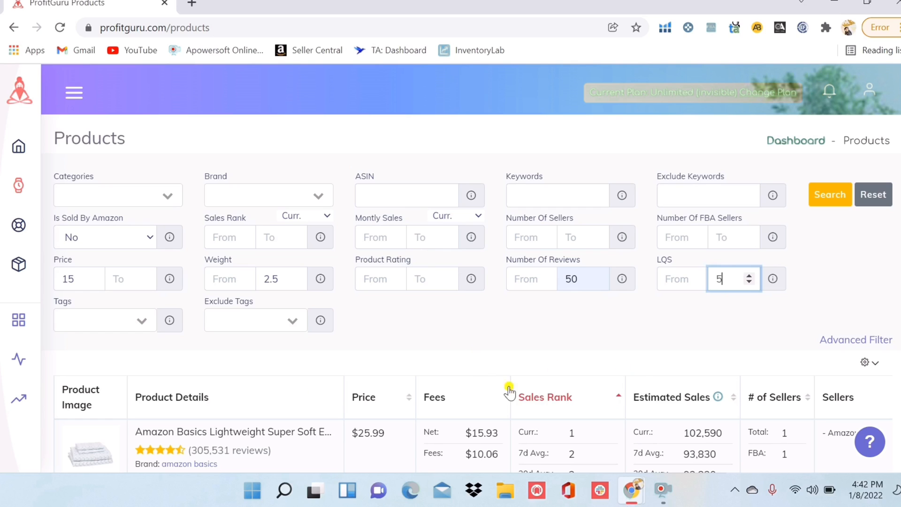
mouse_move(597, 322)
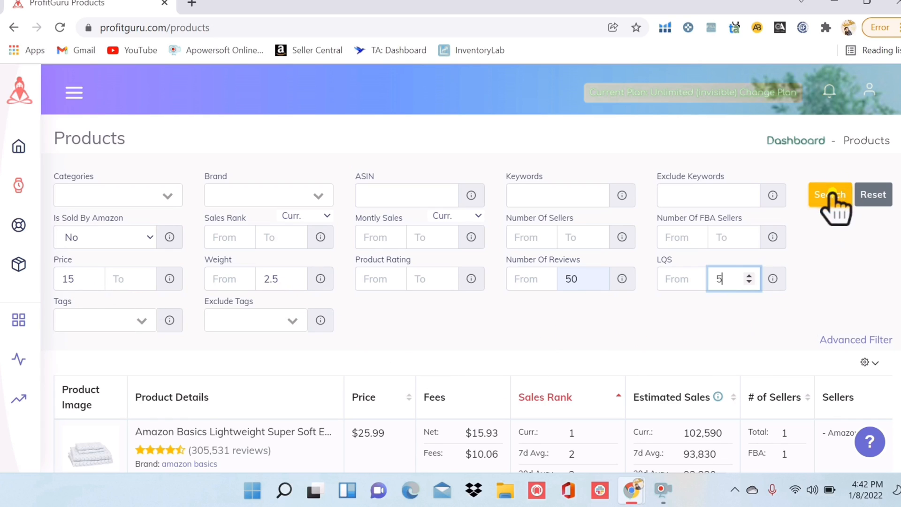
Run the filtered search and rank the 410,949 results by Sales Rank, led by Bosch brake pads.
left_click(829, 194)
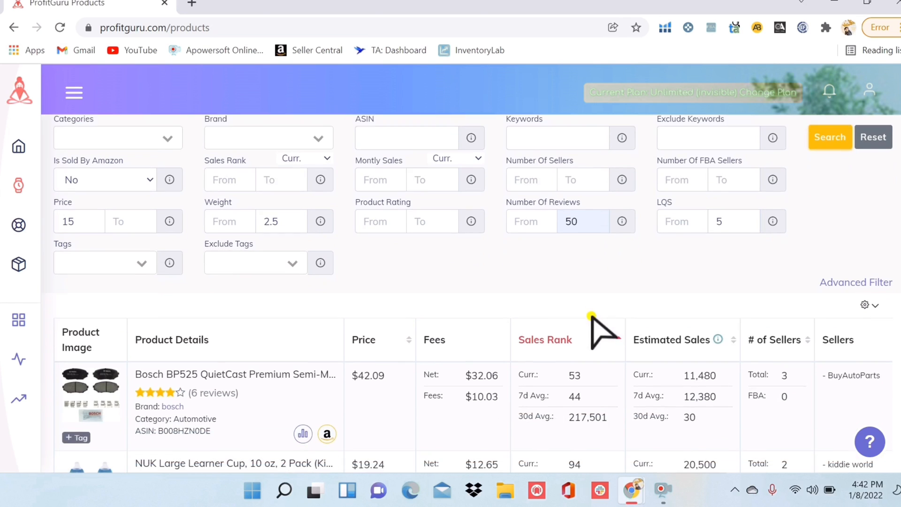
left_click(544, 340)
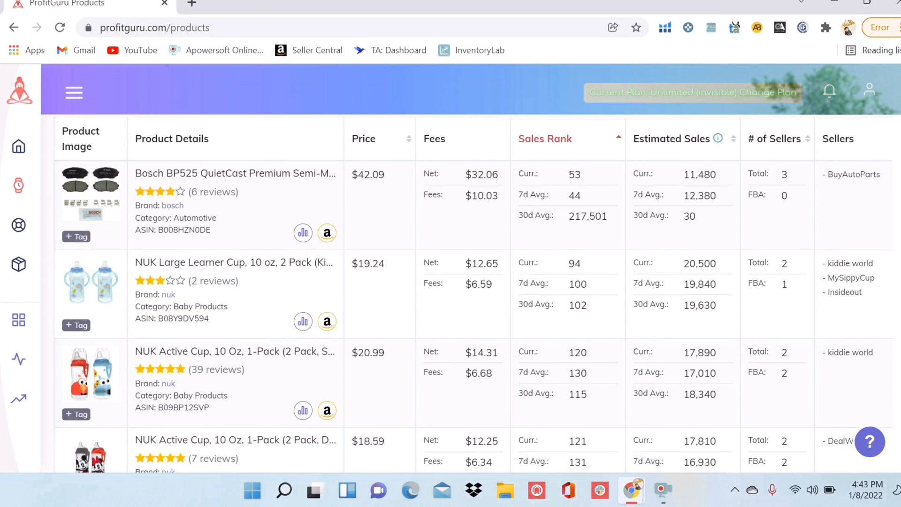
scroll("down", 3)
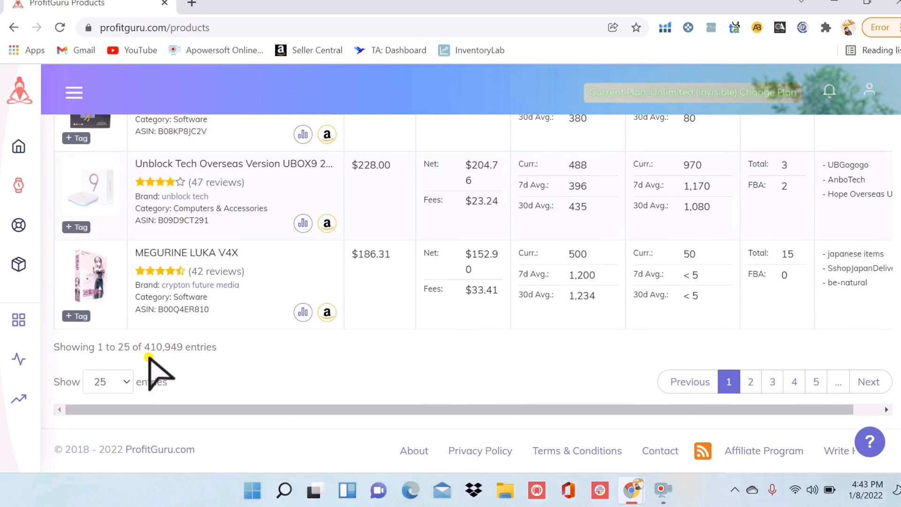
mouse_move(230, 368)
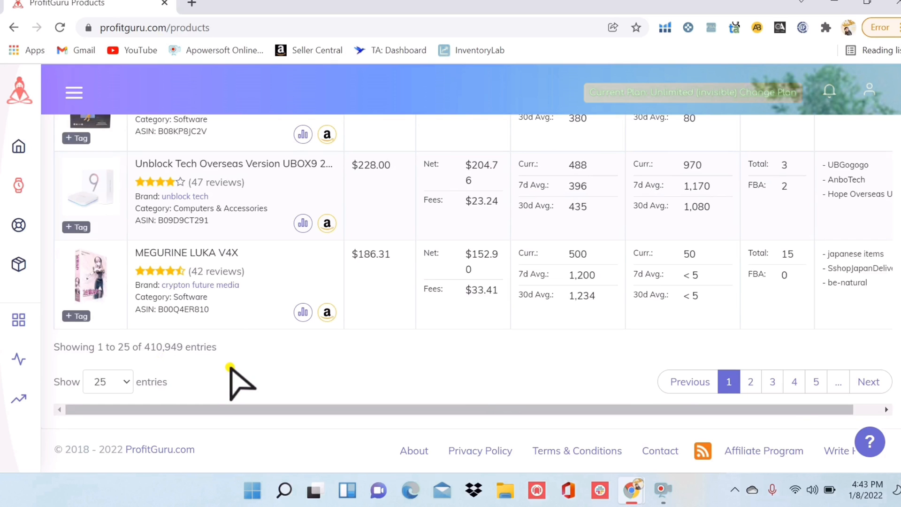
scroll("down", 3)
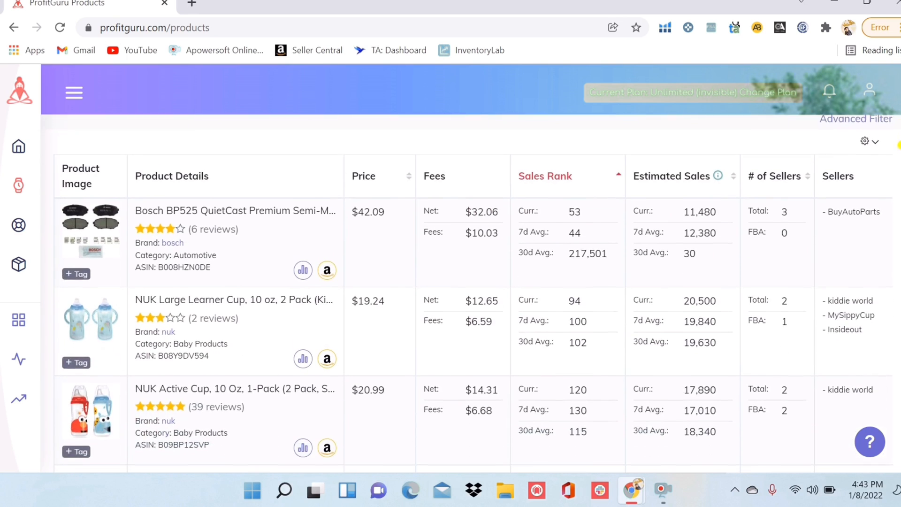
scroll("down", 3)
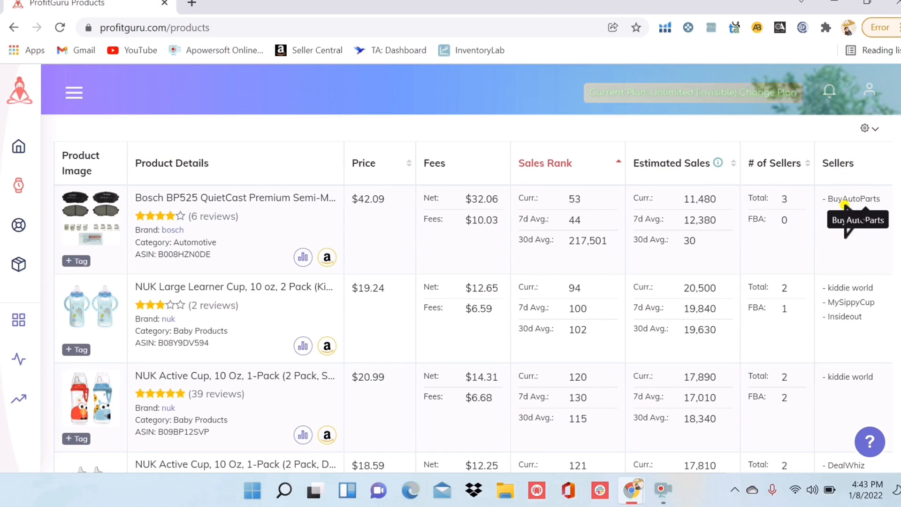
mouse_move(276, 141)
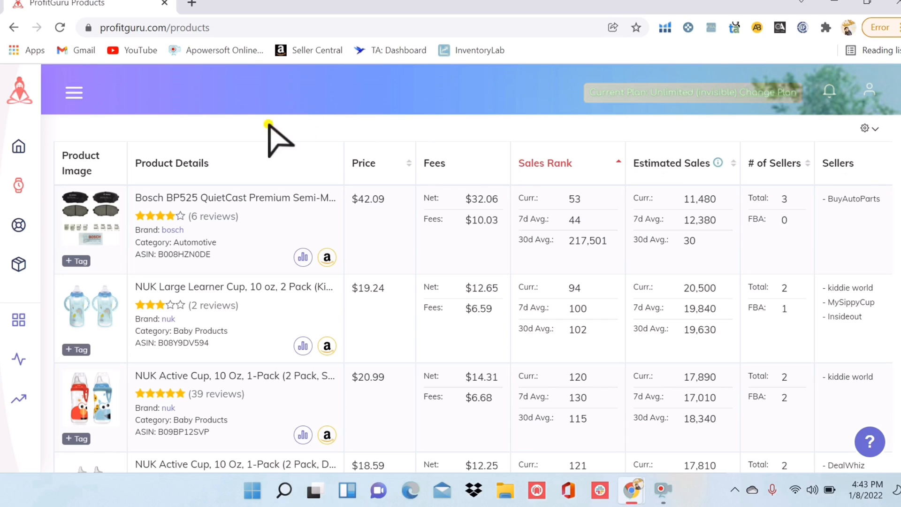
mouse_move(167, 265)
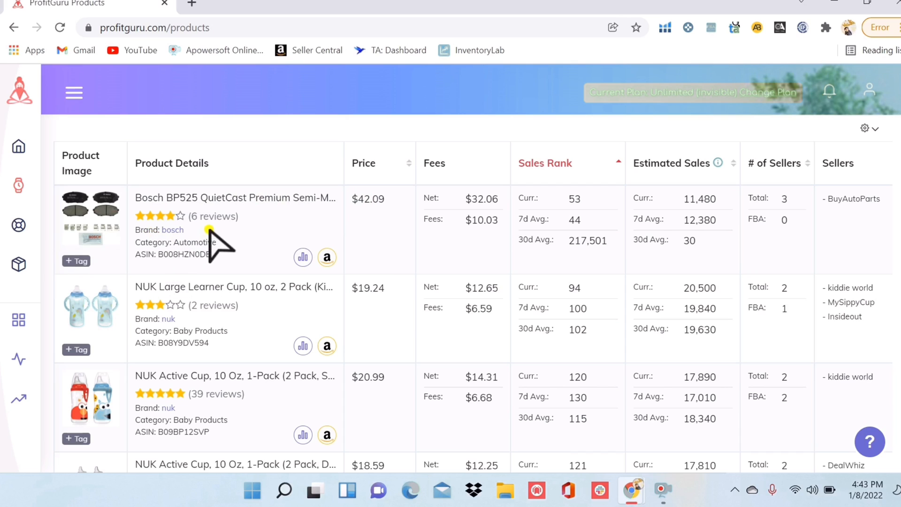
mouse_move(336, 247)
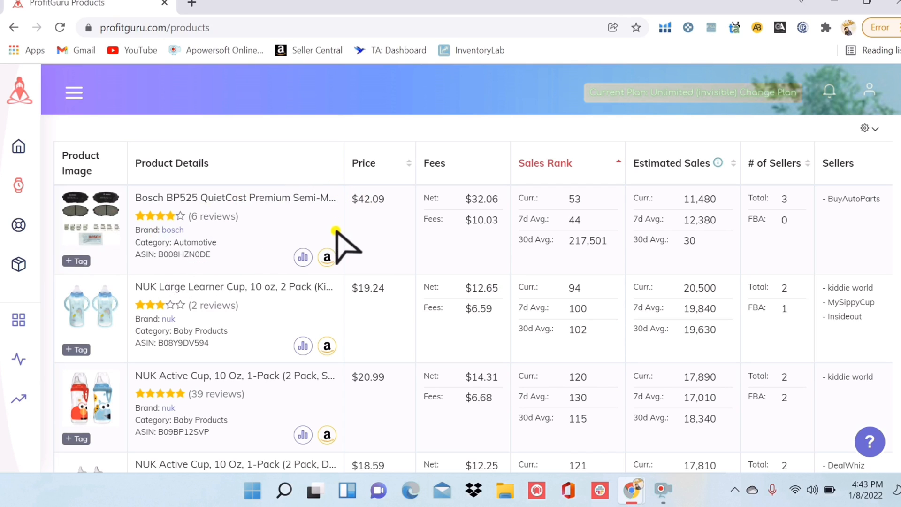
mouse_move(326, 258)
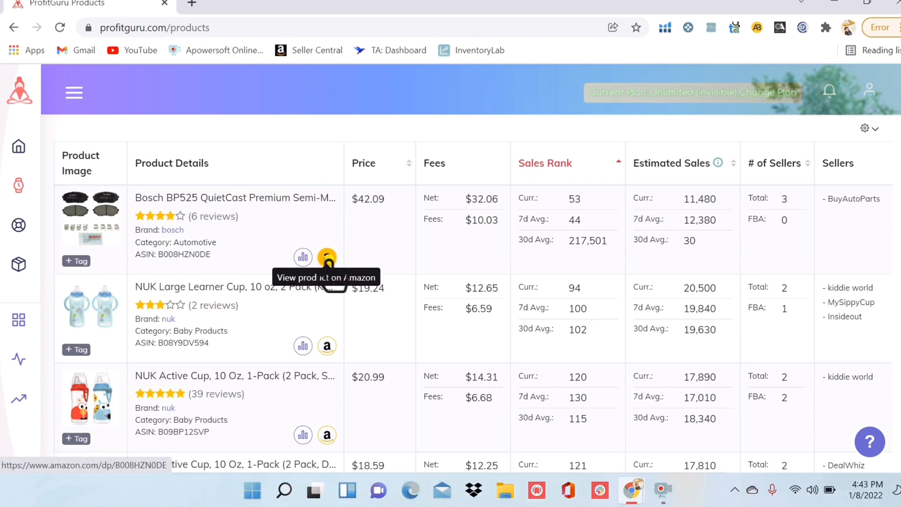
View a year of price, sales rank and seller-count history for the Bosch BP525 brake pads.
left_click(327, 257)
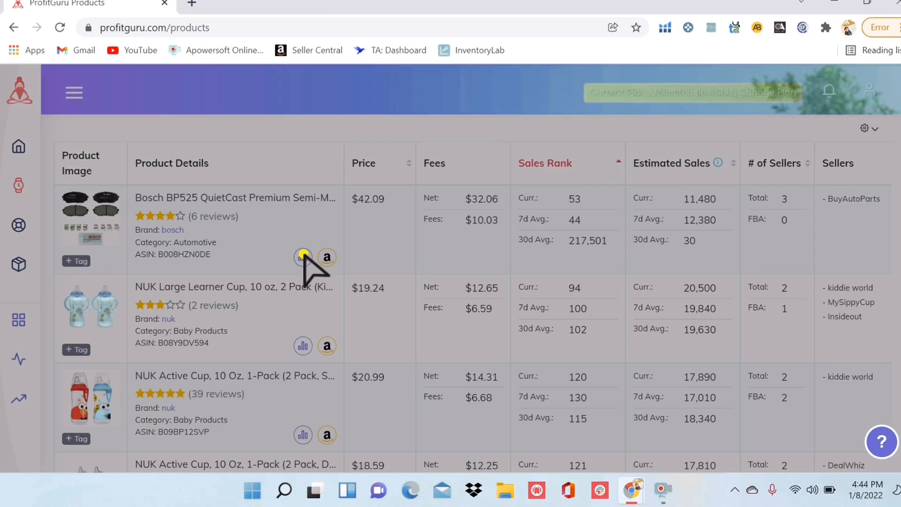
left_click(303, 257)
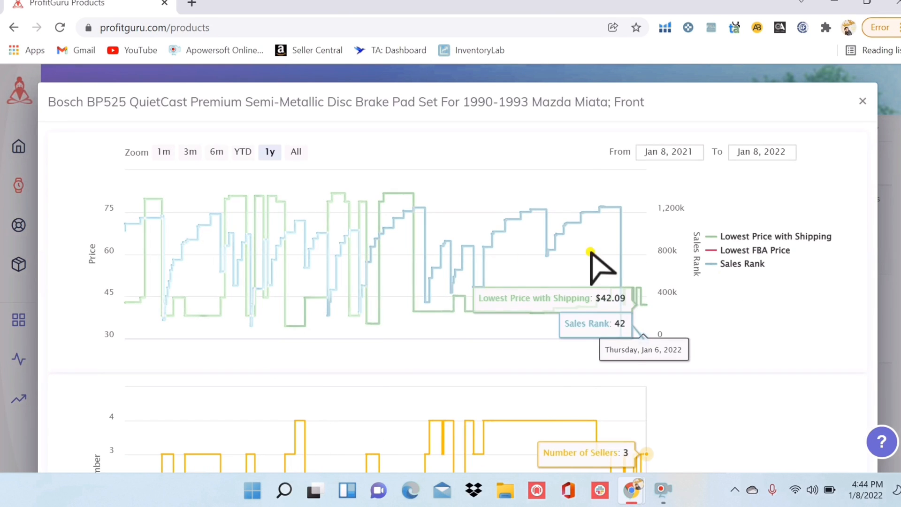
mouse_move(359, 276)
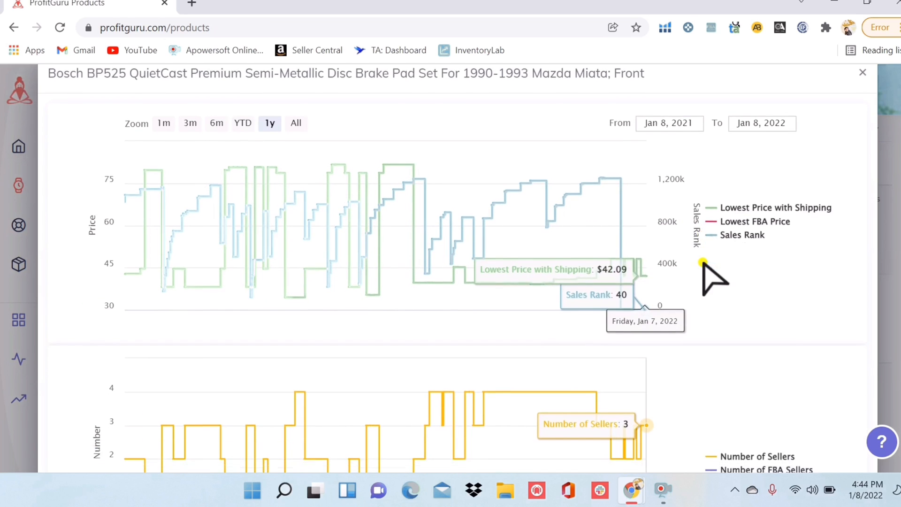
scroll("down", 3)
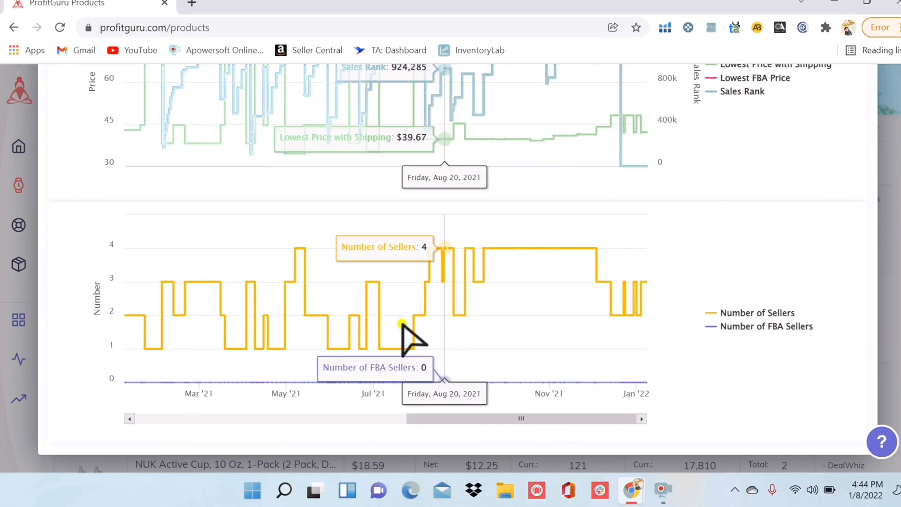
mouse_move(394, 336)
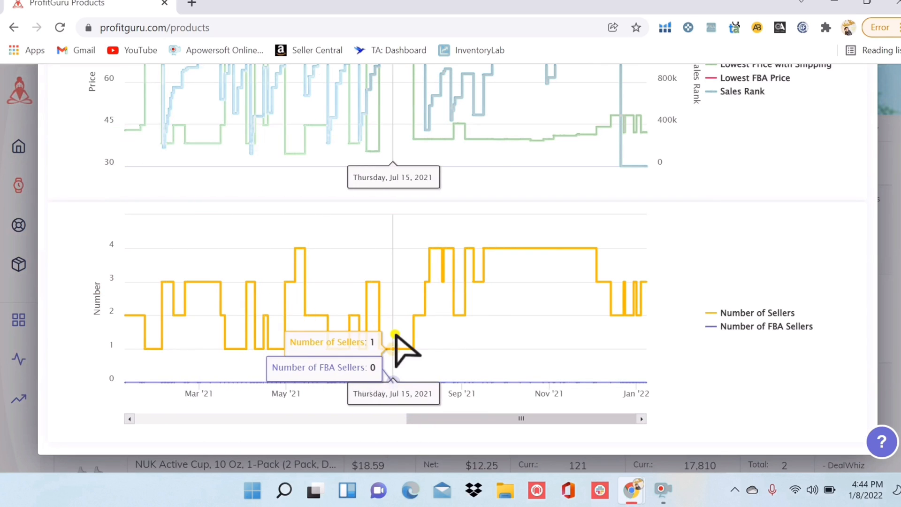
mouse_move(305, 339)
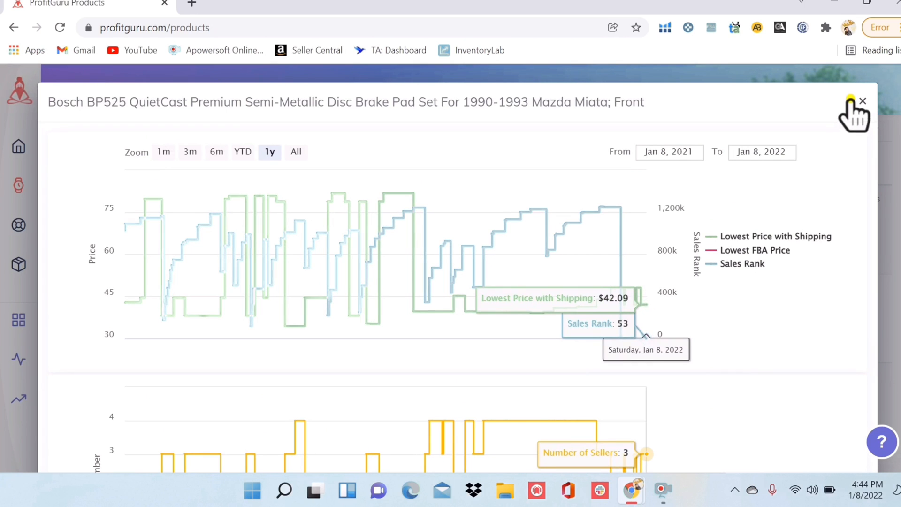
Close the history charts and look further down the products list.
left_click(862, 102)
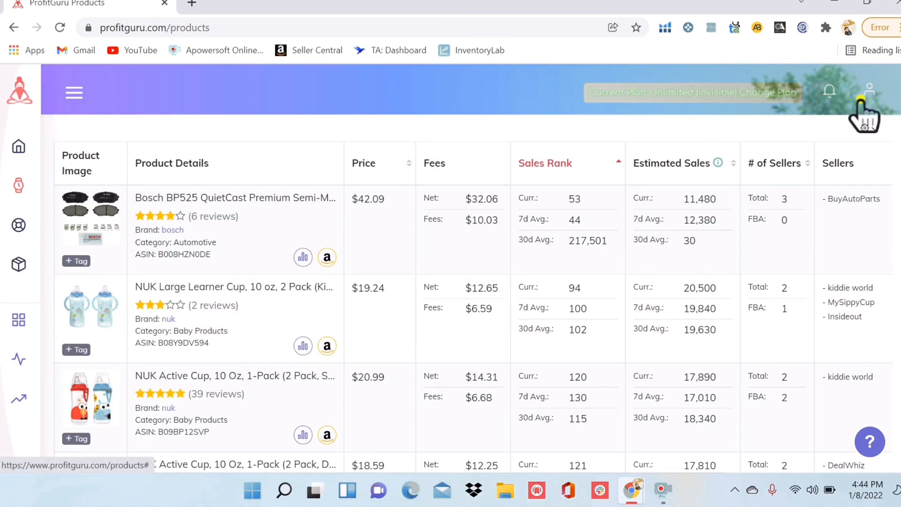
scroll("down", 3)
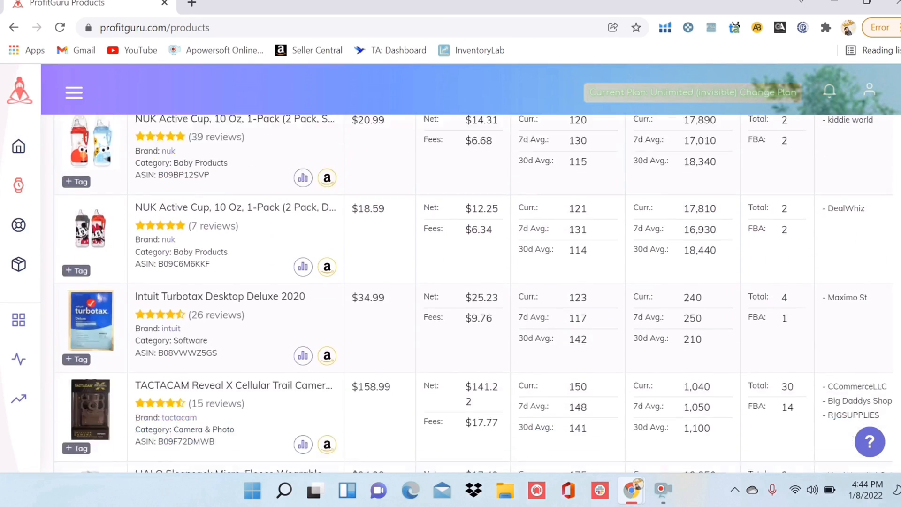
scroll("down", 3)
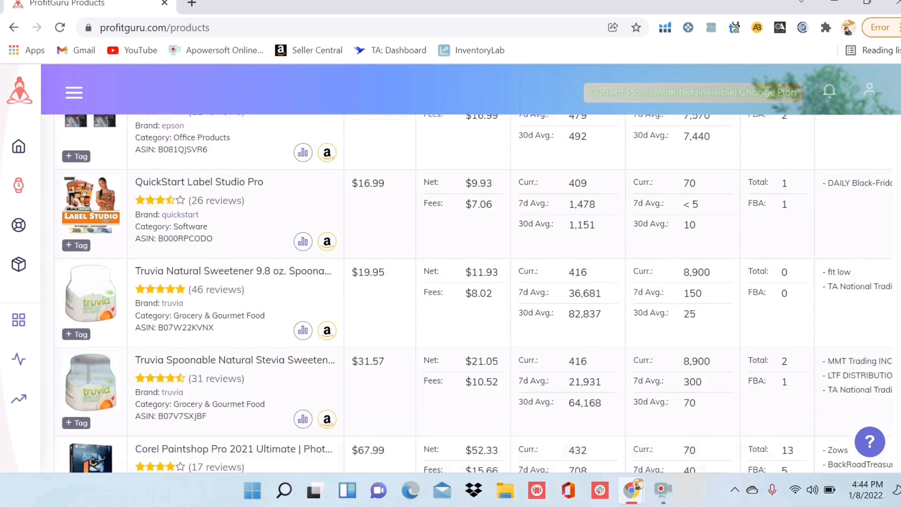
scroll("down", 3)
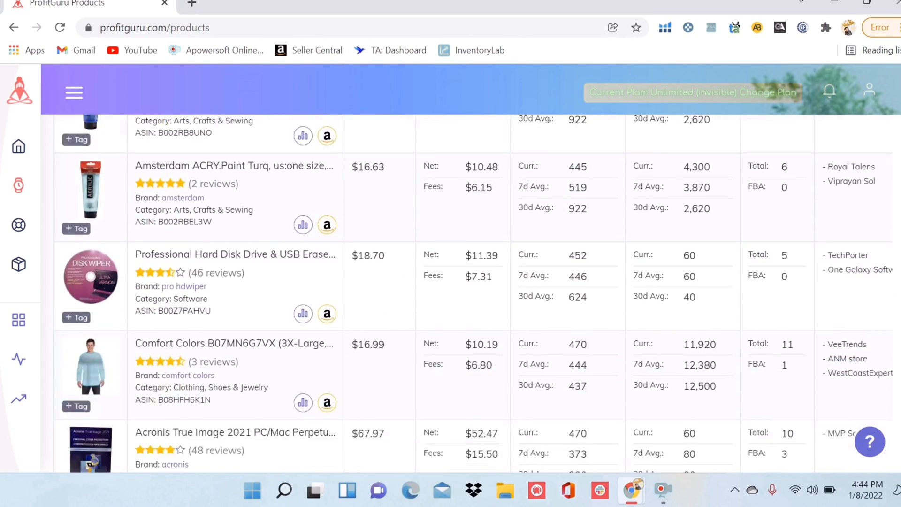
scroll("down", 3)
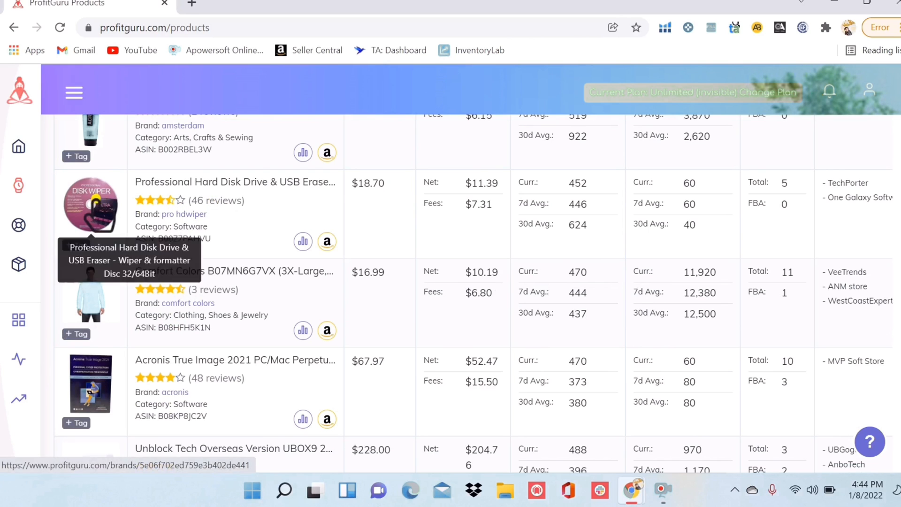
mouse_move(609, 344)
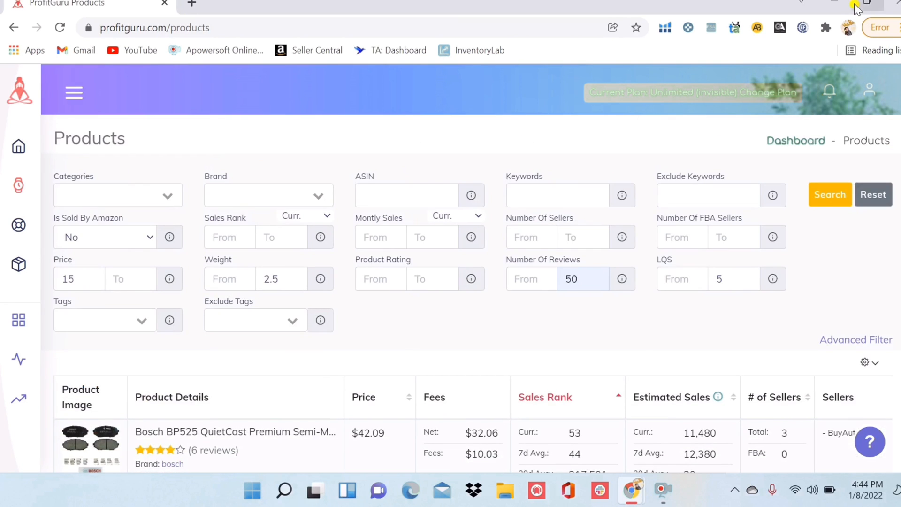
Return to the dashboard and open the Brands database.
left_click(19, 146)
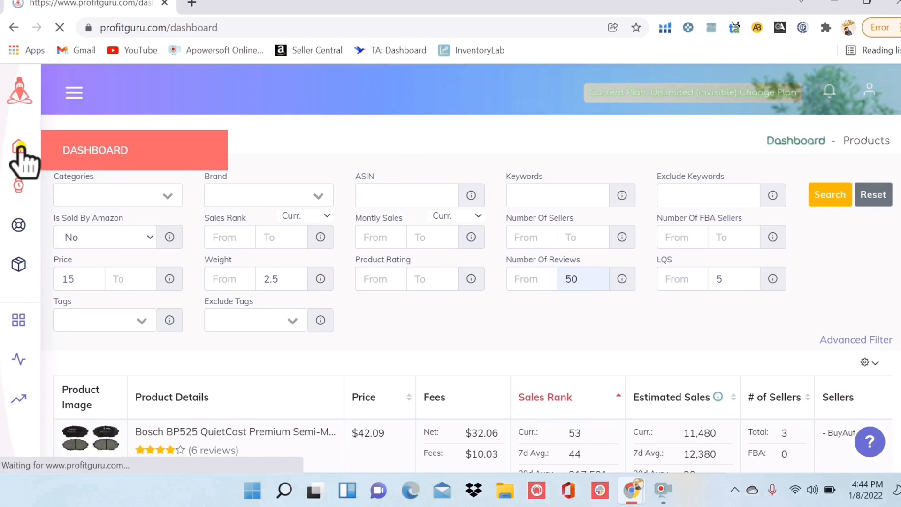
left_click(20, 147)
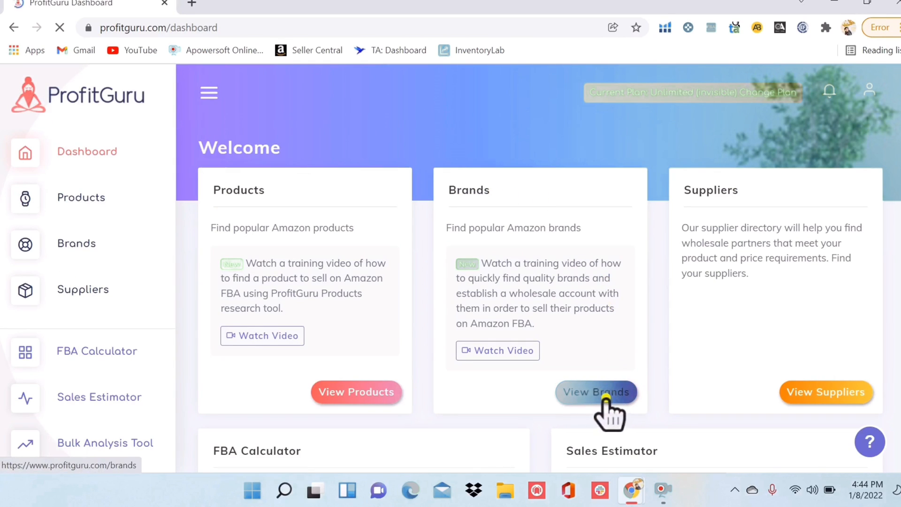
left_click(596, 392)
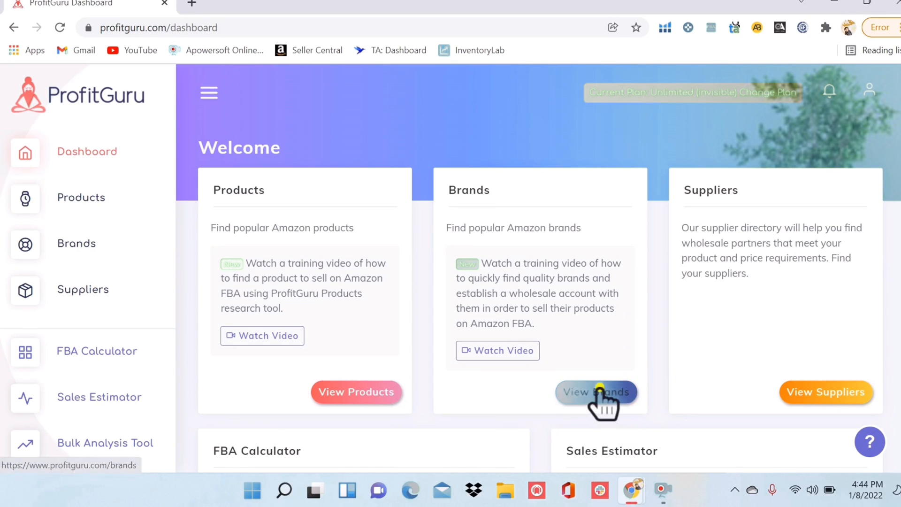
left_click(596, 392)
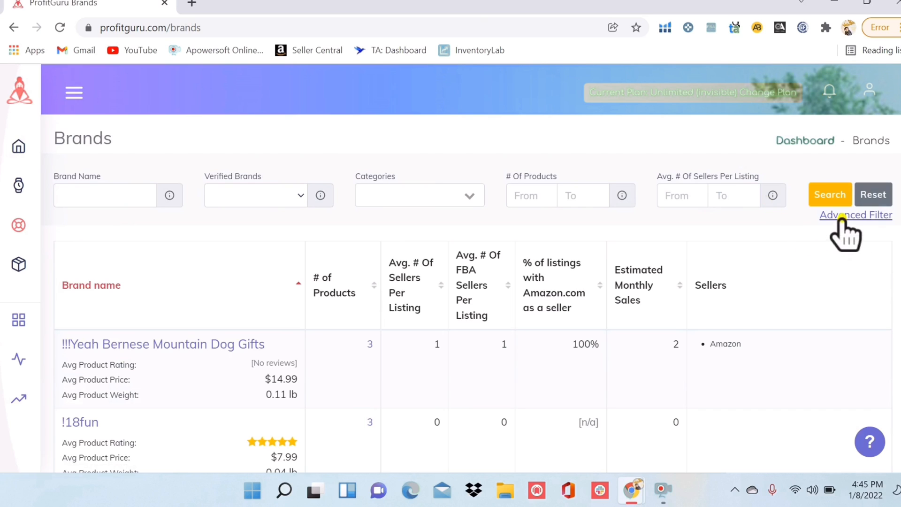
Filter brands to Home & Kitchen with up to 200 products and weight up to 2.5.
left_click(856, 214)
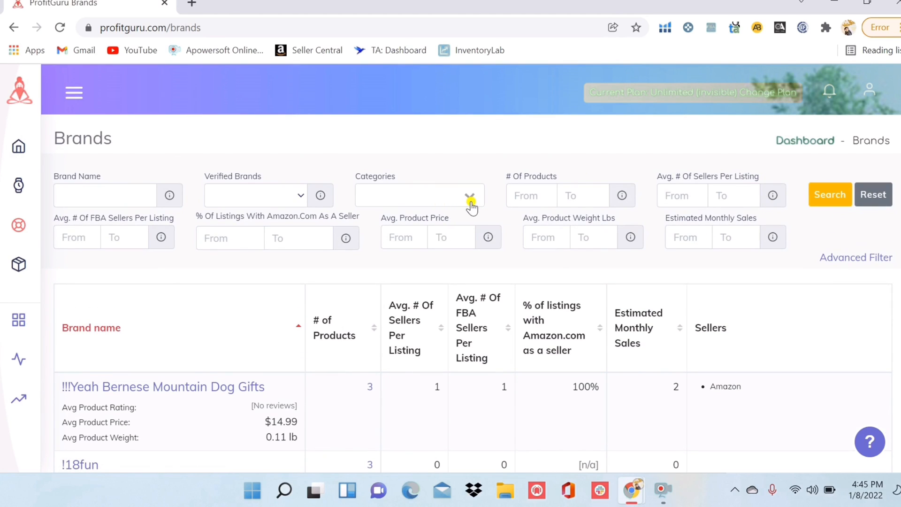
left_click(419, 195)
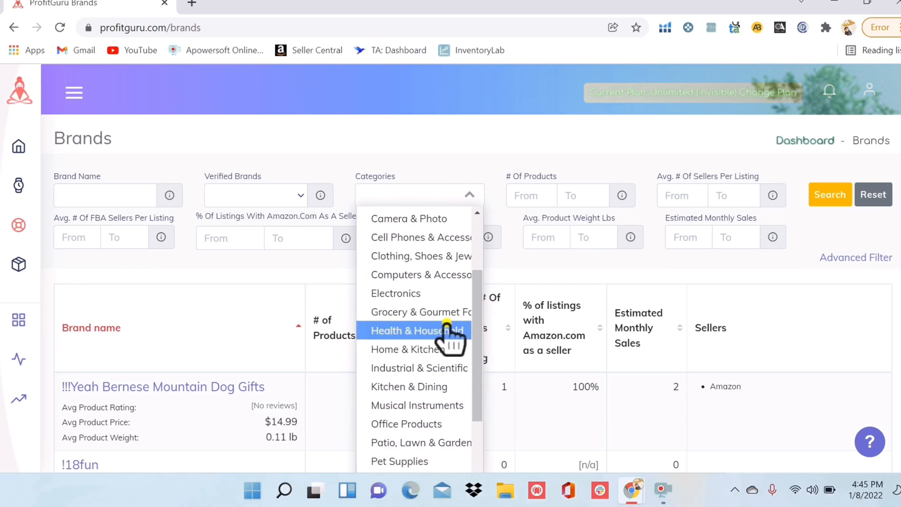
left_click(421, 349)
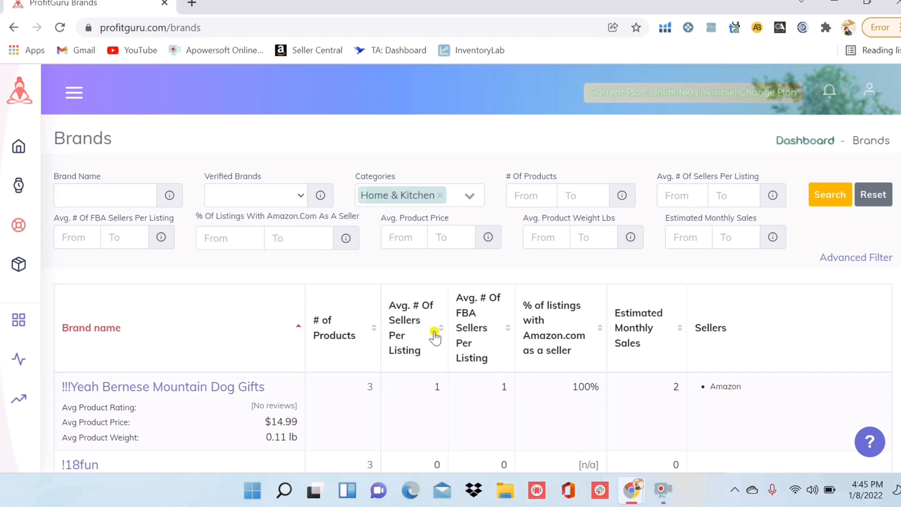
mouse_move(581, 204)
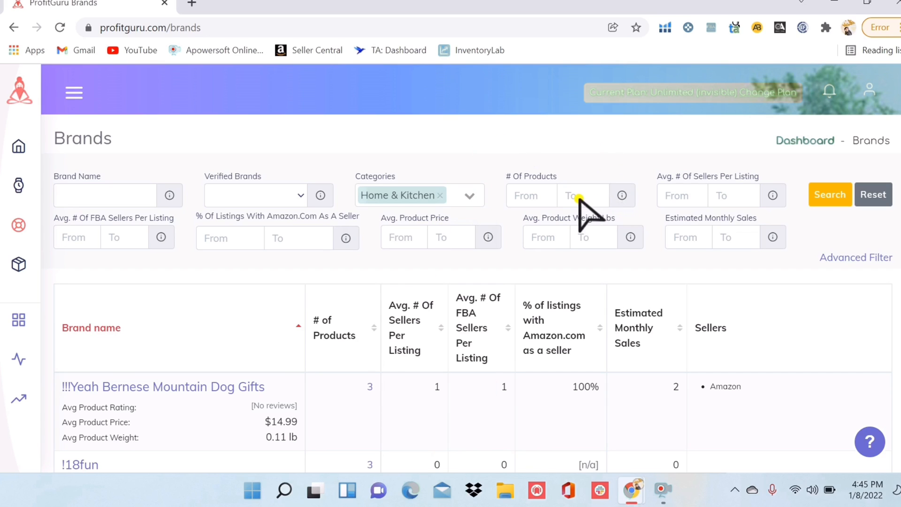
type("2")
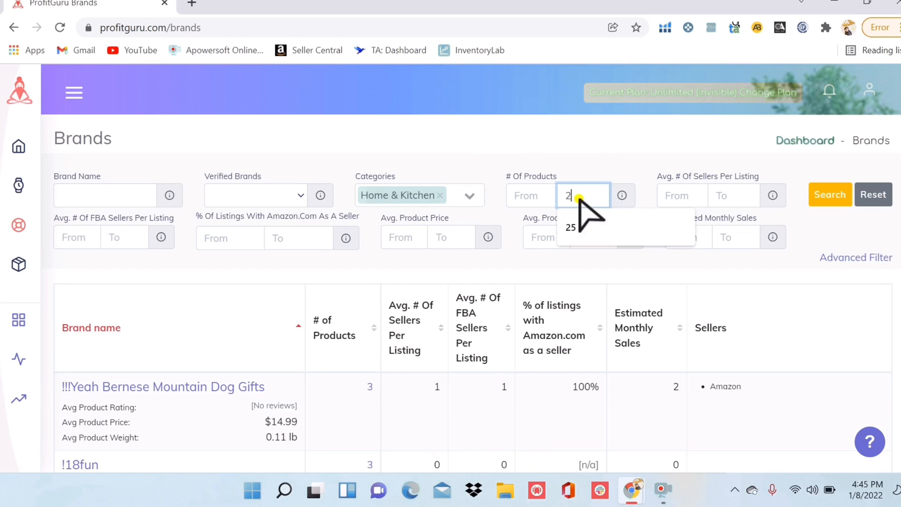
type("00")
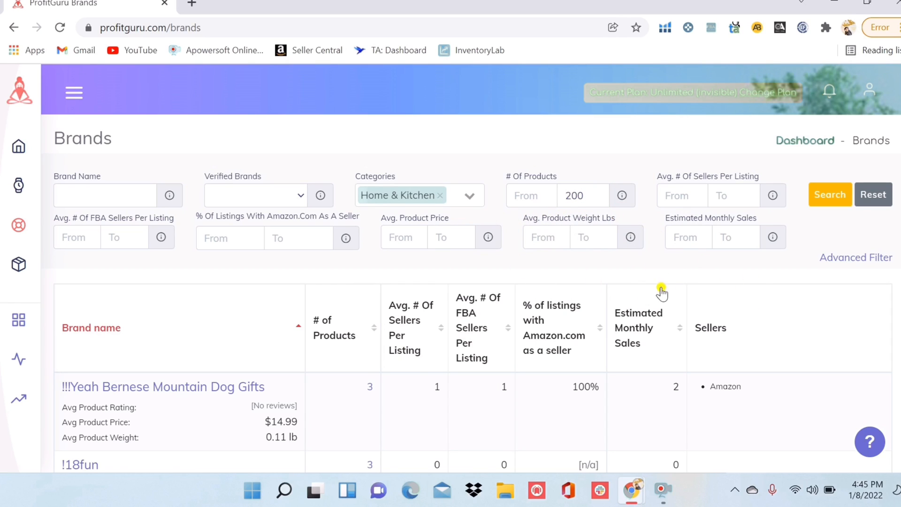
type("2.5")
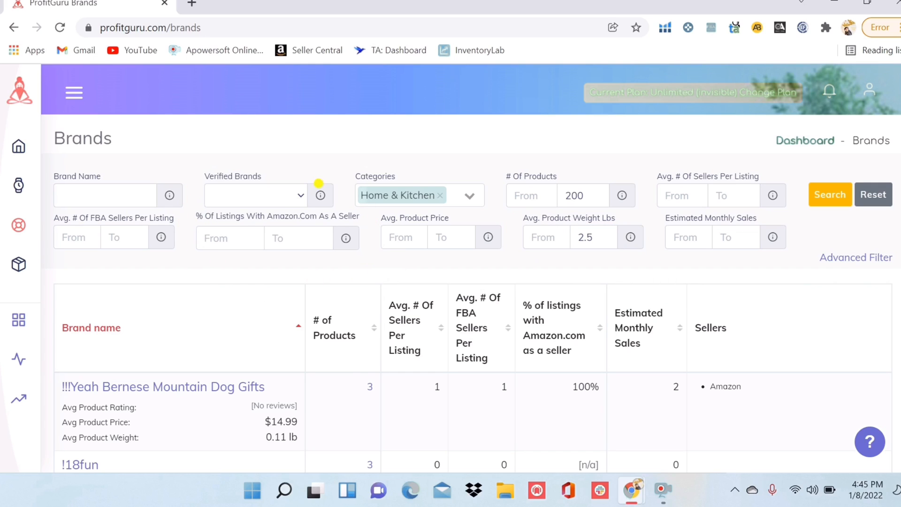
mouse_move(378, 287)
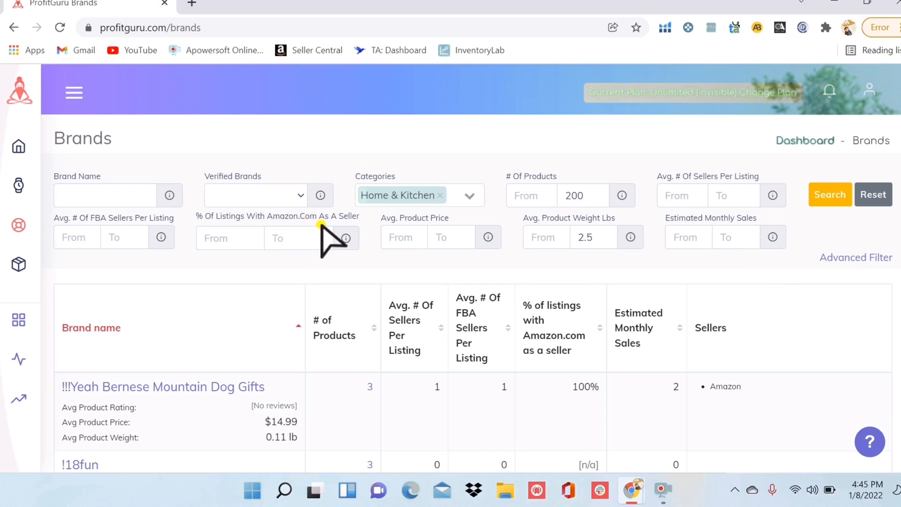
mouse_move(275, 236)
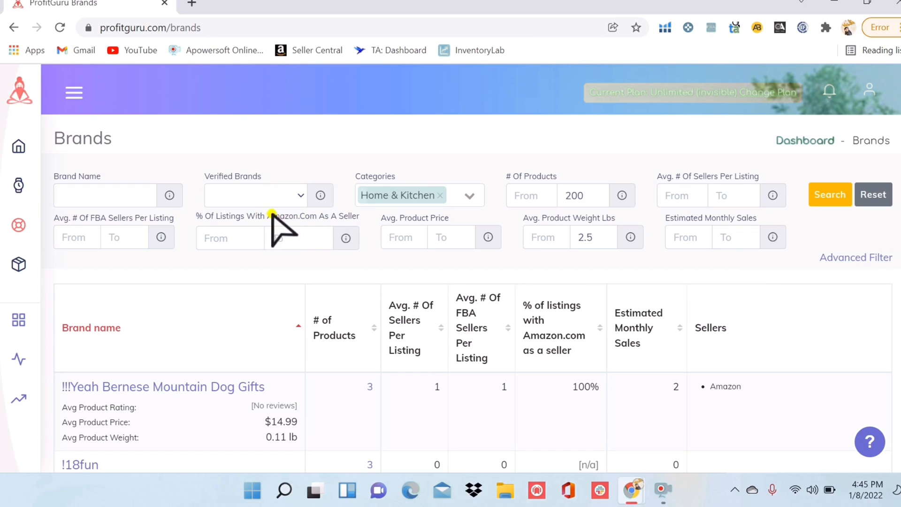
mouse_move(304, 236)
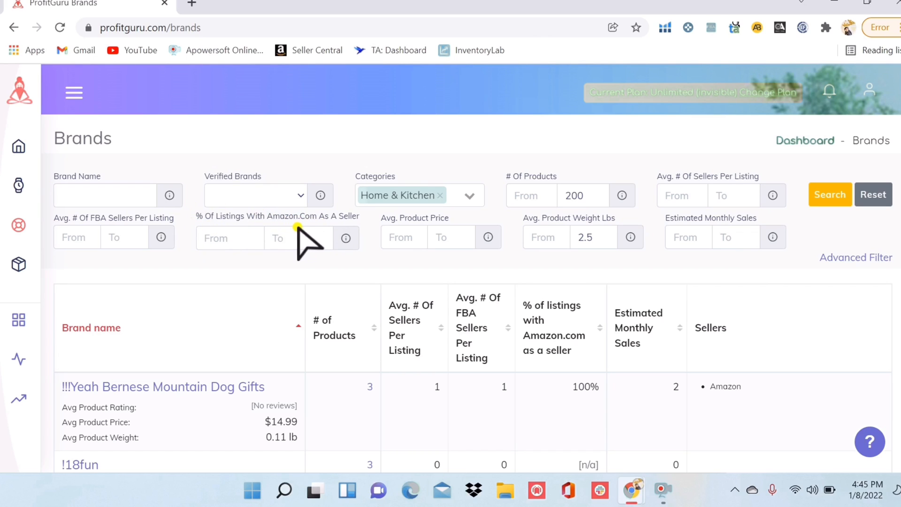
mouse_move(248, 252)
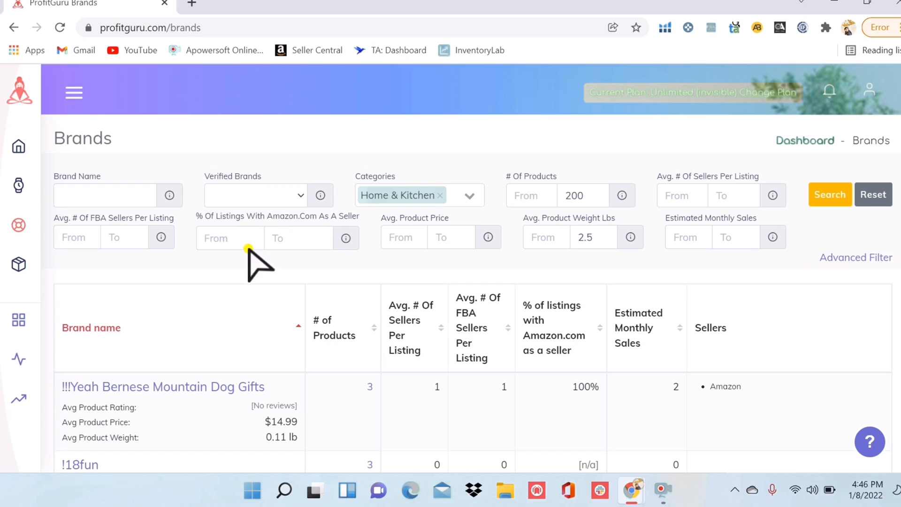
Require Amazon listing share from 40% and up to 4 sellers per listing, then search.
type("40")
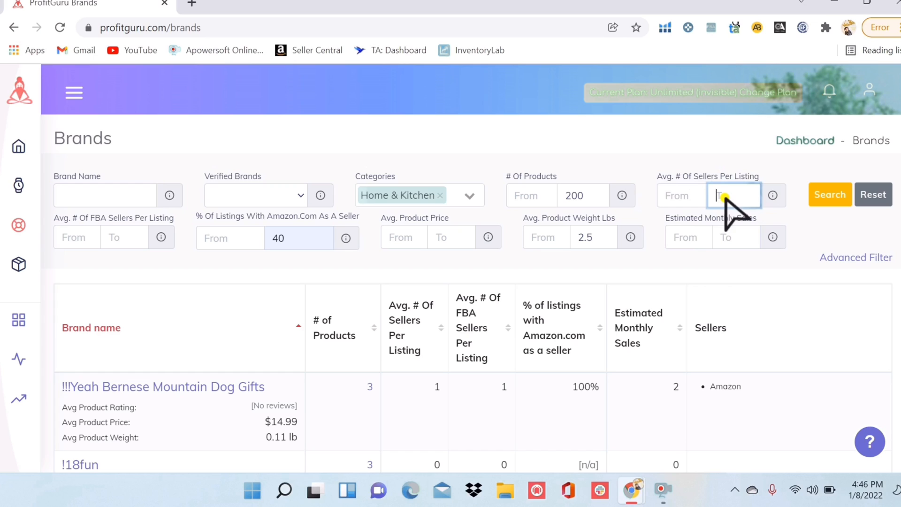
type("4")
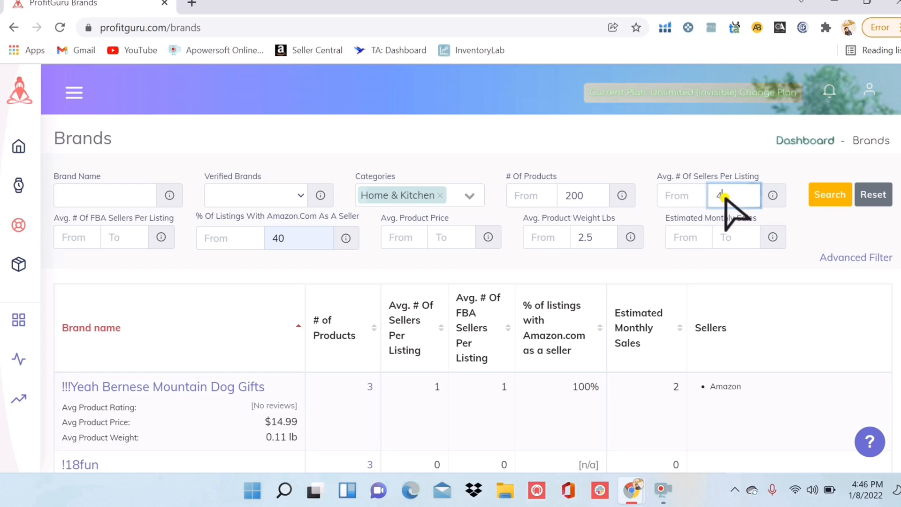
left_click(829, 194)
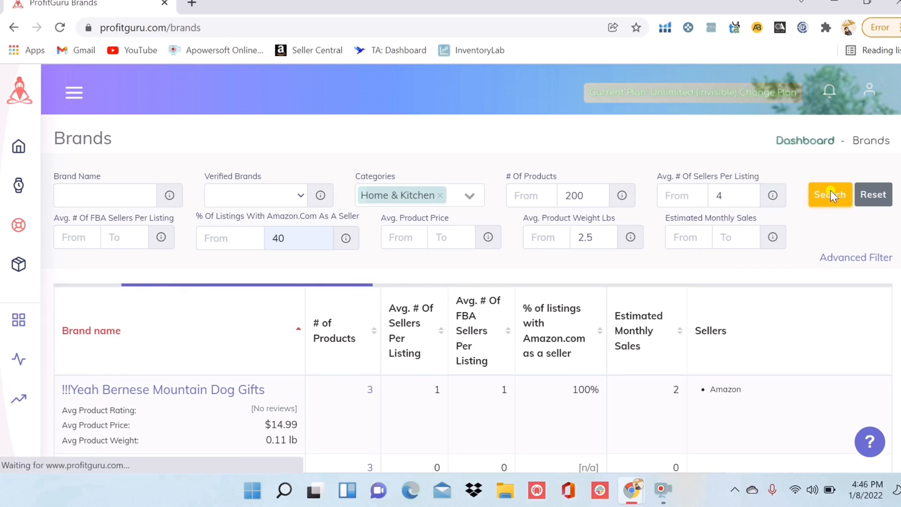
Browse the brand results led by Generic and Handmade and open the #Na brand's product list.
left_click(828, 194)
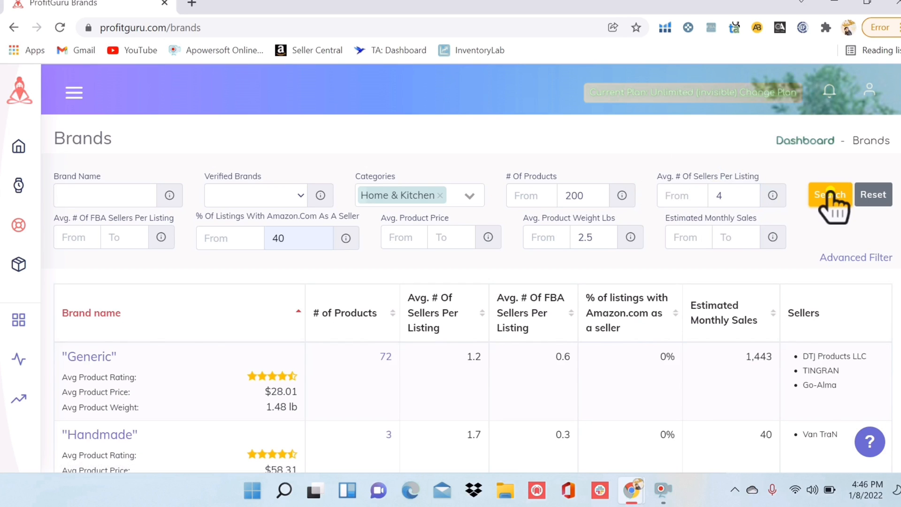
mouse_move(856, 241)
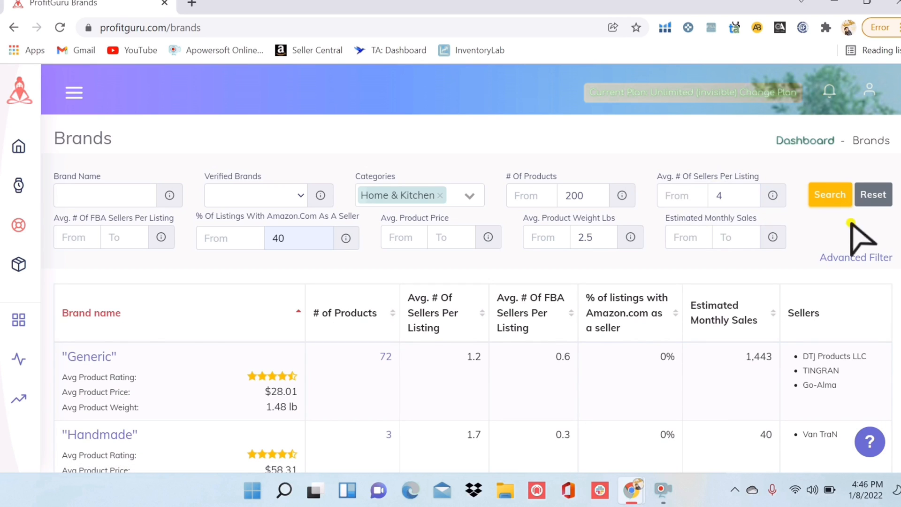
scroll("down", 3)
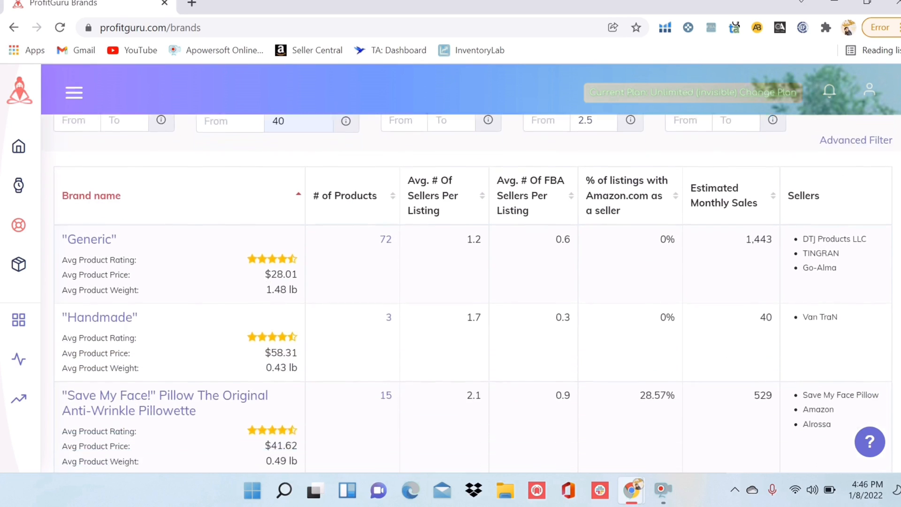
mouse_move(385, 240)
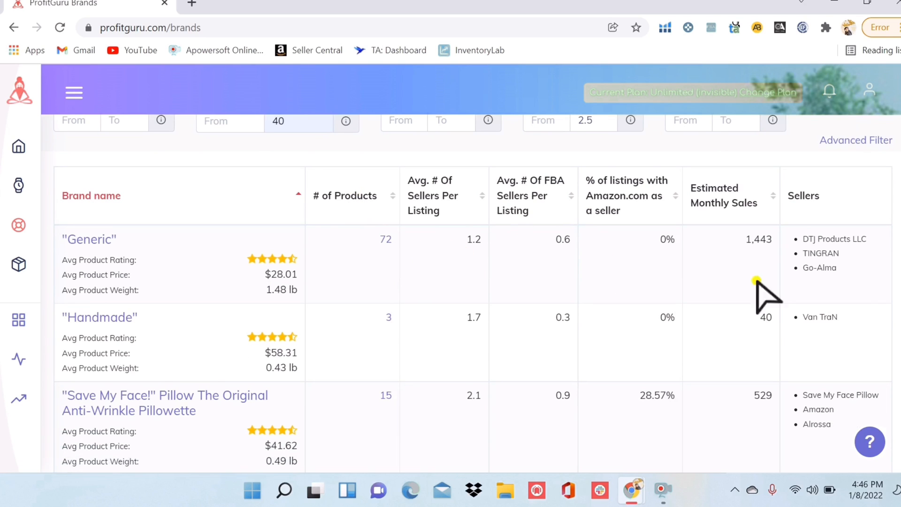
scroll("down", 3)
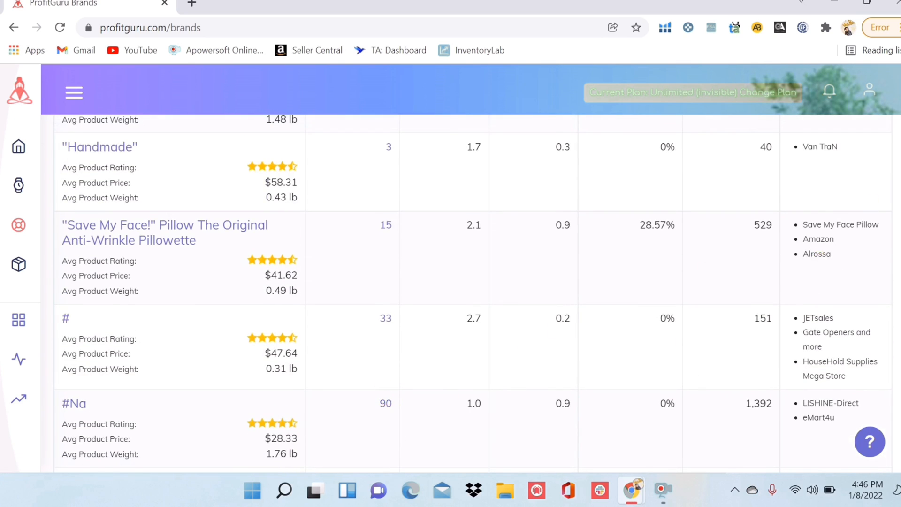
scroll("down", 3)
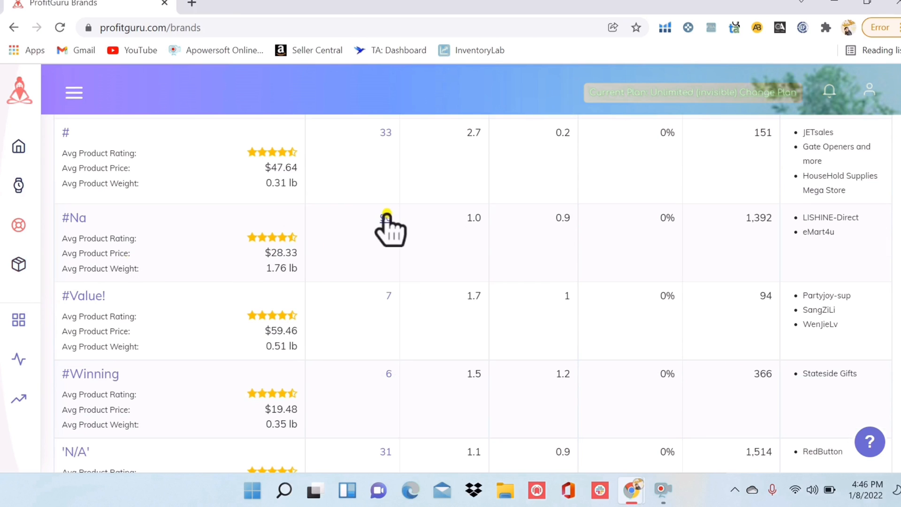
left_click(386, 217)
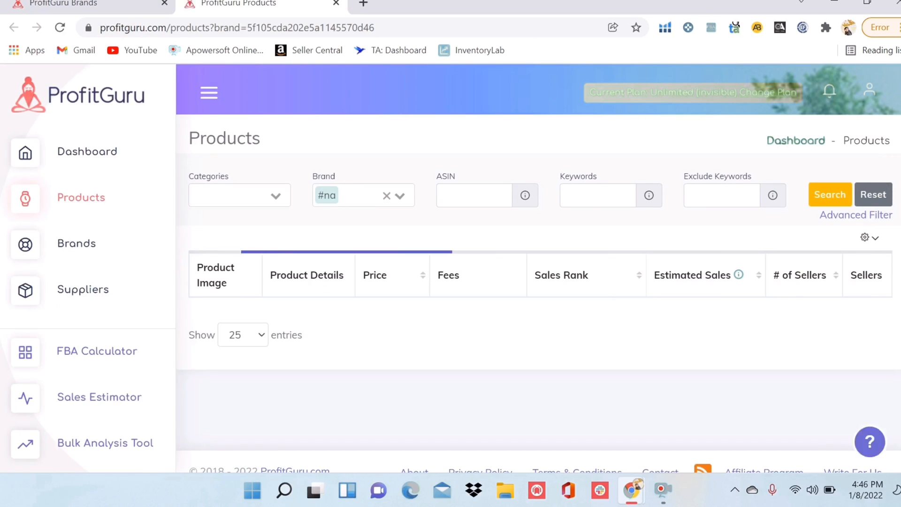
Review the #na brand's products such as stove knob covers, hinges and tambourines.
left_click(829, 194)
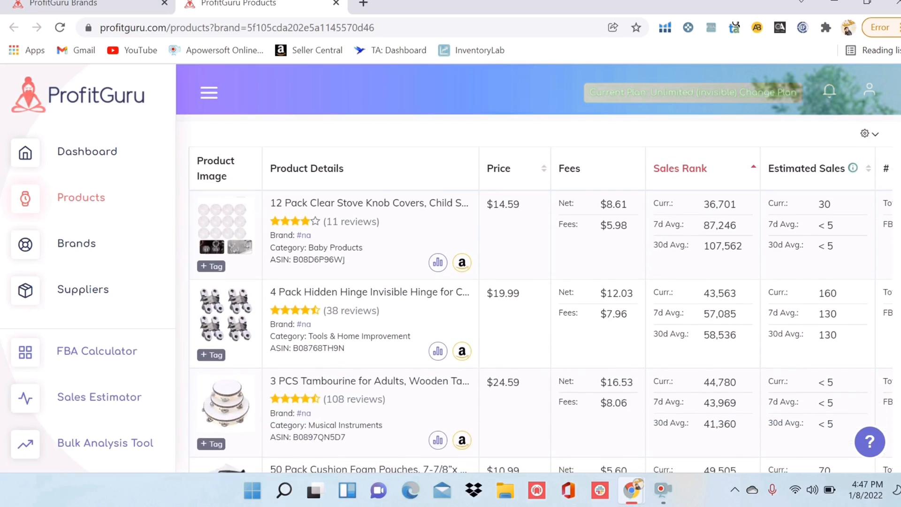
scroll("down", 3)
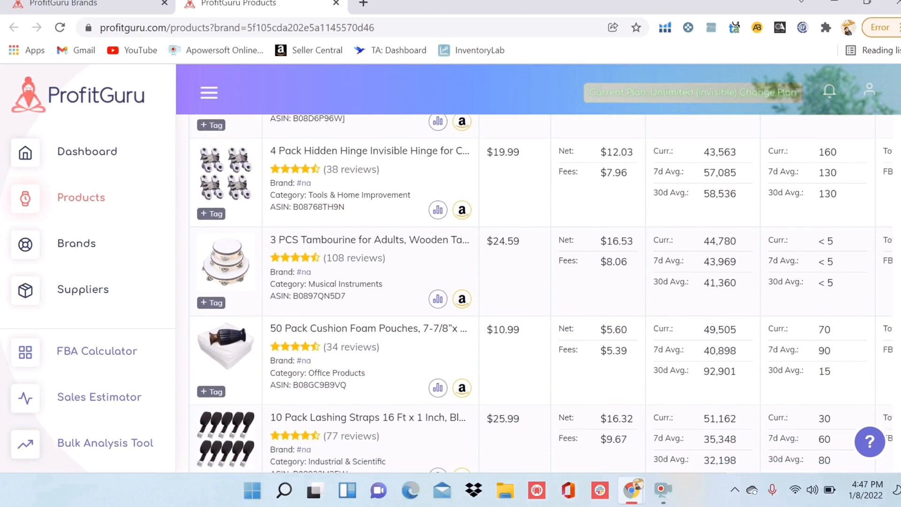
scroll("down", 3)
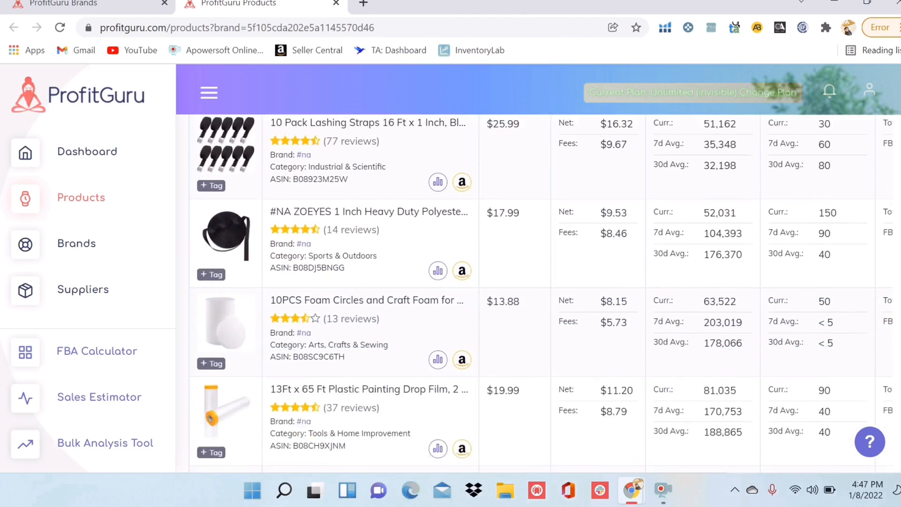
scroll("down", 3)
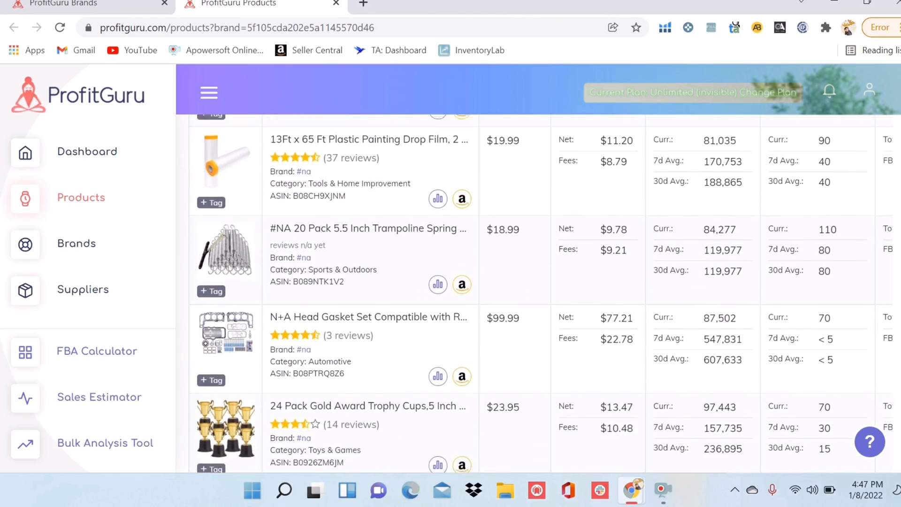
scroll("down", 3)
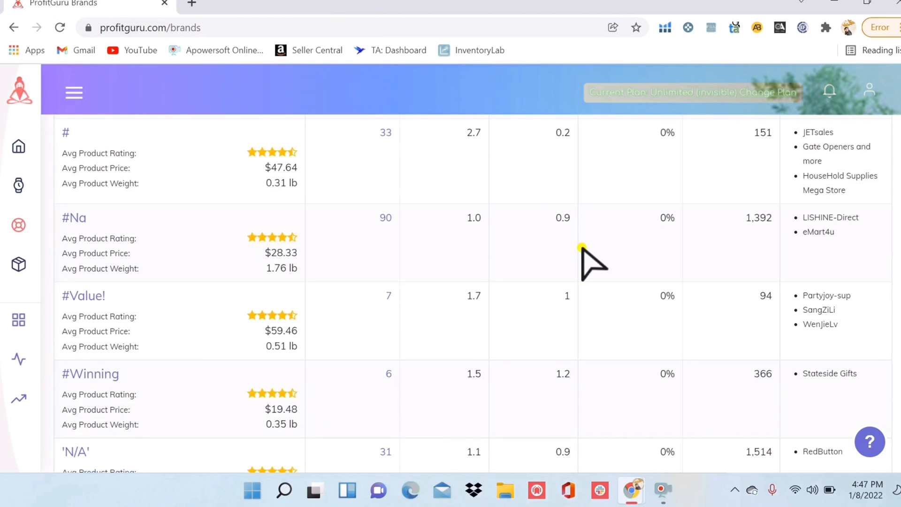
Page through the 22,541 brand results to brands like 7.62 Design, 700brass and 77 Ponies.
left_click(829, 192)
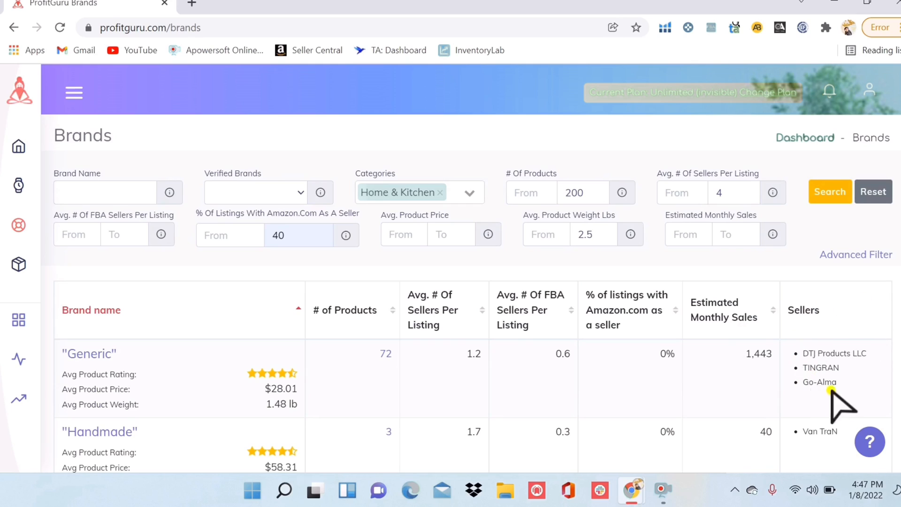
mouse_move(856, 394)
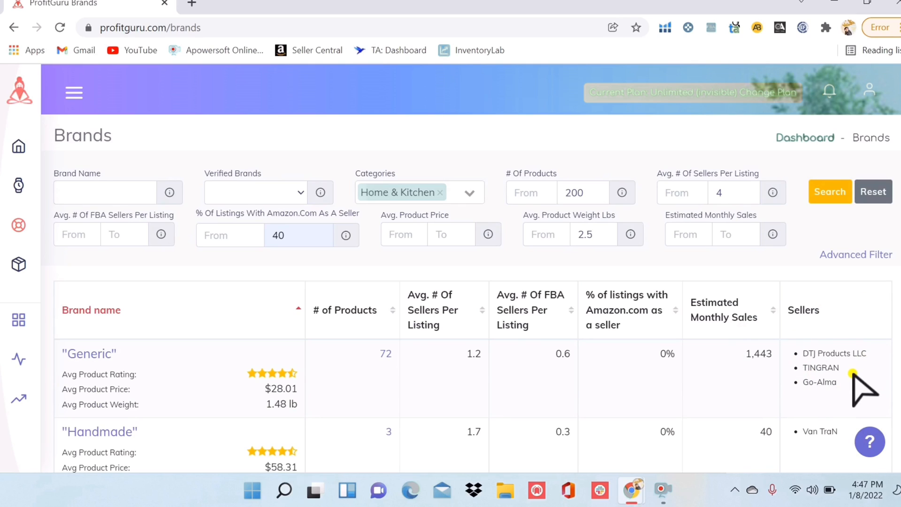
mouse_move(827, 92)
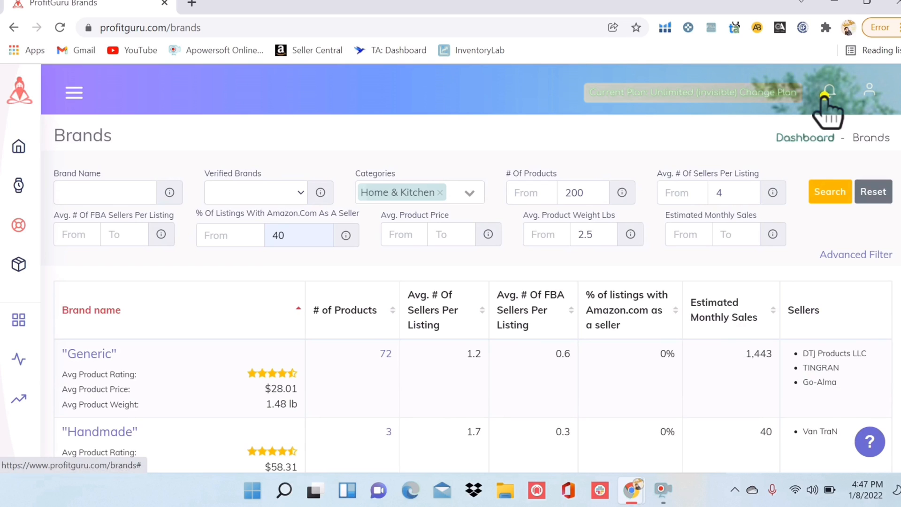
scroll("down", 3)
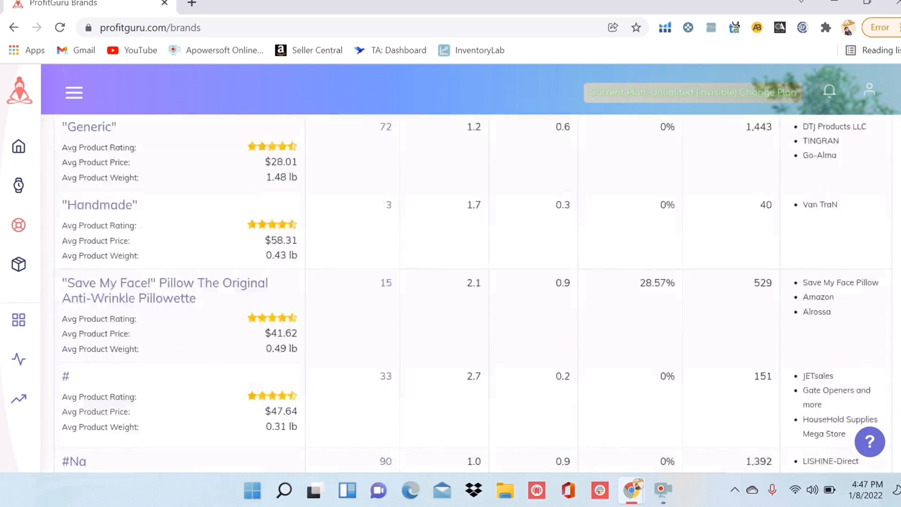
scroll("down", 3)
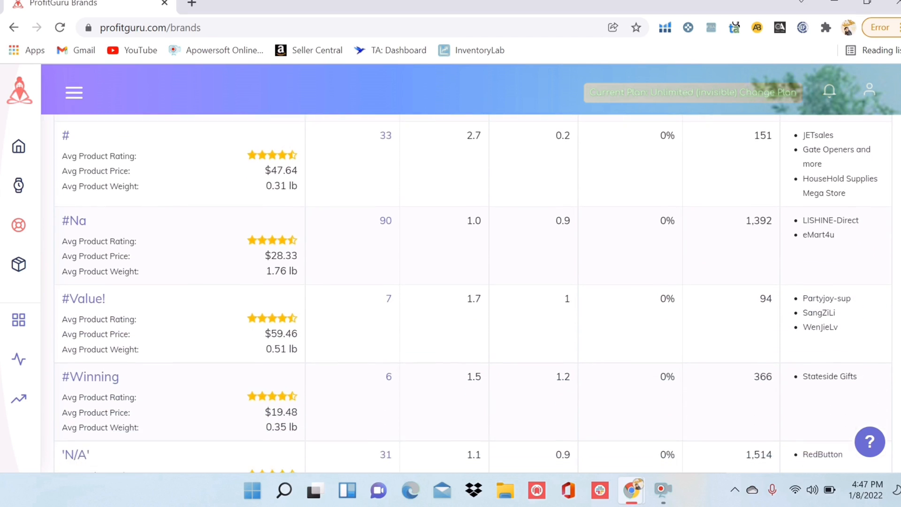
scroll("down", 3)
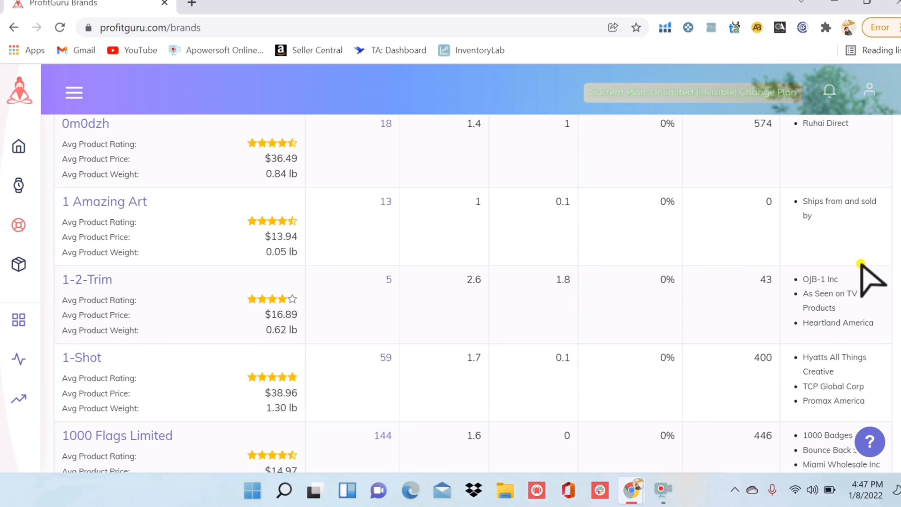
mouse_move(810, 339)
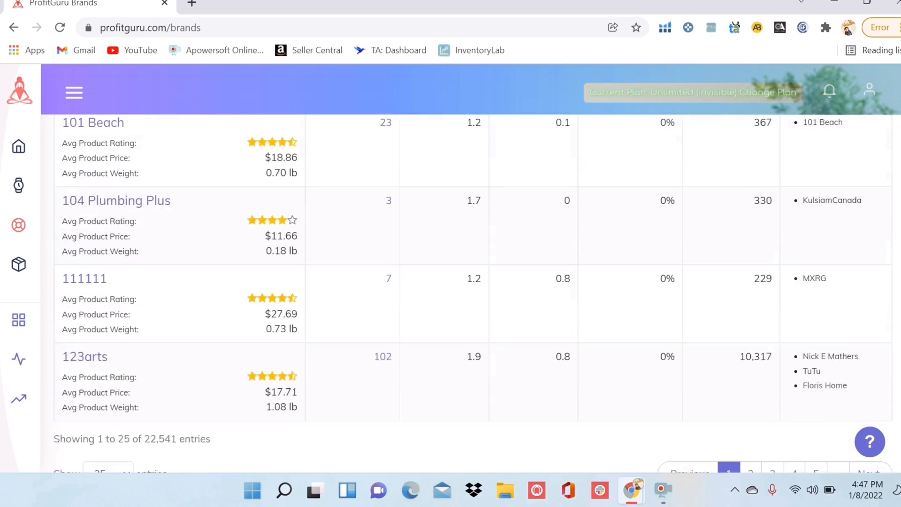
scroll("down", 3)
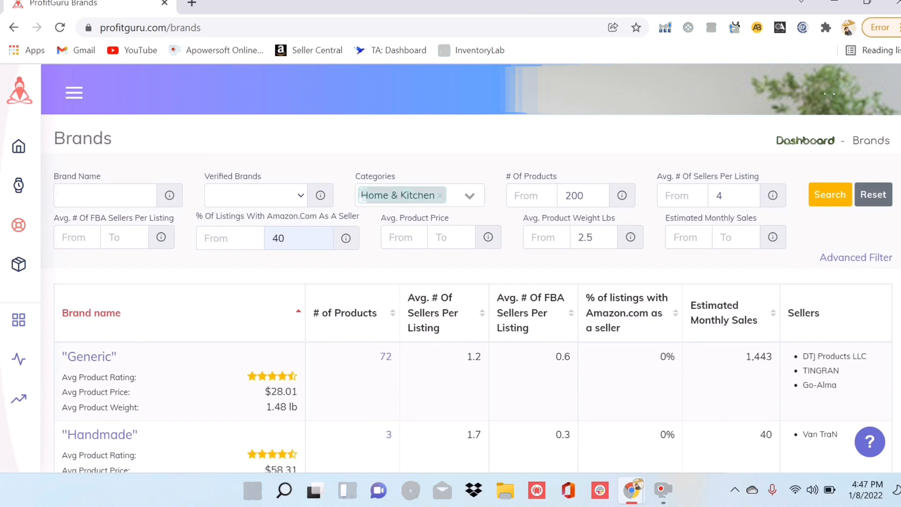
scroll("down", 3)
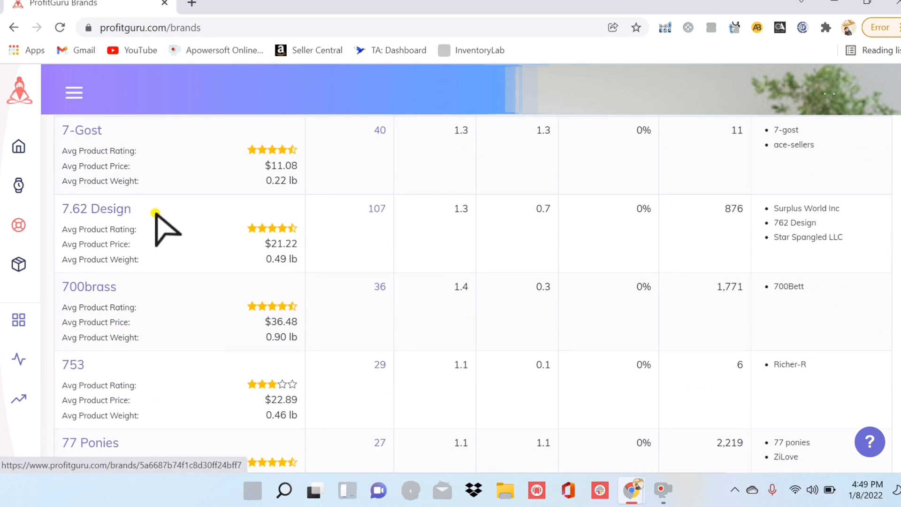
mouse_move(362, 239)
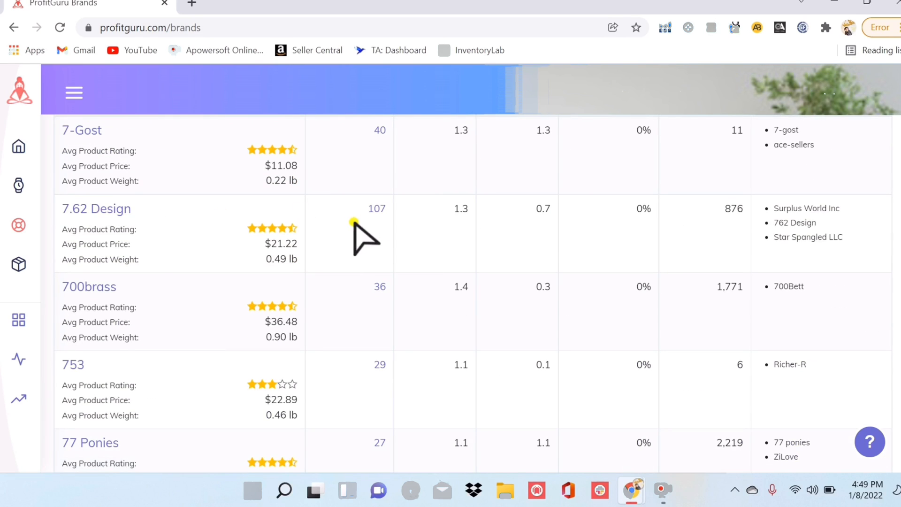
mouse_move(96, 208)
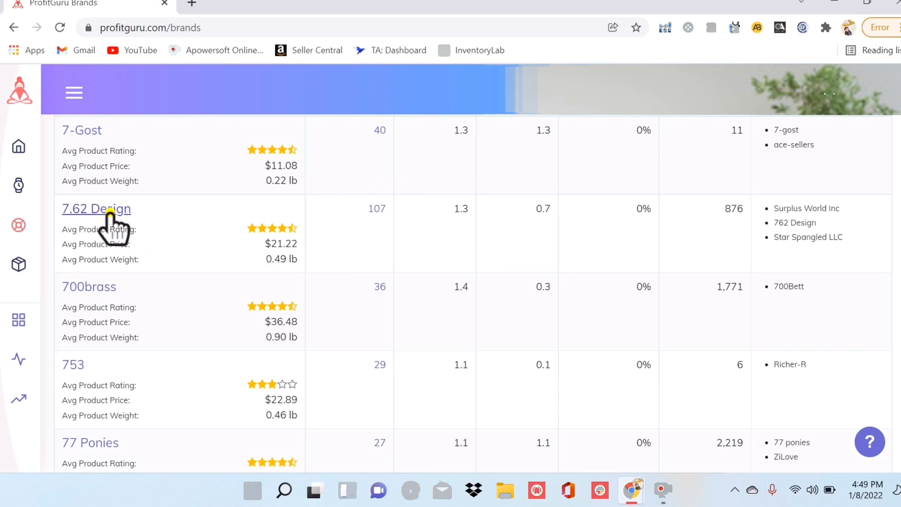
Open the 7.62 Design brand page and scroll to its 1y product/seller history chart.
left_click(95, 209)
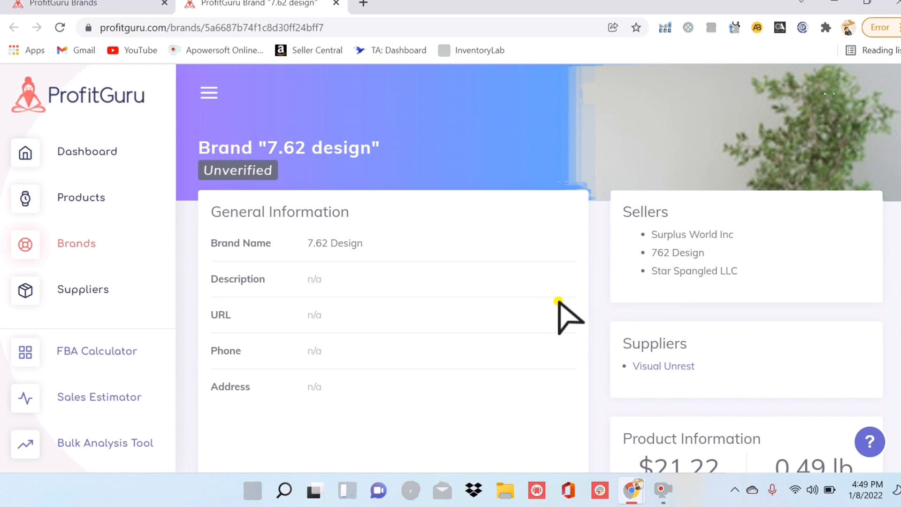
scroll("down", 3)
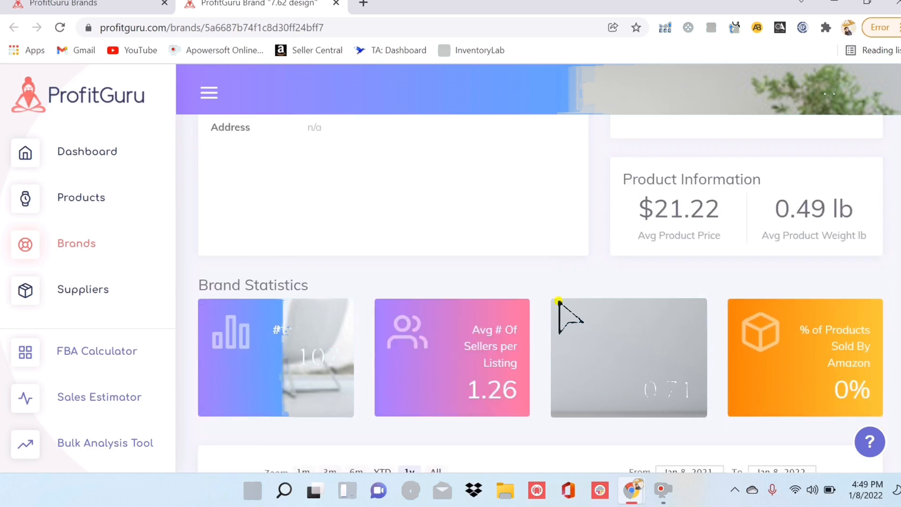
scroll("down", 3)
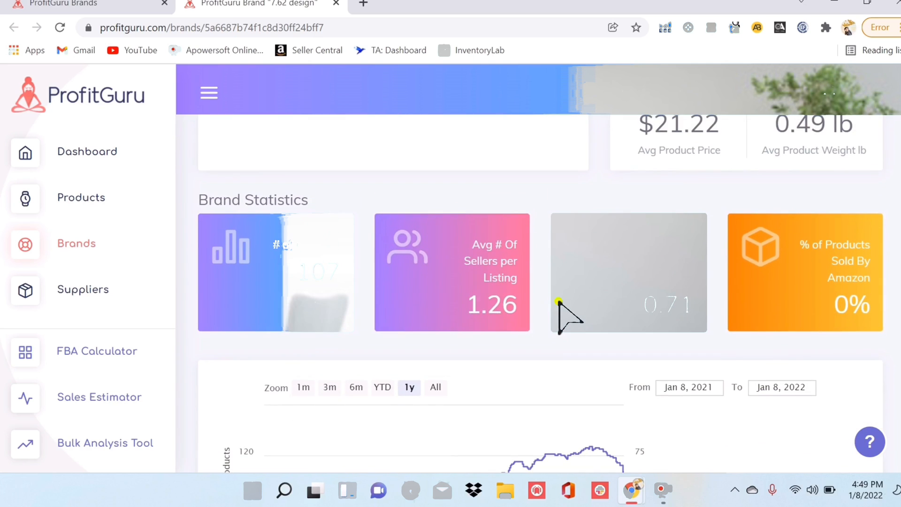
mouse_move(485, 396)
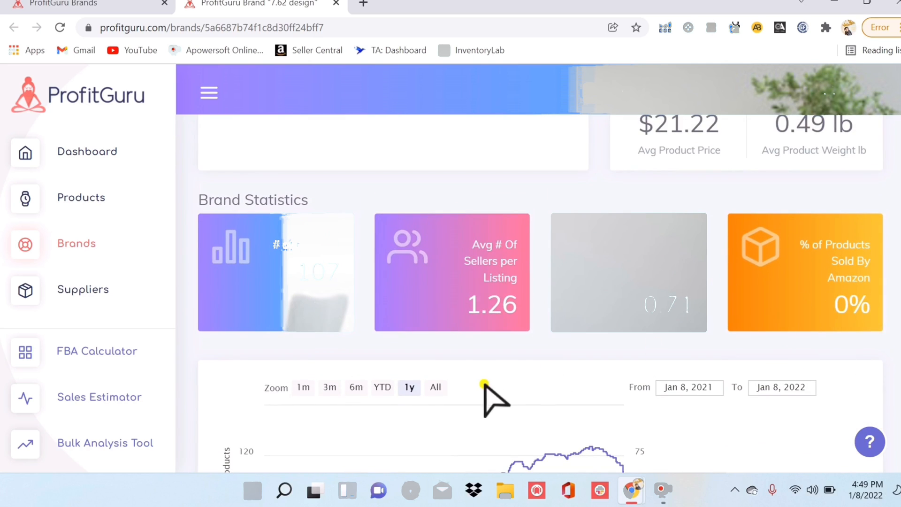
scroll("down", 3)
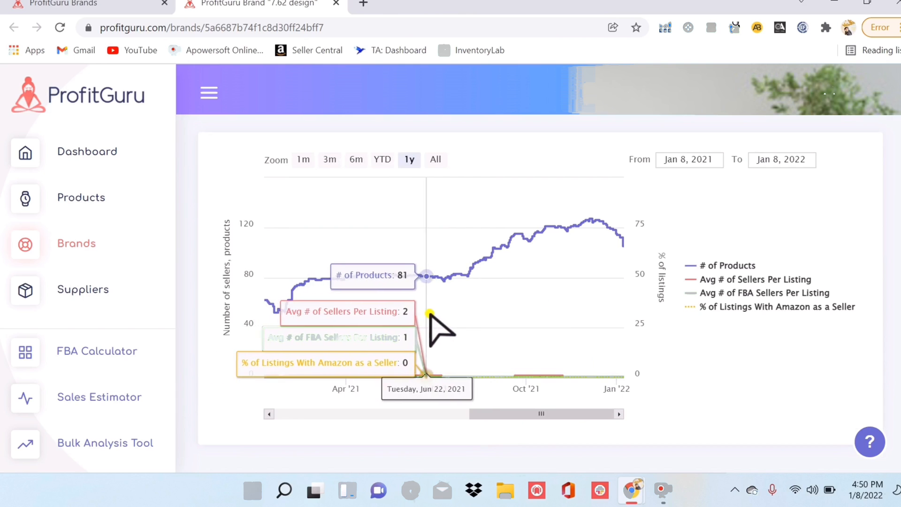
mouse_move(204, 236)
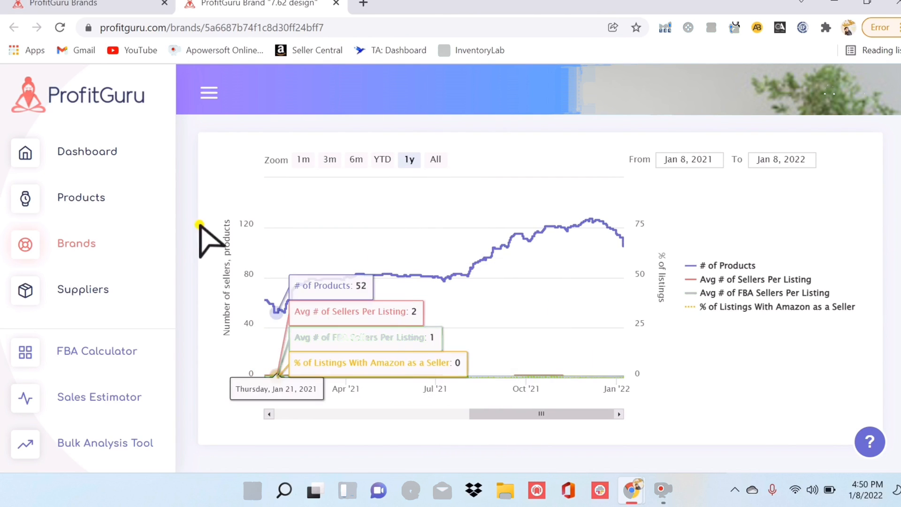
mouse_move(85, 289)
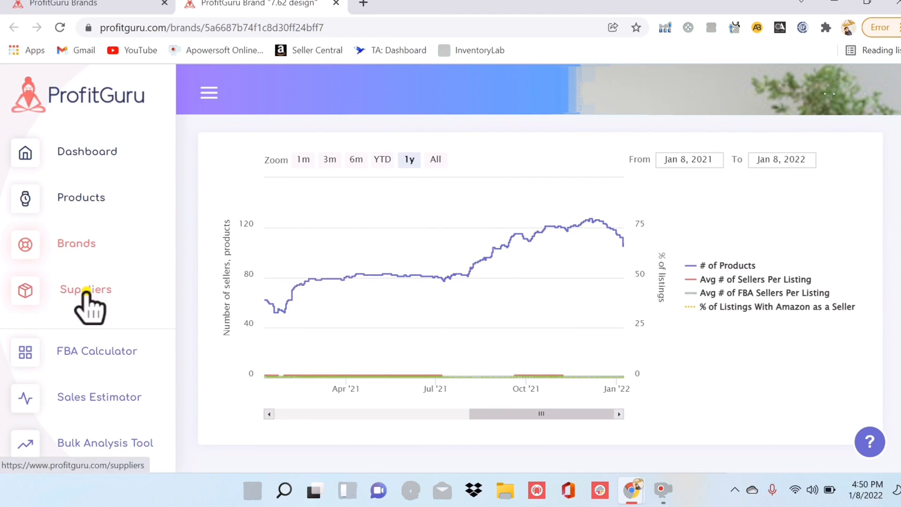
Search the Supplier Directory for Grocery & Gourmet Food suppliers in New York.
left_click(85, 289)
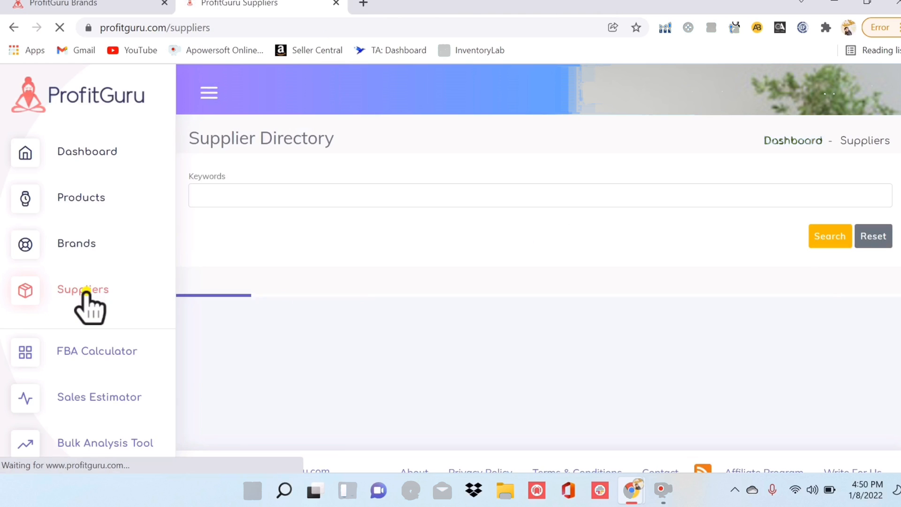
left_click(83, 290)
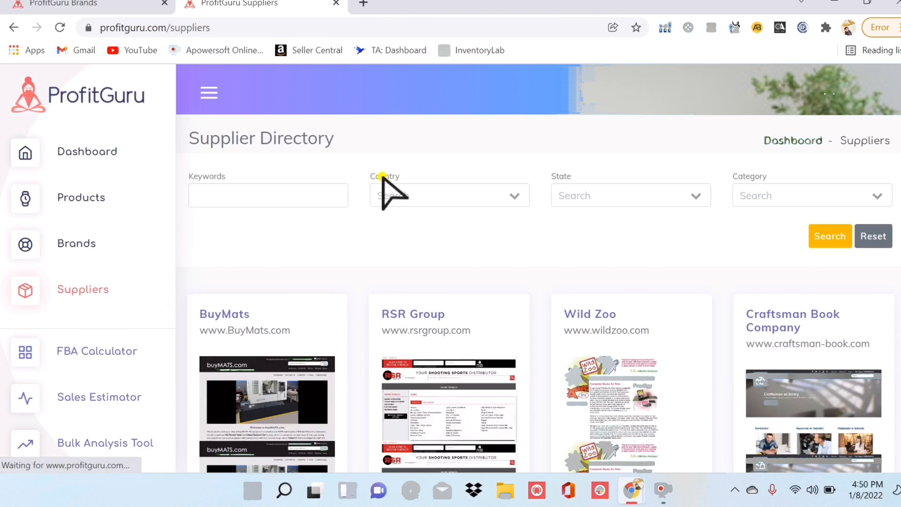
left_click(810, 195)
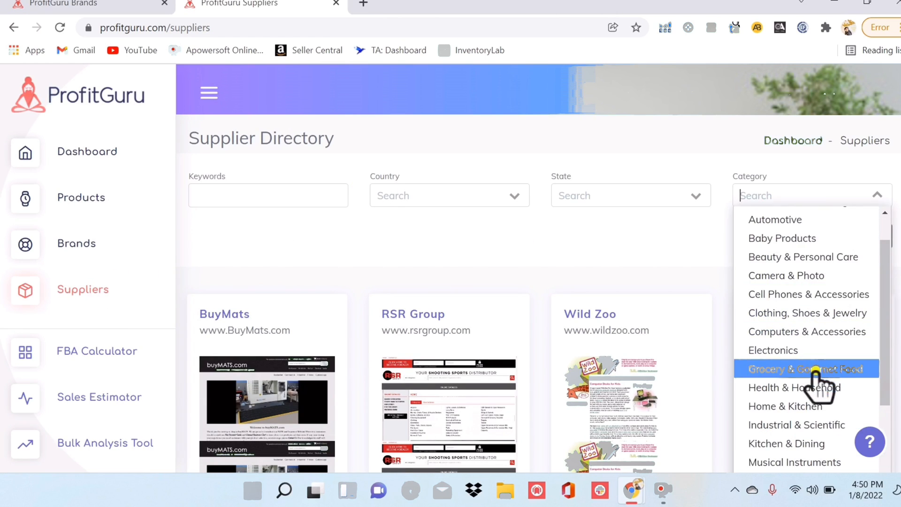
left_click(805, 368)
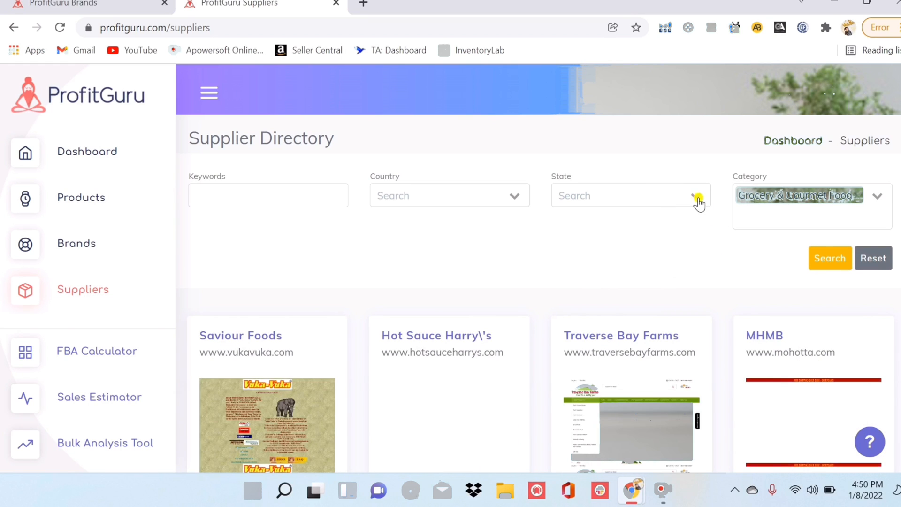
left_click(629, 196)
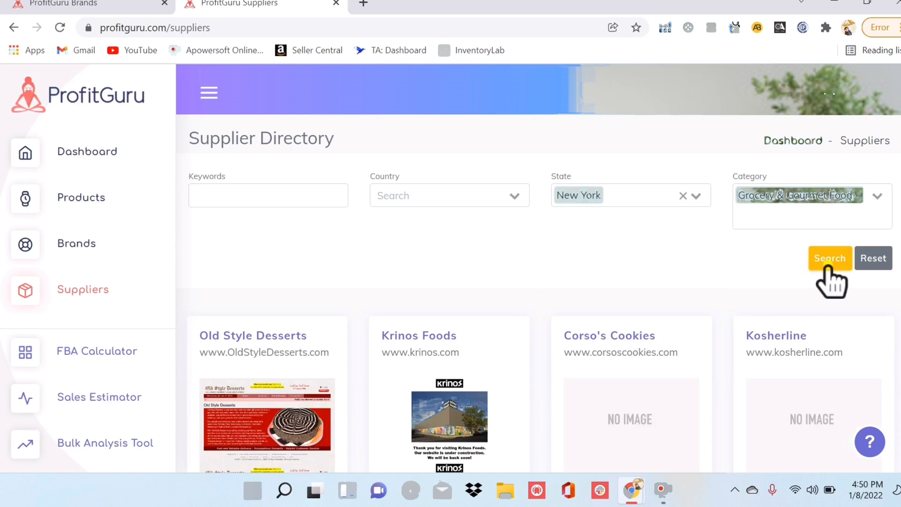
left_click(830, 258)
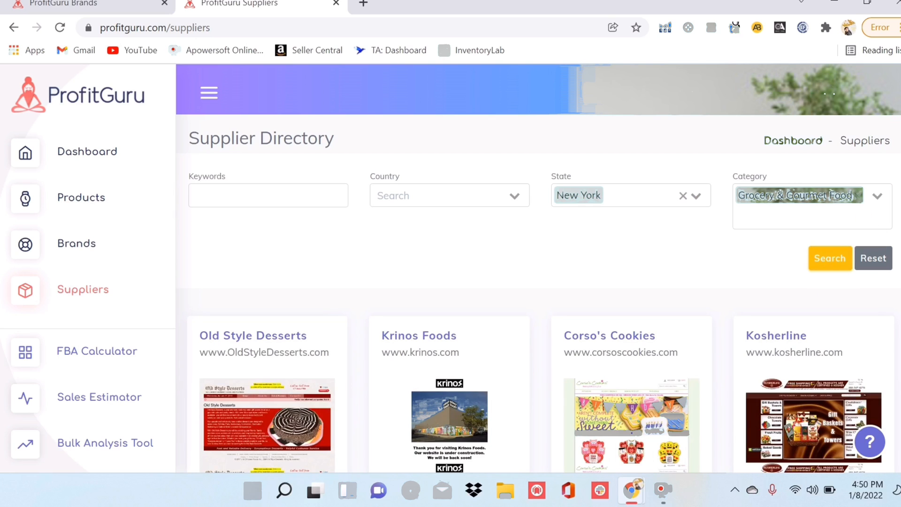
scroll("down", 3)
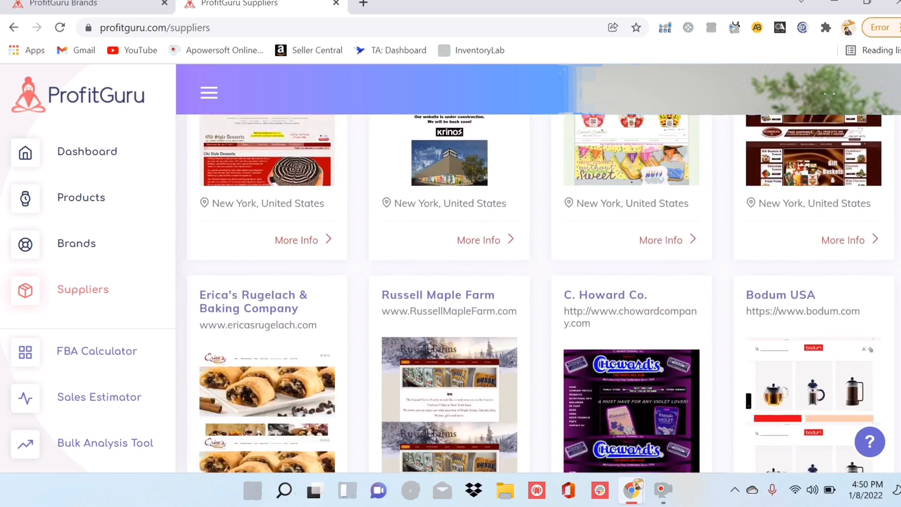
scroll("down", 3)
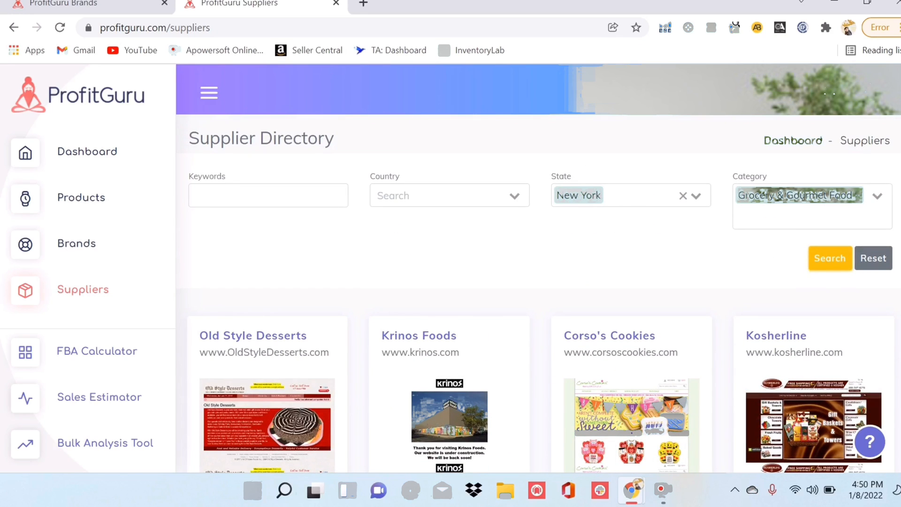
scroll("down", 3)
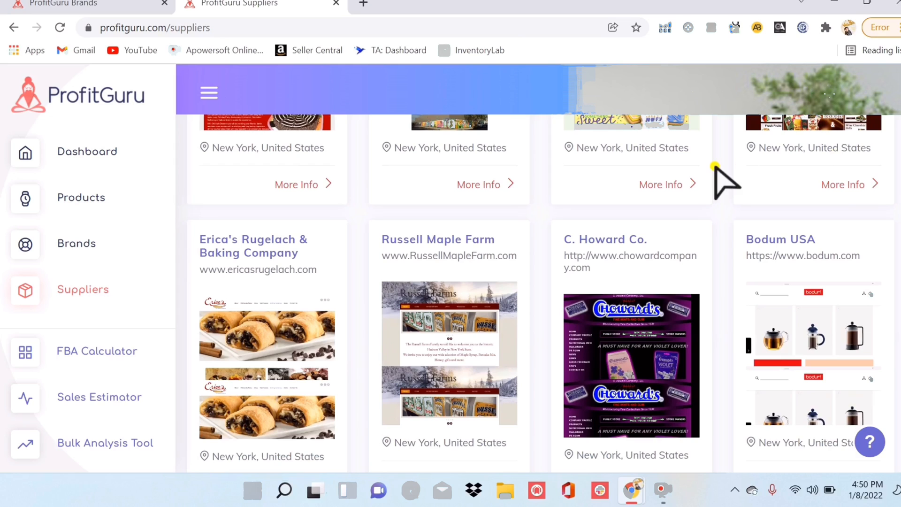
mouse_move(629, 228)
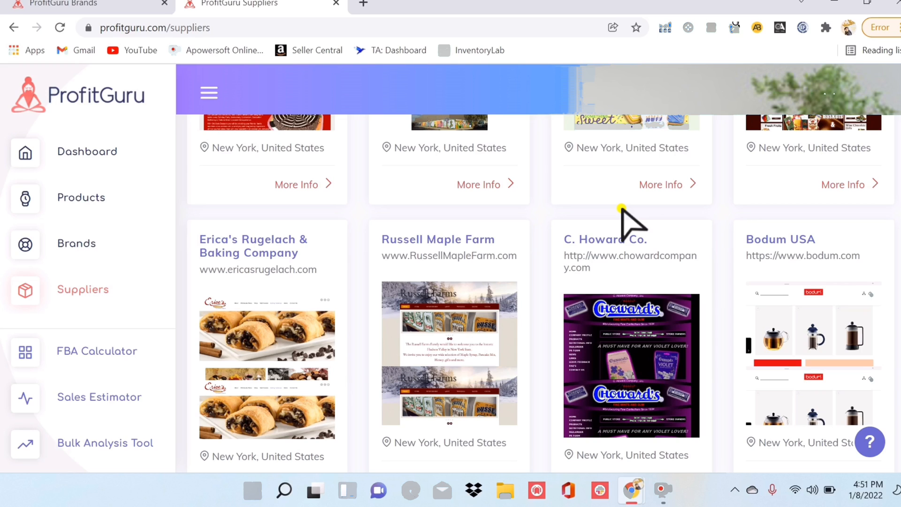
mouse_move(106, 442)
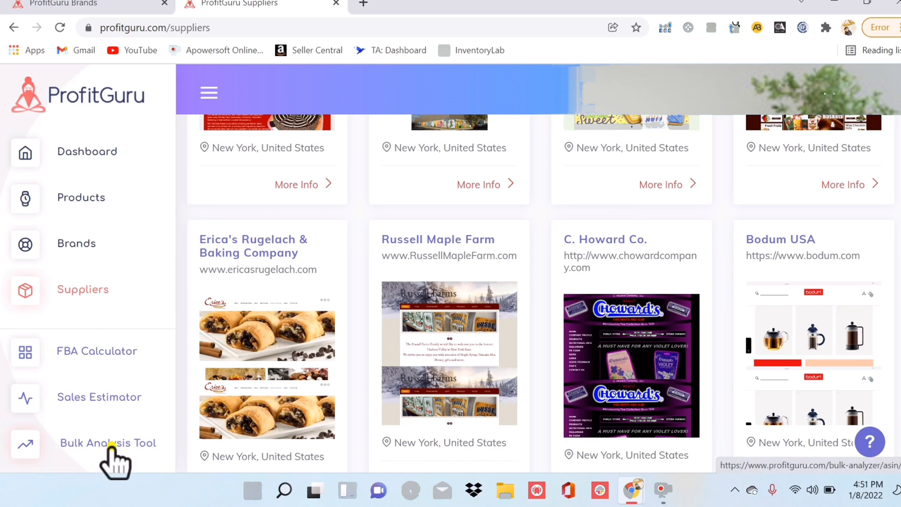
Check MedCareLLC's import status under My Suppliers, then return to its analysed ASINs list.
left_click(107, 442)
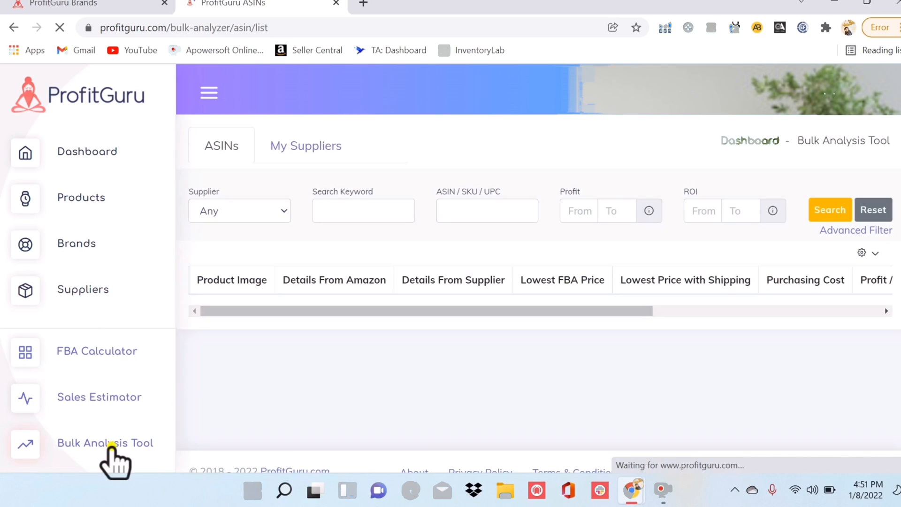
left_click(239, 210)
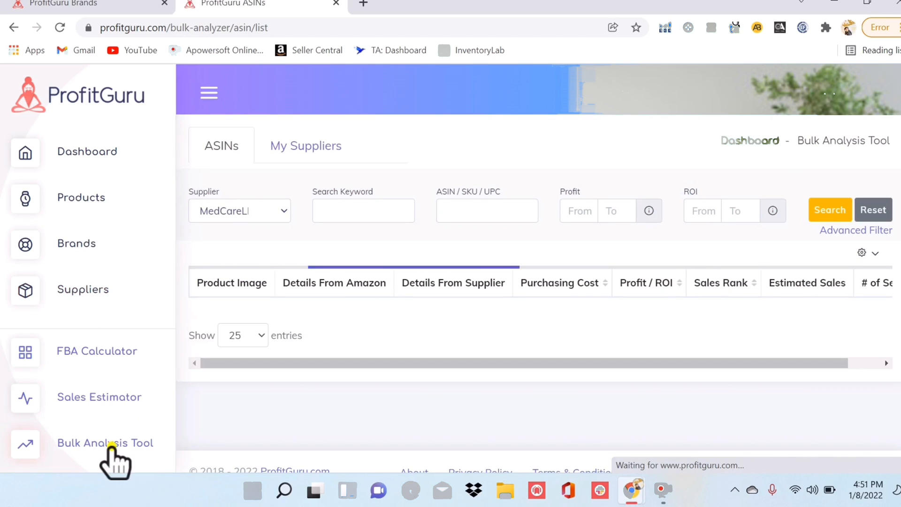
left_click(829, 209)
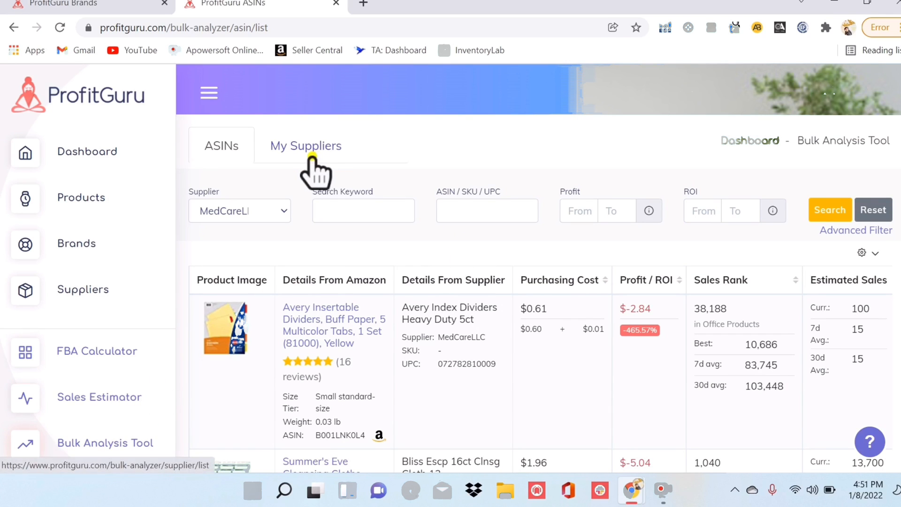
left_click(305, 146)
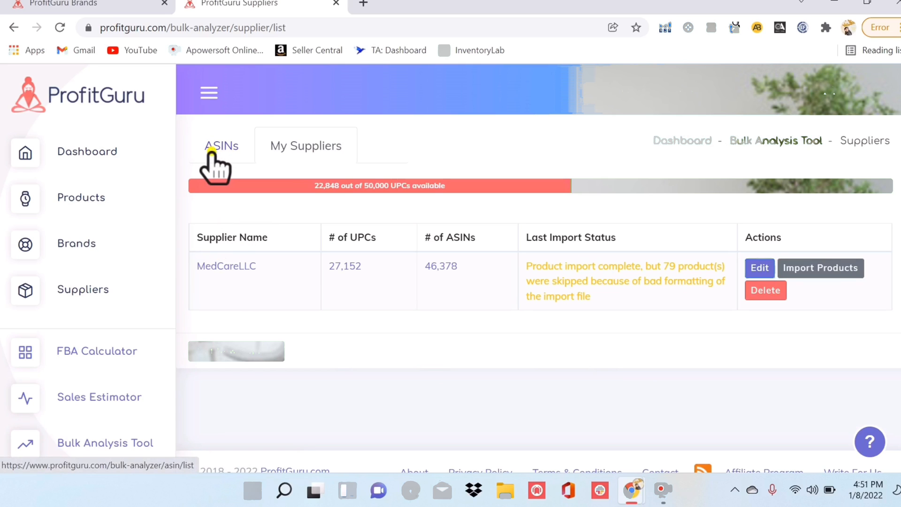
left_click(221, 145)
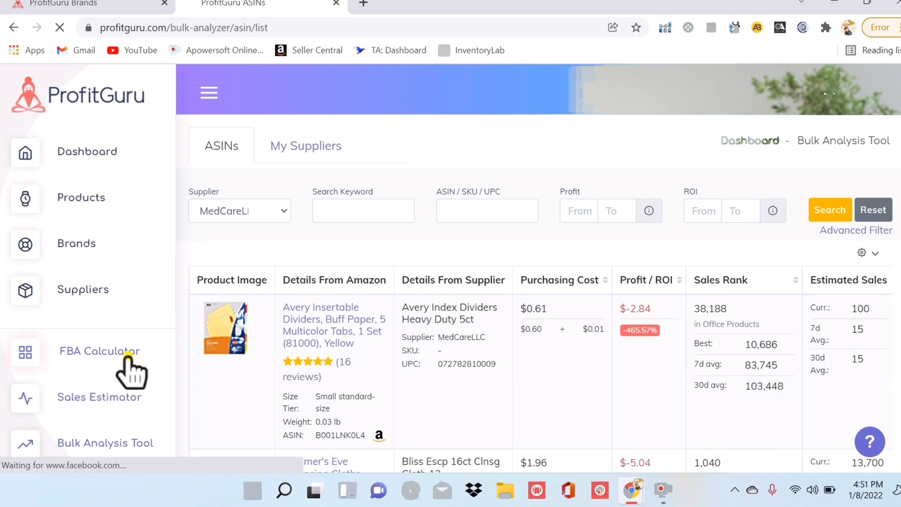
Open the empty Amazon FBA Calculator and scroll through its ASIN lookup, fee and revenue sections.
left_click(99, 351)
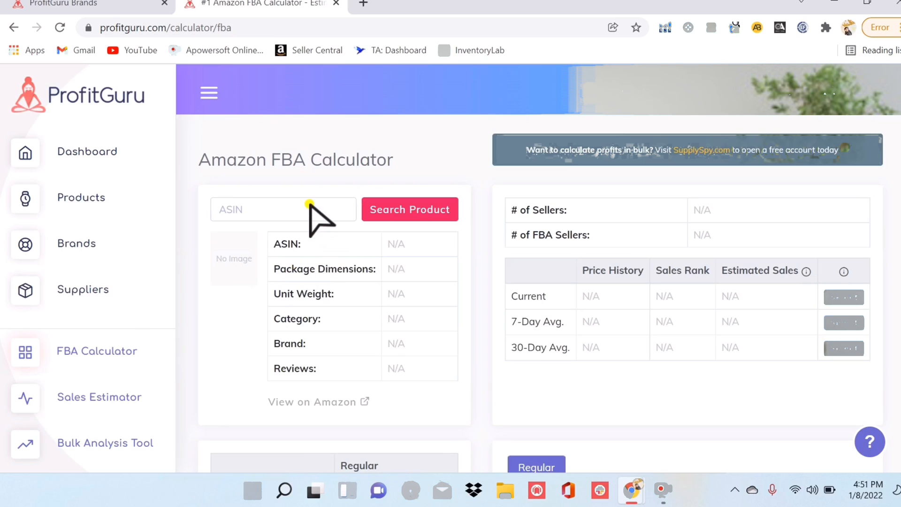
mouse_move(344, 314)
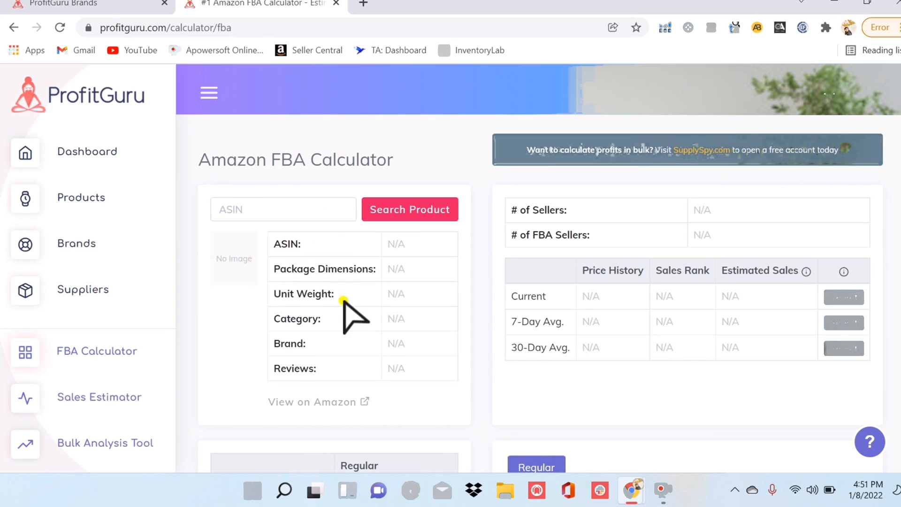
mouse_move(338, 362)
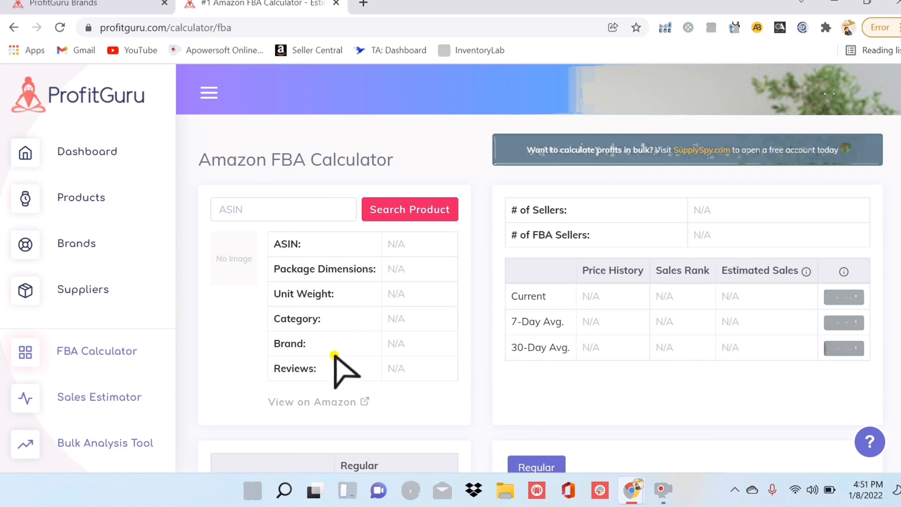
mouse_move(528, 288)
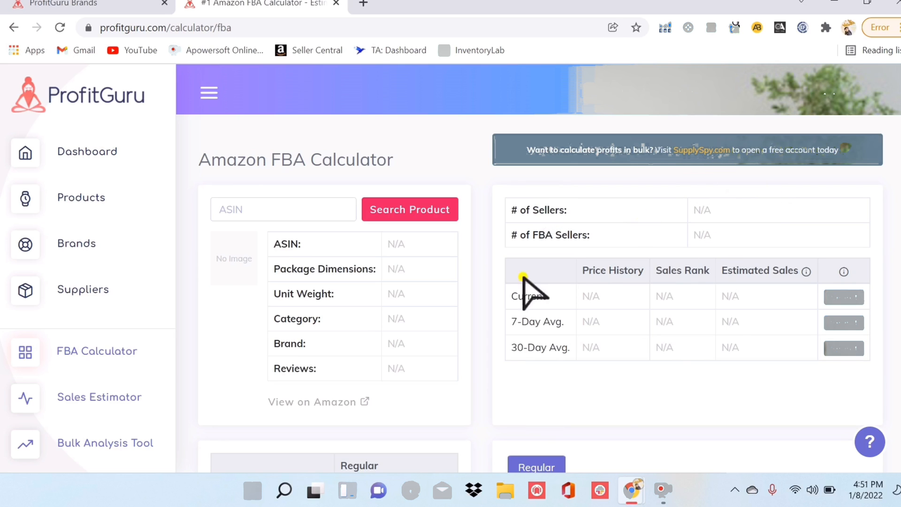
scroll("down", 3)
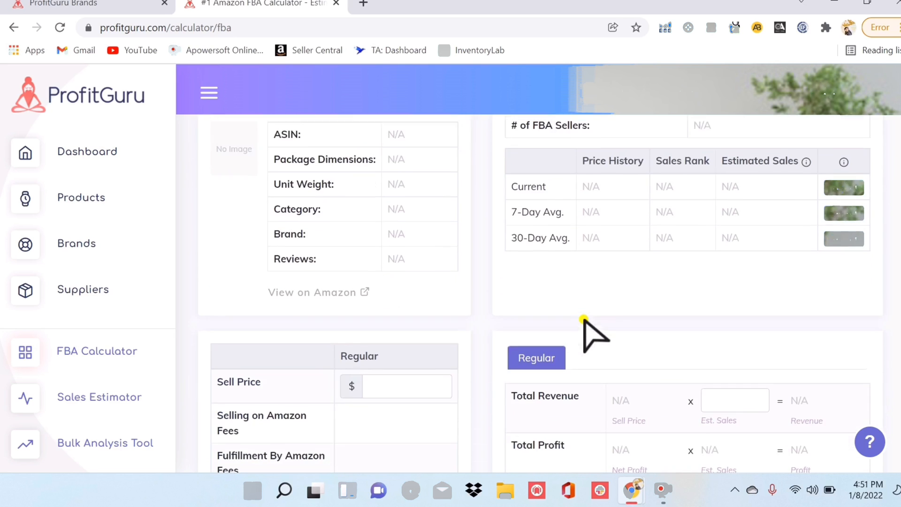
scroll("down", 3)
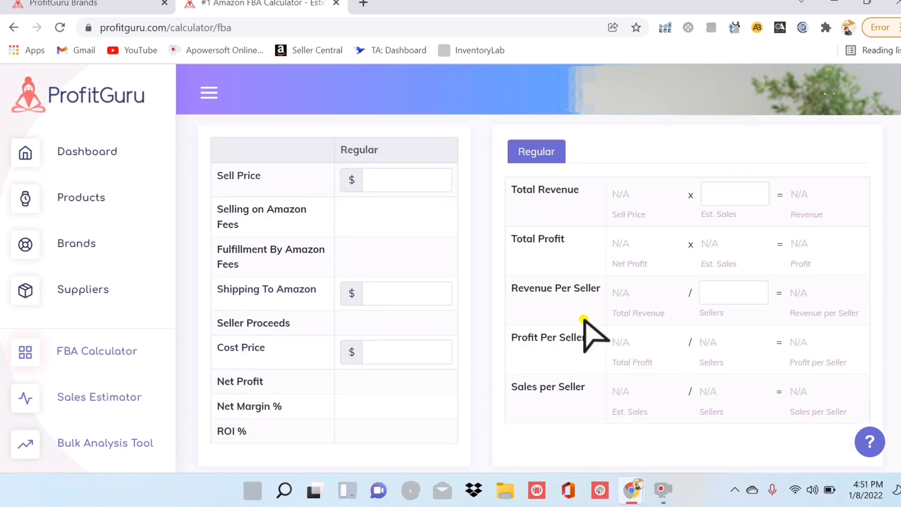
scroll("down", 3)
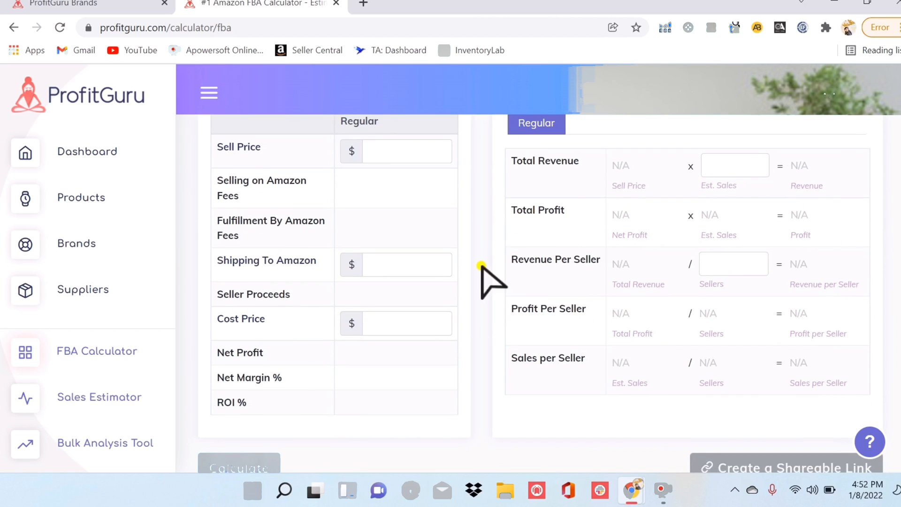
scroll("down", 3)
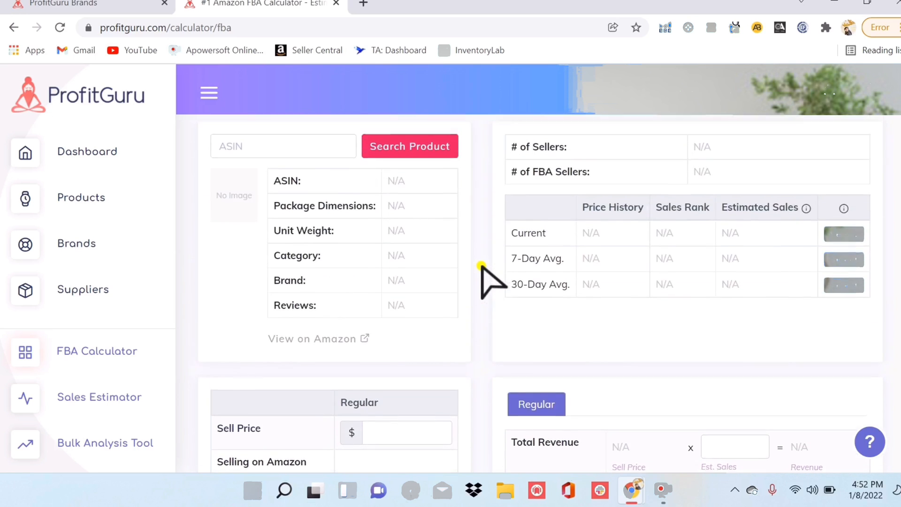
scroll("down", 3)
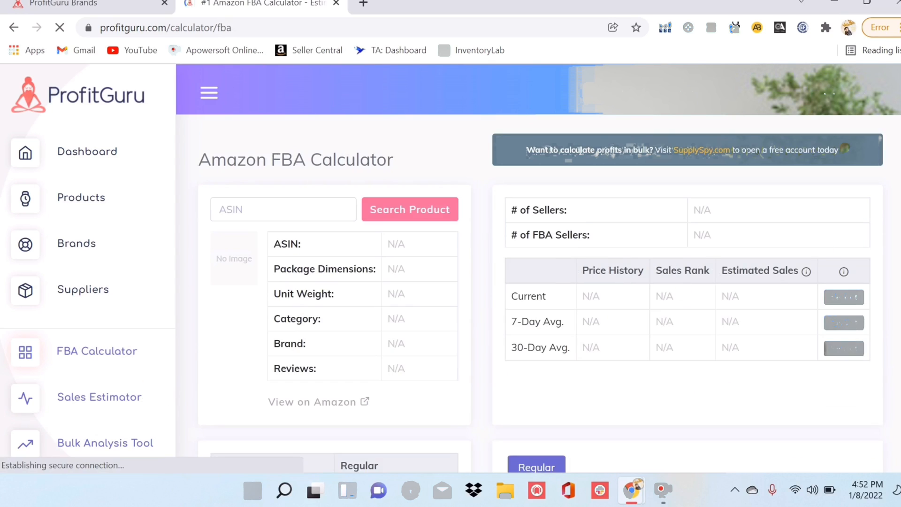
scroll("down", 3)
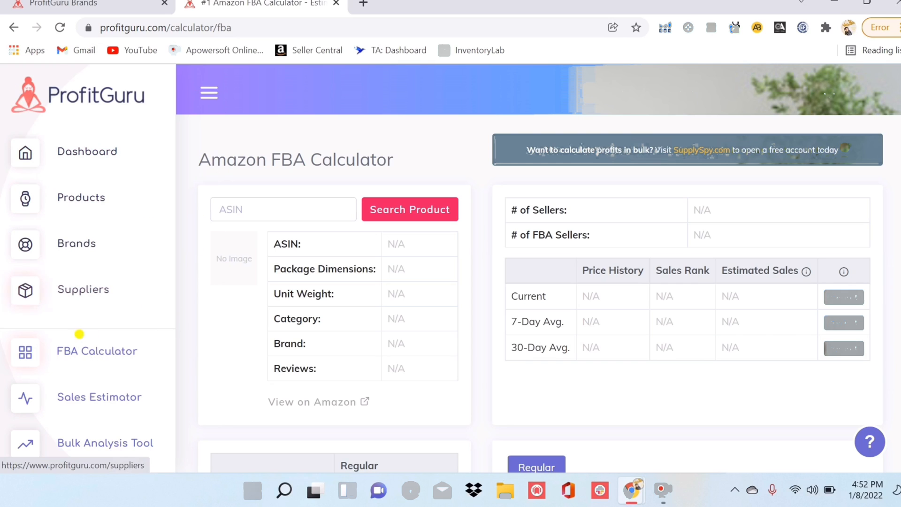
mouse_move(236, 159)
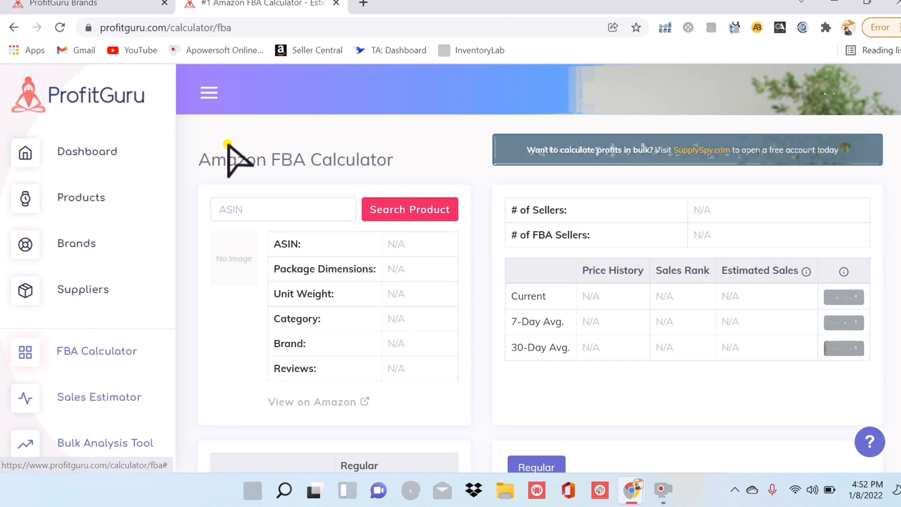